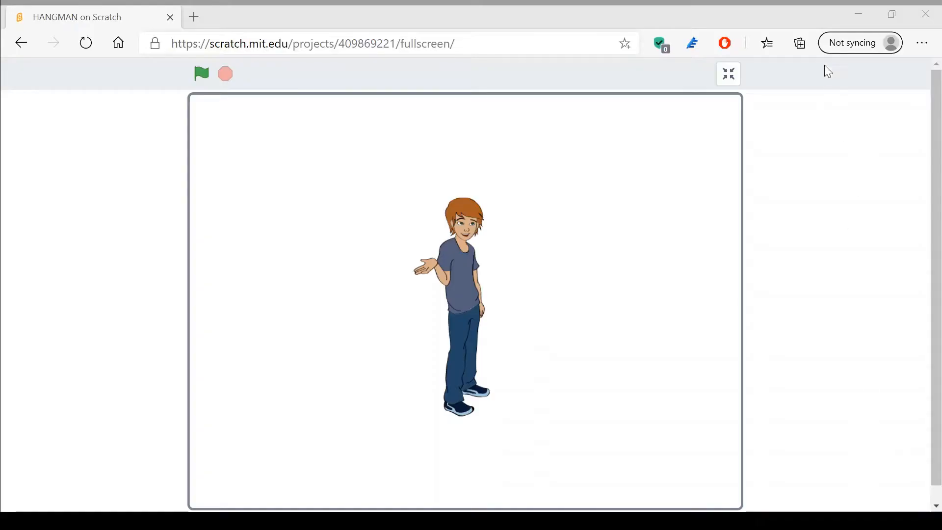
{"action": "mouse_move", "coordinate": [550, 206]}
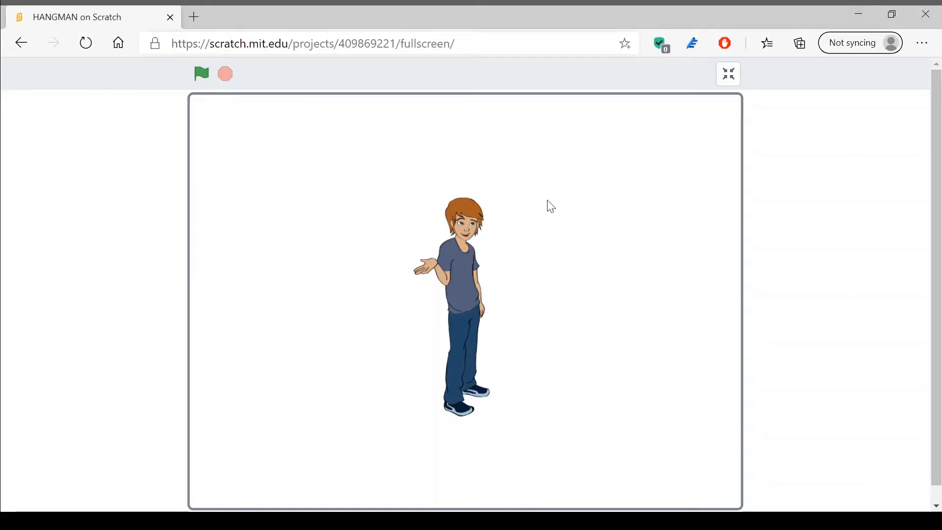
{"action": "mouse_move", "coordinate": [425, 327]}
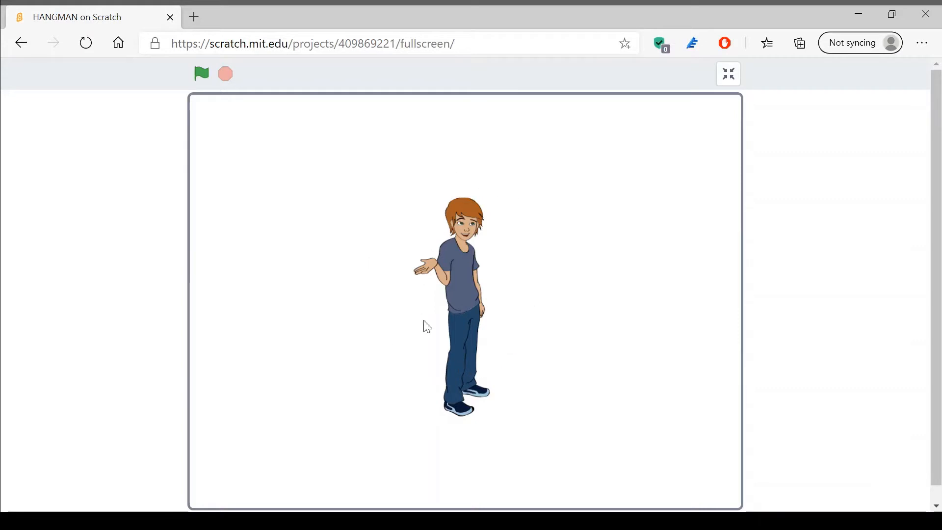
{"action": "mouse_move", "coordinate": [506, 450]}
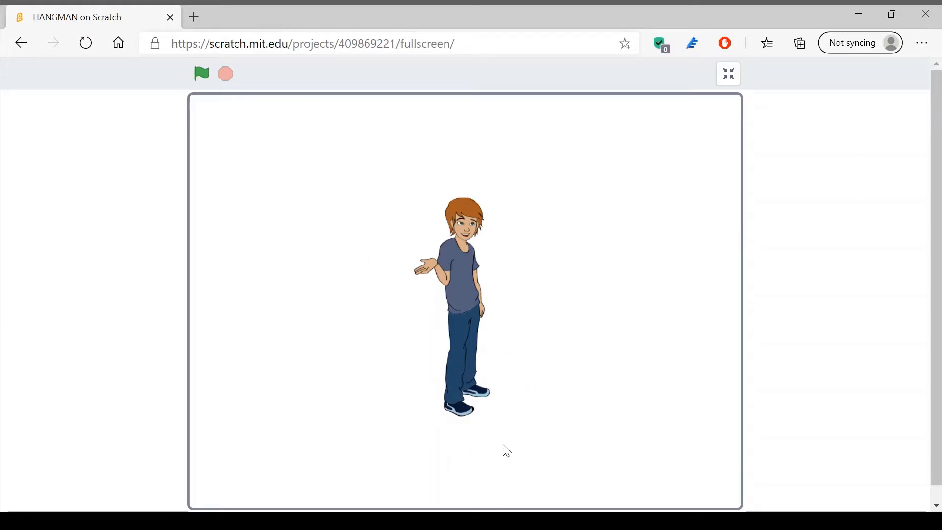
{"action": "mouse_move", "coordinate": [643, 346]}
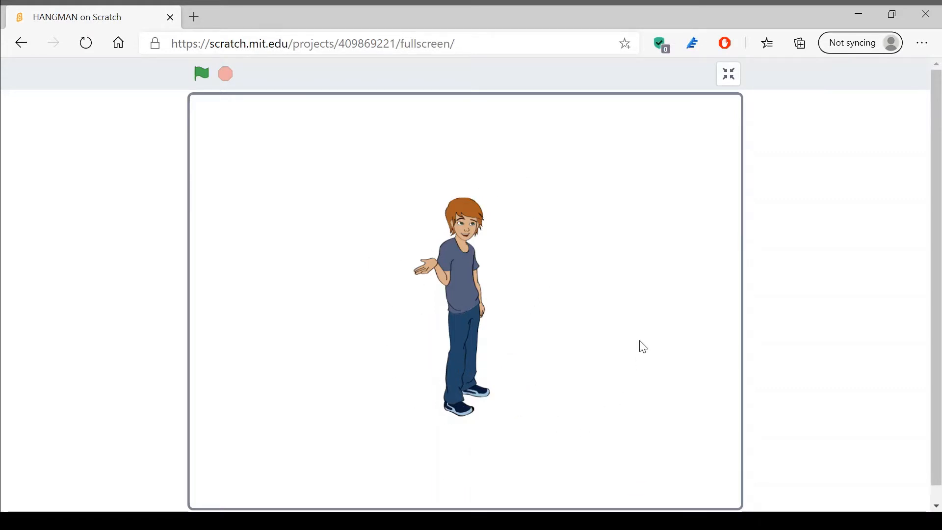
{"action": "mouse_move", "coordinate": [648, 330]}
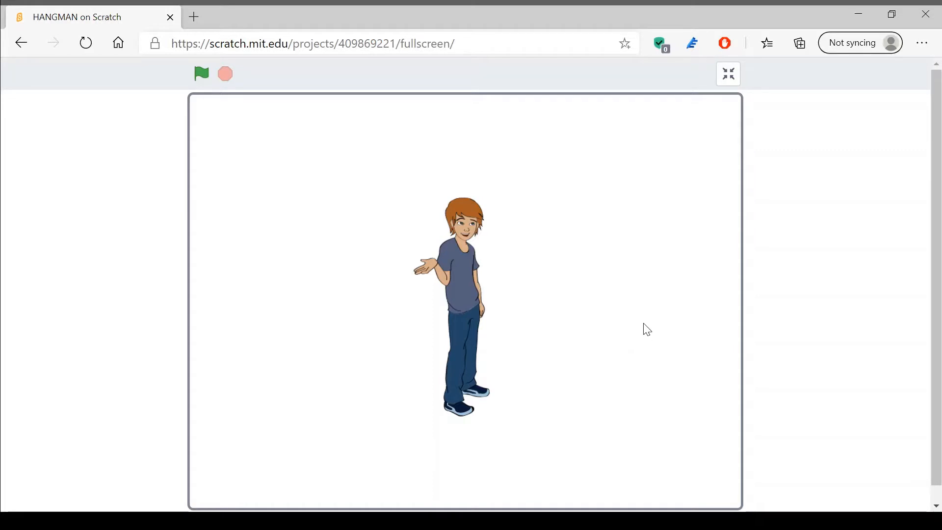
{"action": "mouse_move", "coordinate": [463, 426]}
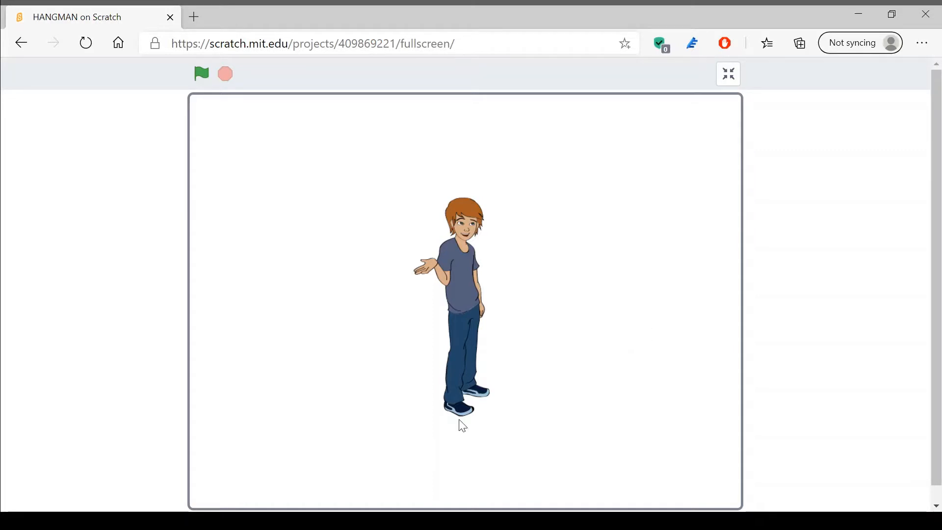
{"action": "mouse_move", "coordinate": [546, 255]}
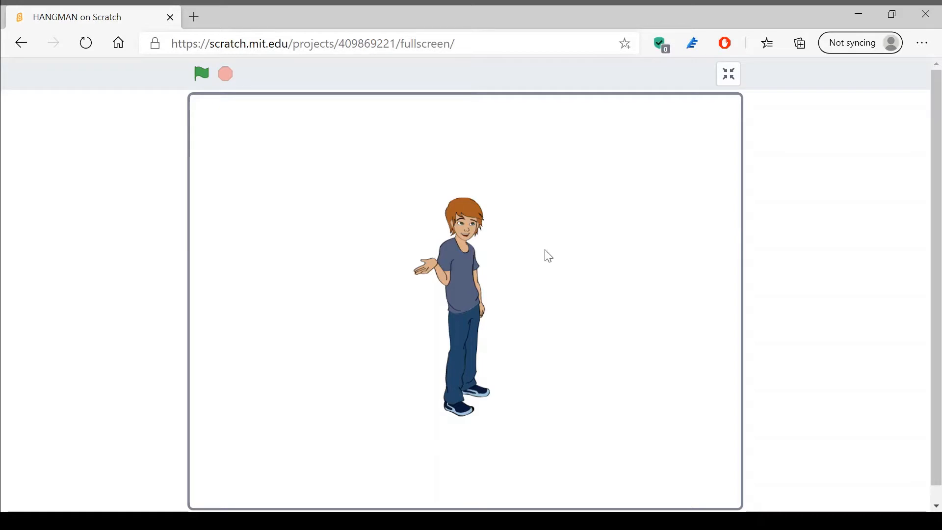
{"action": "mouse_move", "coordinate": [411, 325]}
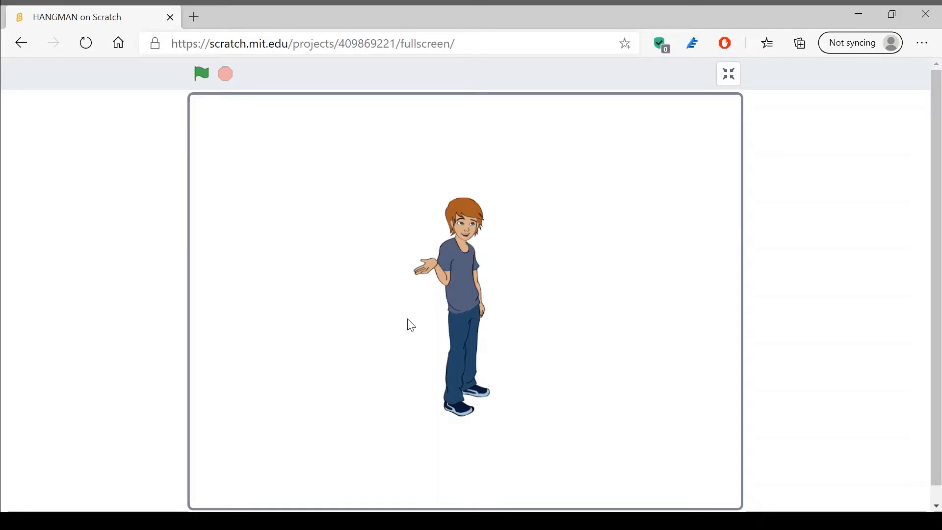
{"action": "mouse_move", "coordinate": [692, 147]}
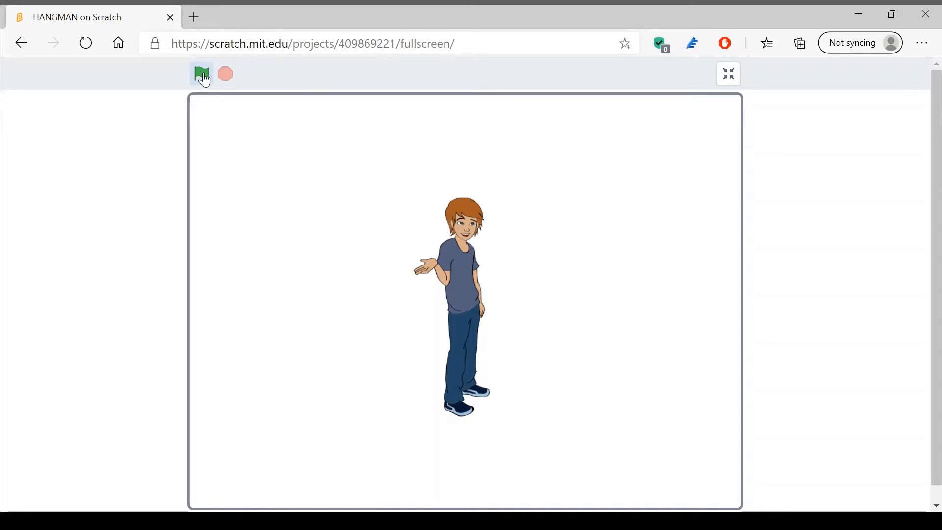
Step: Start the hangman game with the green flag and submit letter guesses until the word TIME is revealed
{"action": "left_click", "coordinate": [201, 73]}
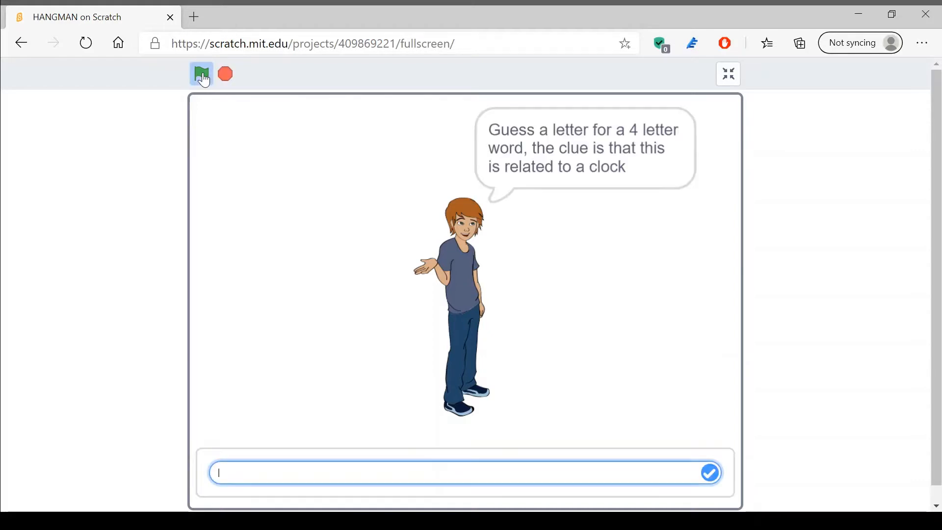
{"action": "mouse_move", "coordinate": [573, 177]}
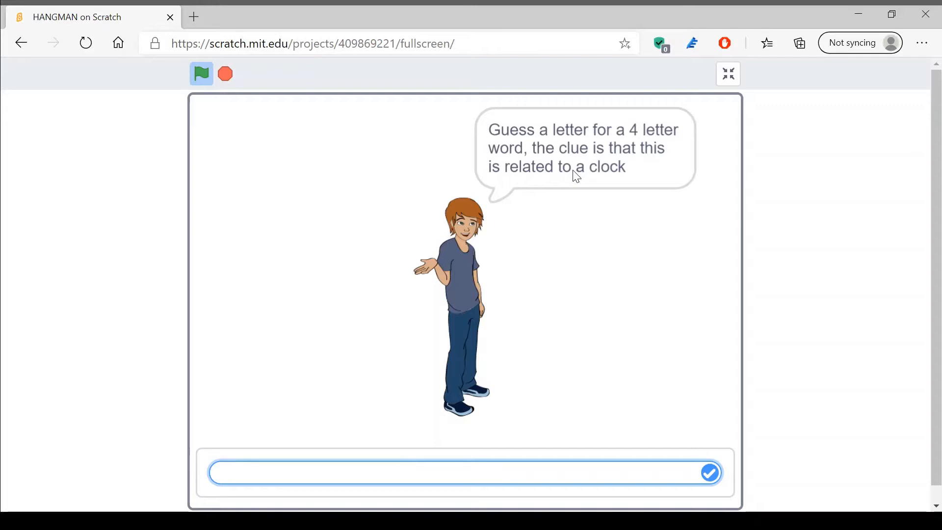
{"action": "left_click", "coordinate": [420, 473]}
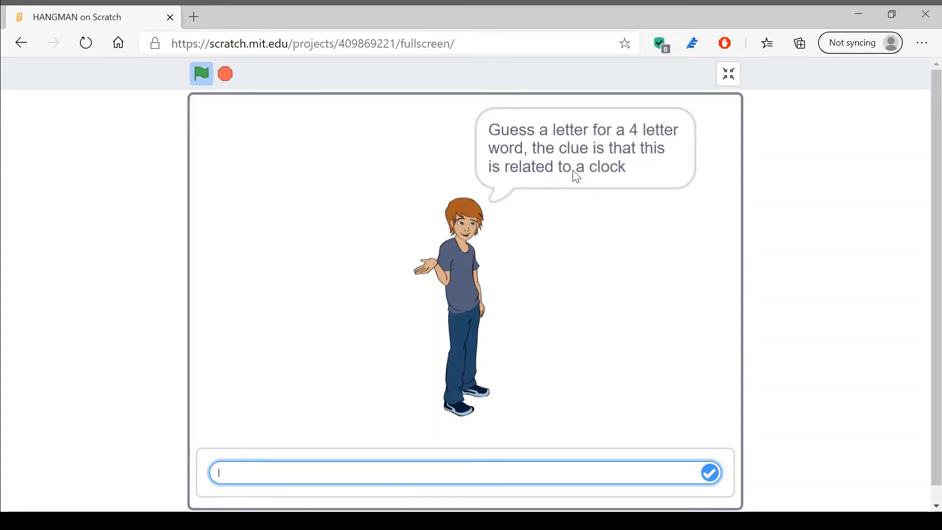
{"action": "left_click", "coordinate": [710, 473]}
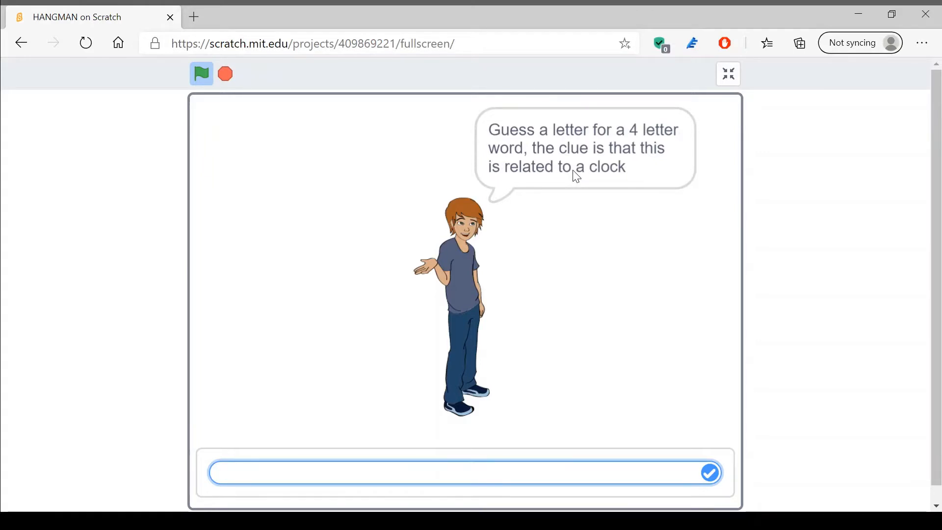
{"action": "left_click", "coordinate": [709, 472]}
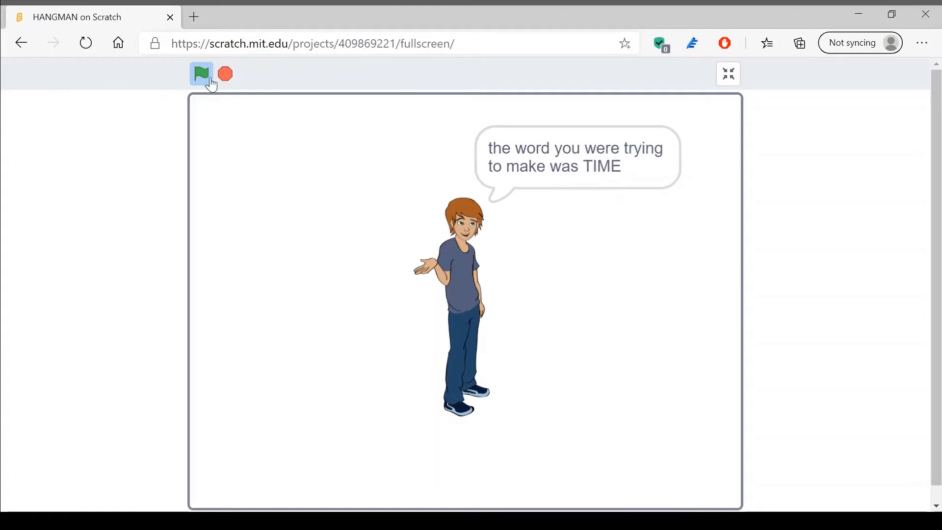
Step: Restart the game and guess the wrong letter 's' so the gallows costume advances
{"action": "left_click", "coordinate": [202, 73]}
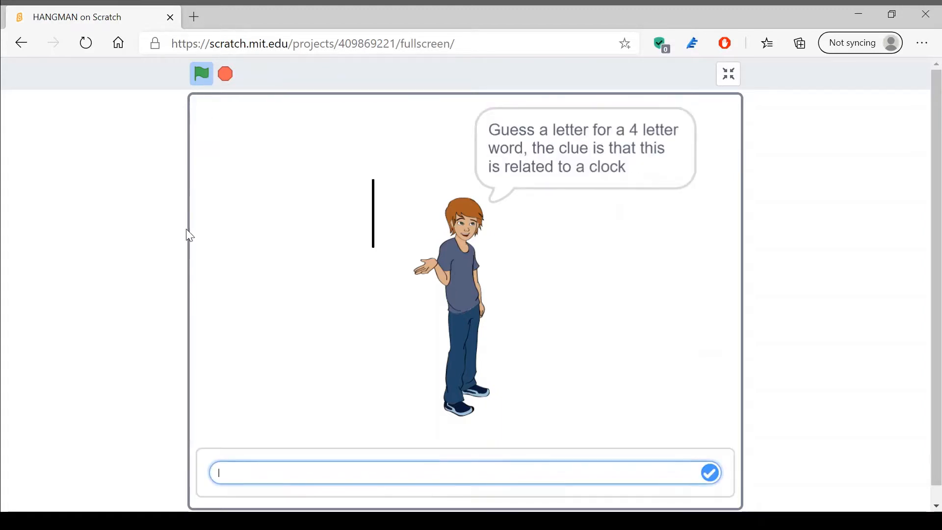
{"action": "type", "text": "s"}
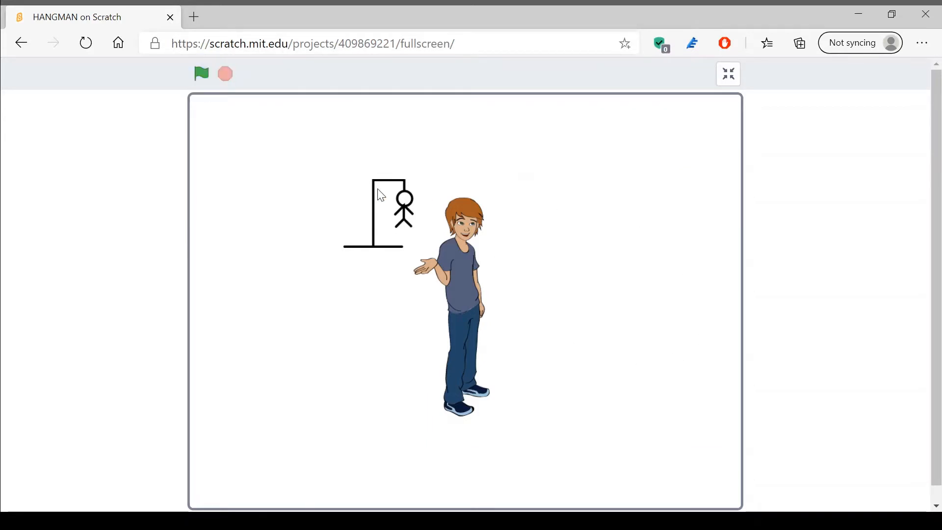
{"action": "mouse_move", "coordinate": [188, 88]}
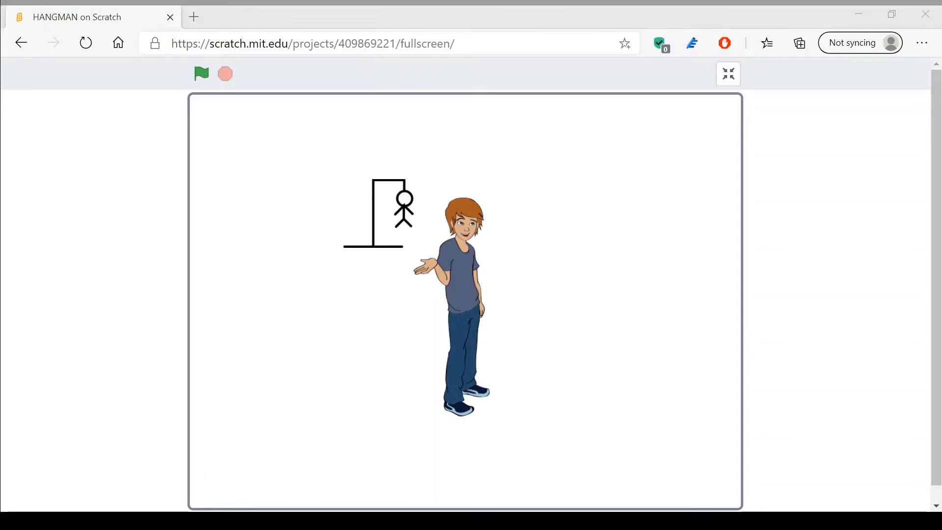
{"action": "mouse_move", "coordinate": [385, 298]}
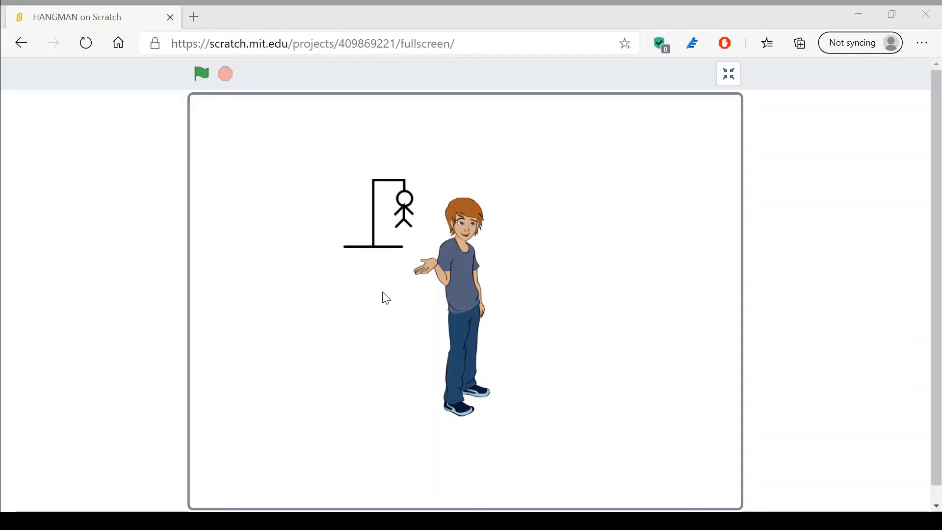
{"action": "mouse_move", "coordinate": [383, 299]}
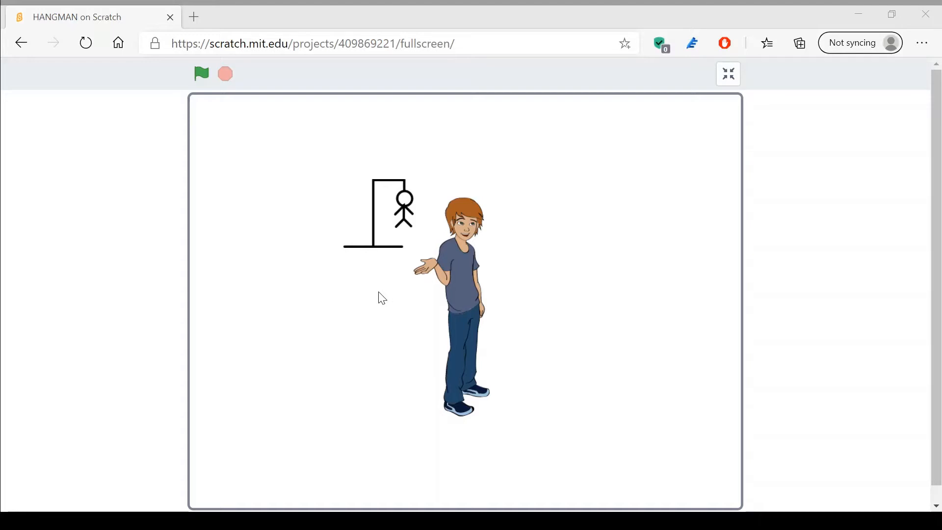
{"action": "mouse_move", "coordinate": [391, 235]}
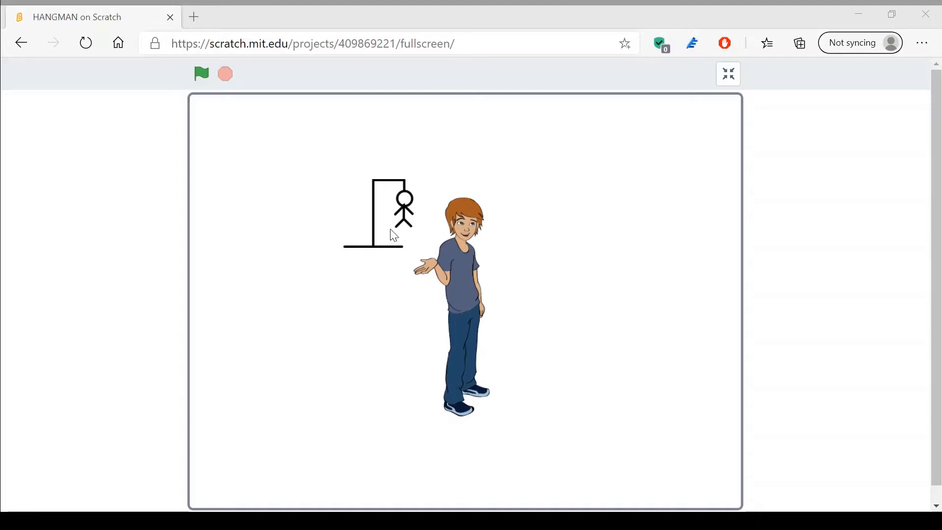
{"action": "mouse_move", "coordinate": [820, 447]}
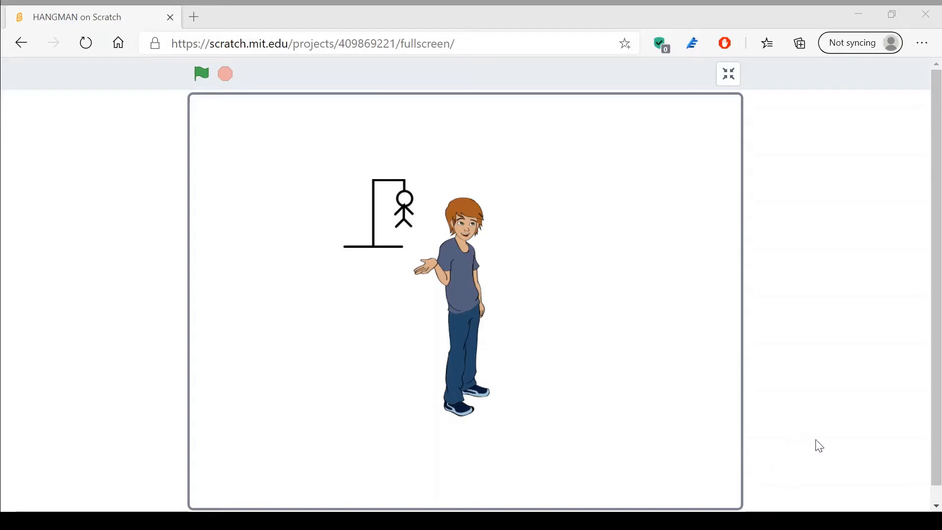
{"action": "mouse_move", "coordinate": [919, 440]}
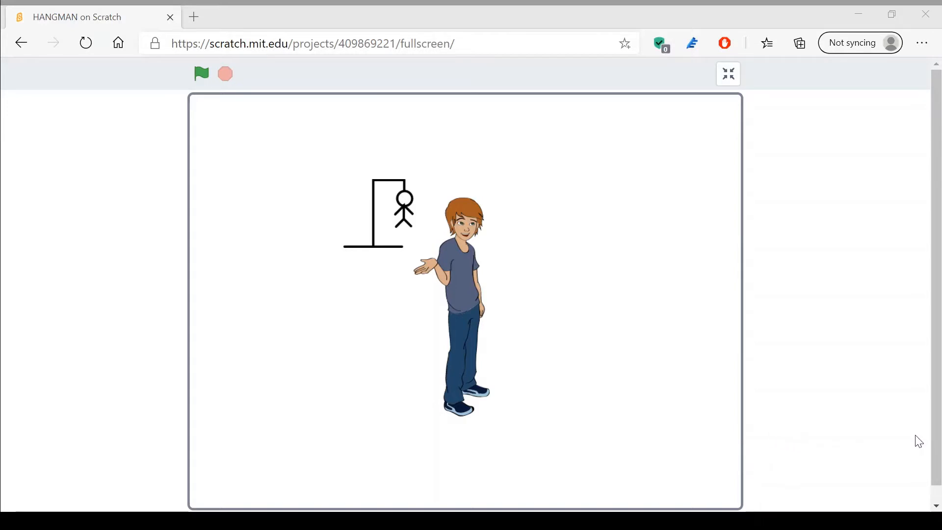
{"action": "mouse_move", "coordinate": [938, 444]}
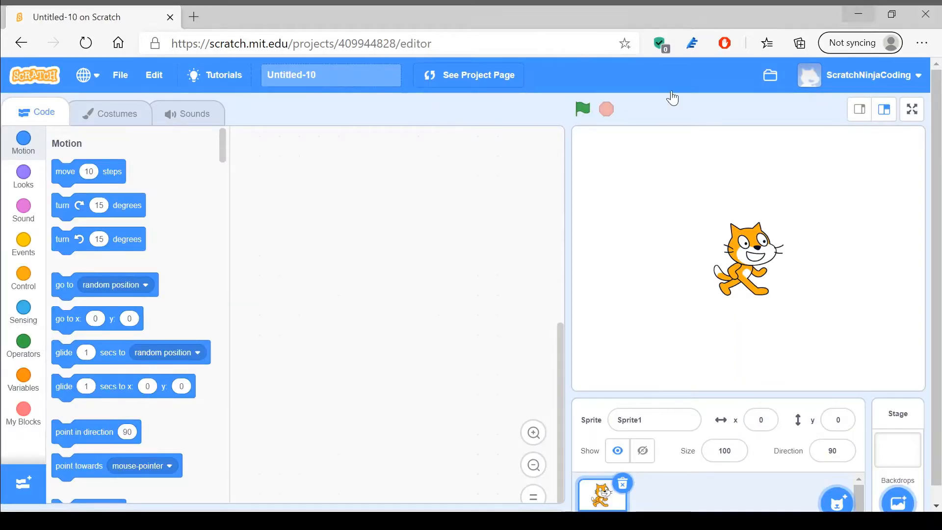
{"action": "mouse_move", "coordinate": [9, 99]}
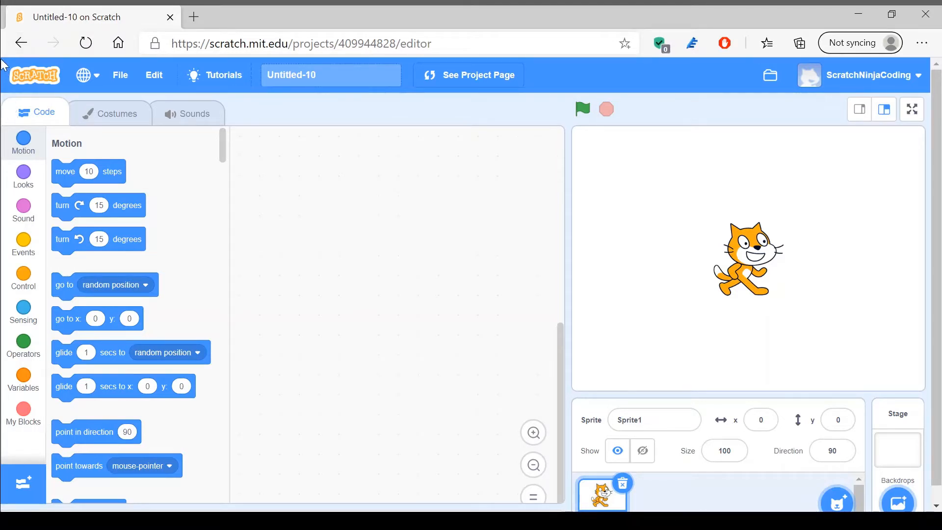
{"action": "mouse_move", "coordinate": [338, 150]}
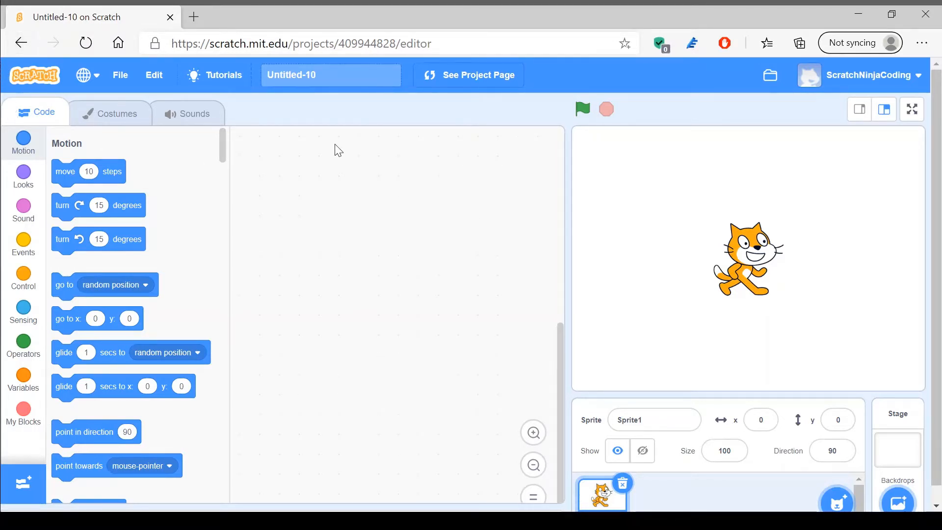
{"action": "mouse_move", "coordinate": [524, 342]}
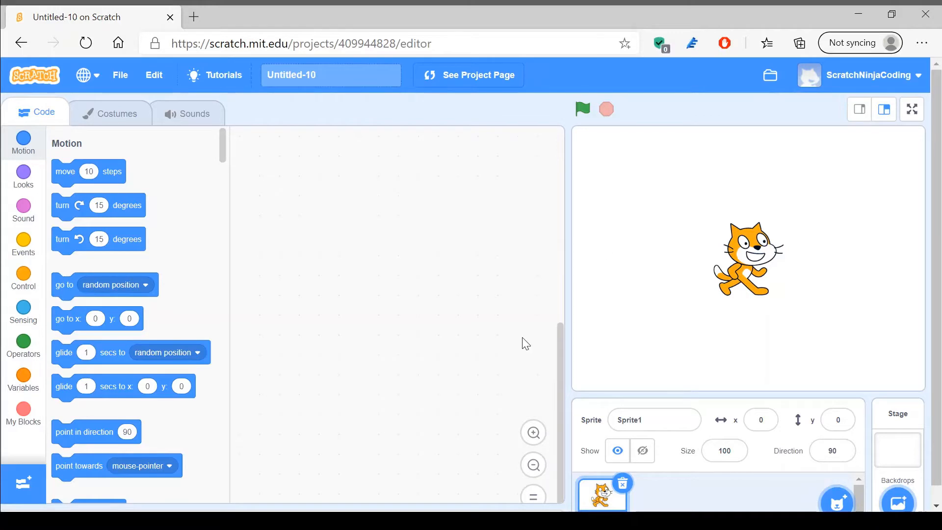
{"action": "mouse_move", "coordinate": [501, 185]}
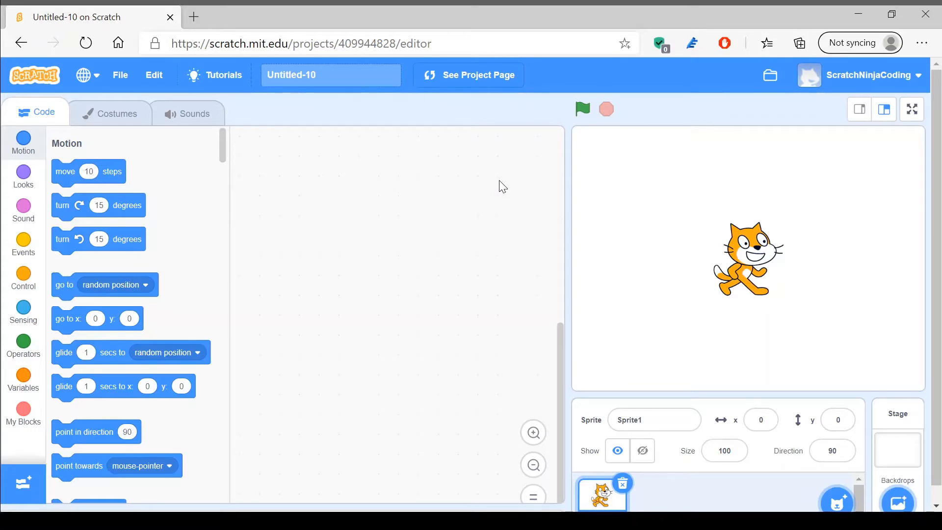
{"action": "mouse_move", "coordinate": [391, 426]}
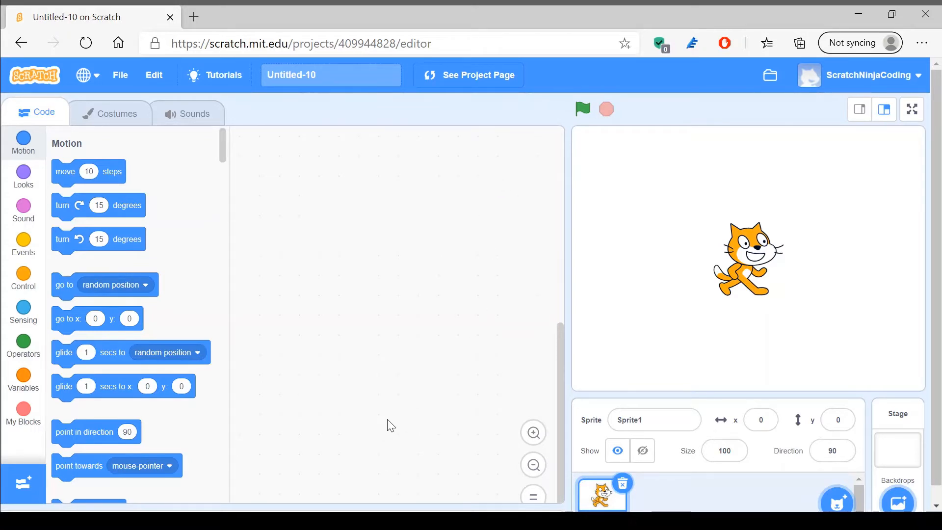
{"action": "mouse_move", "coordinate": [397, 450]}
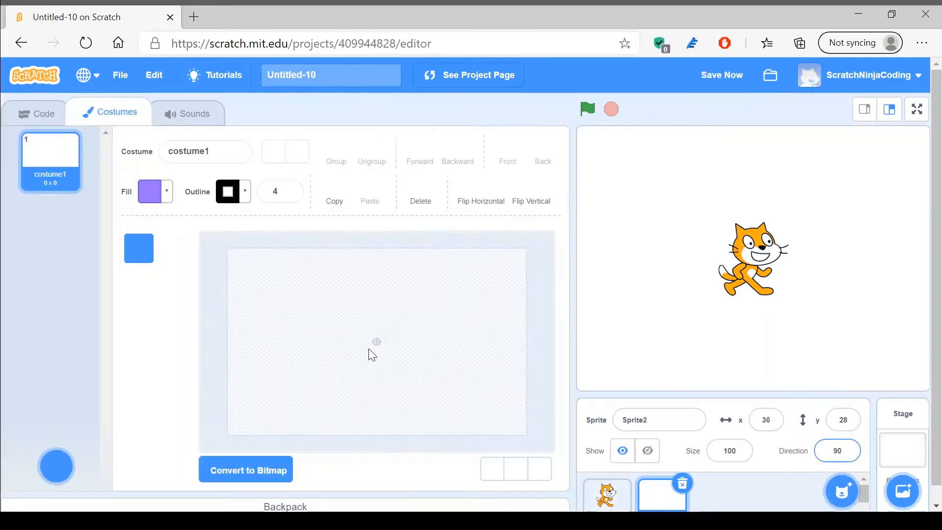
Step: Duplicate the blank costume1 so the sprite gets costume2
{"action": "right_click", "coordinate": [50, 152]}
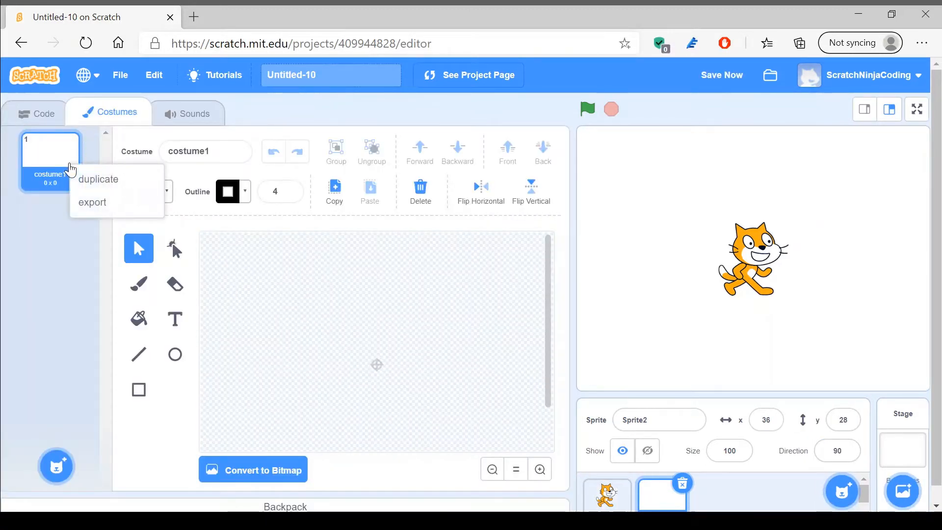
{"action": "mouse_move", "coordinate": [99, 198]}
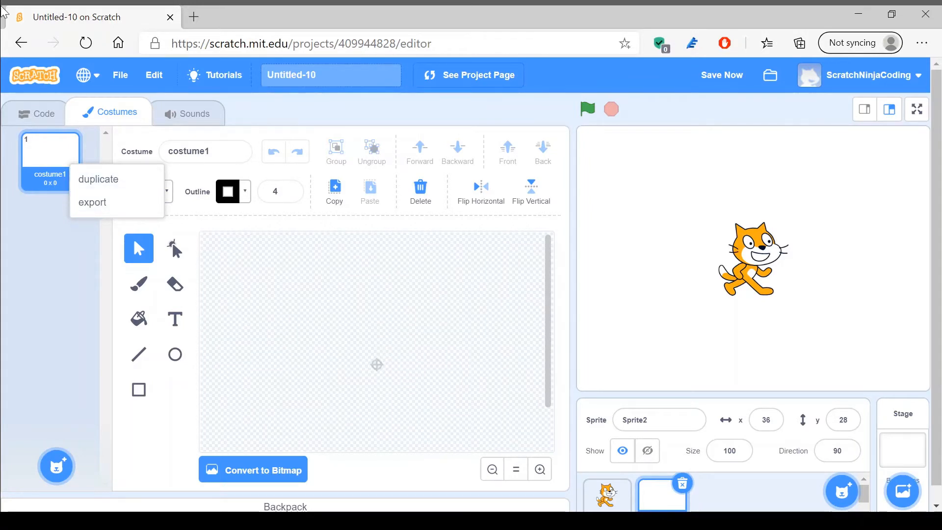
{"action": "left_click", "coordinate": [96, 179]}
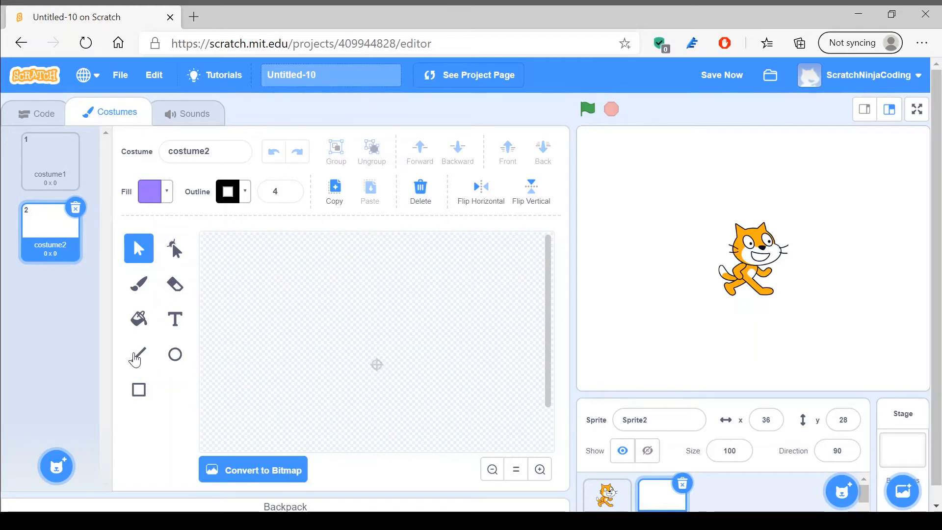
Step: Select the Line tool to draw the gallows post in costume2
{"action": "left_click", "coordinate": [139, 354]}
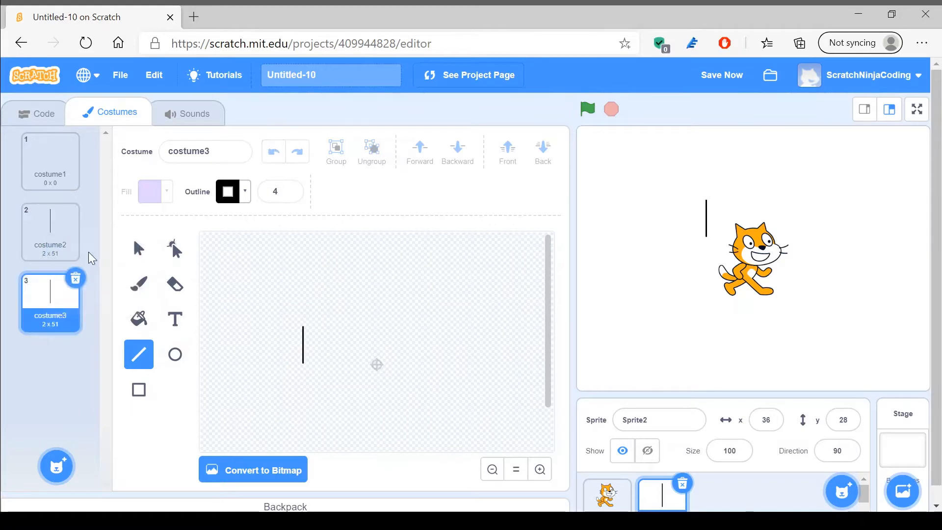
{"action": "mouse_move", "coordinate": [289, 369]}
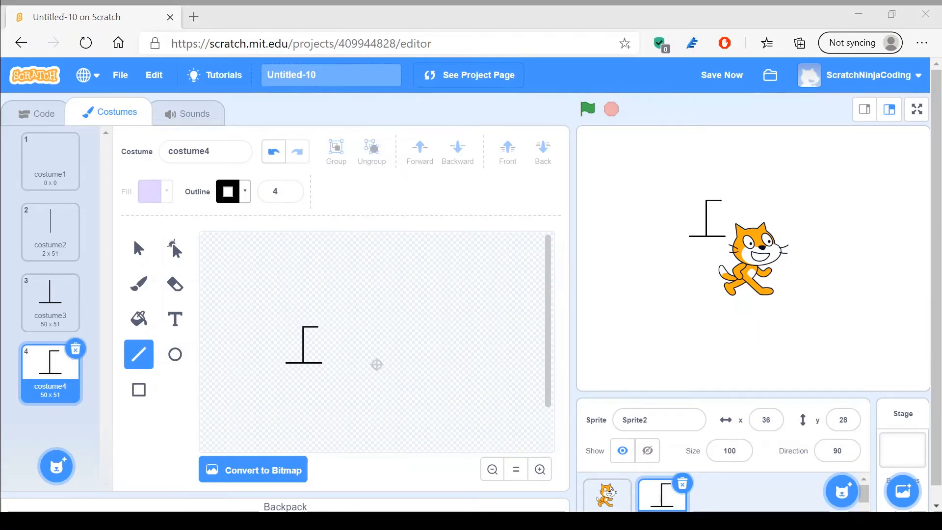
{"action": "mouse_move", "coordinate": [816, 438]}
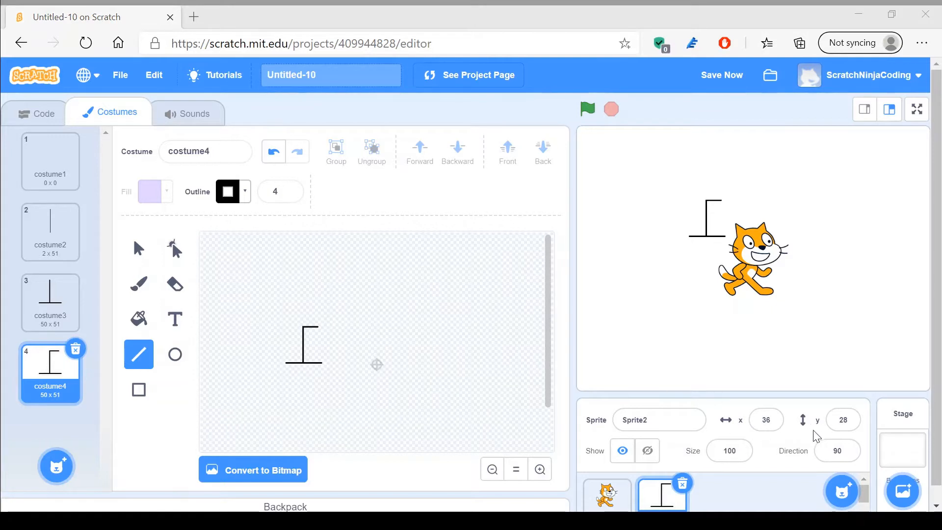
{"action": "mouse_move", "coordinate": [884, 443]}
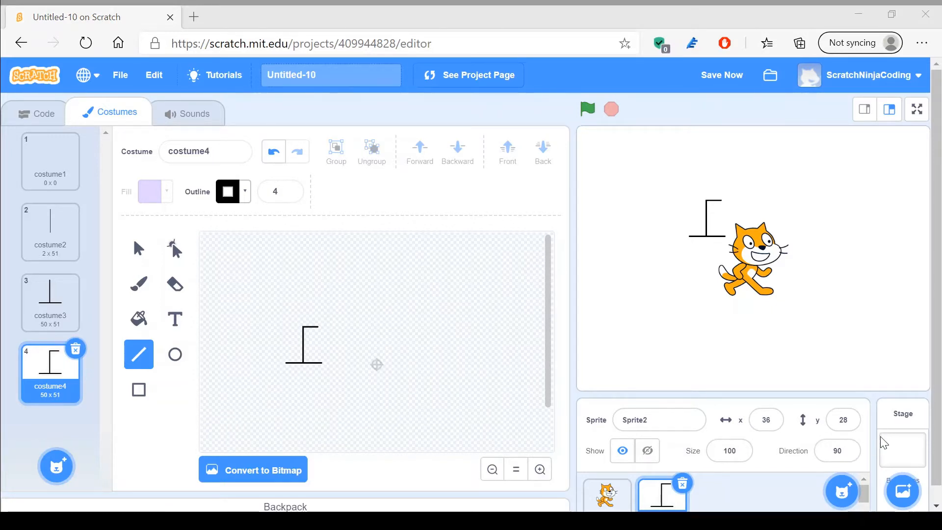
{"action": "mouse_move", "coordinate": [884, 440]}
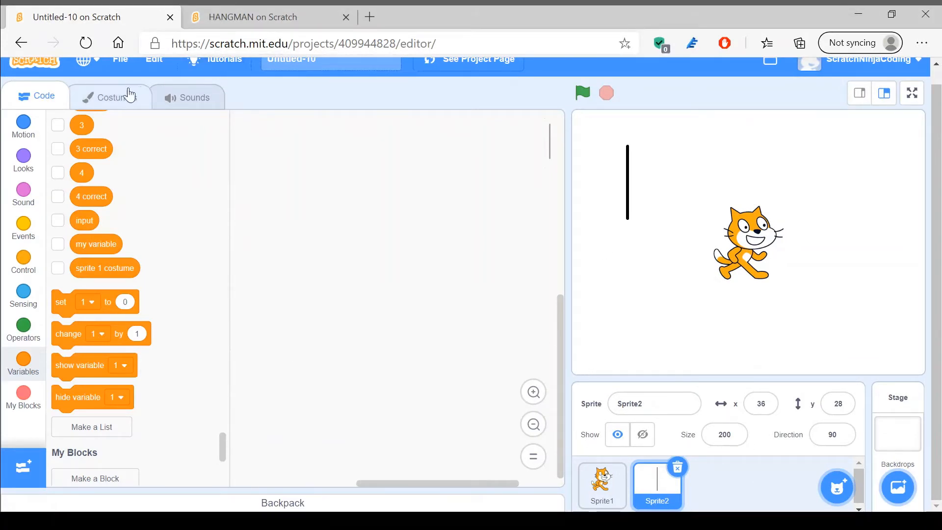
Step: Show Sprite2's costume list with the gallows stages up to costume11
{"action": "left_click", "coordinate": [110, 96]}
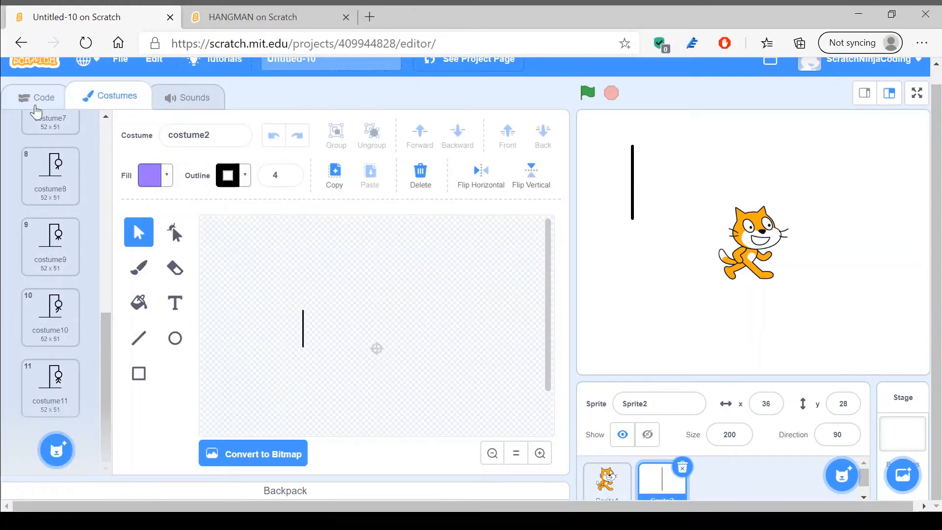
Step: Give the cat sprite Sprite1 a 'when green flag clicked' hat block to begin its script
{"action": "left_click", "coordinate": [43, 97]}
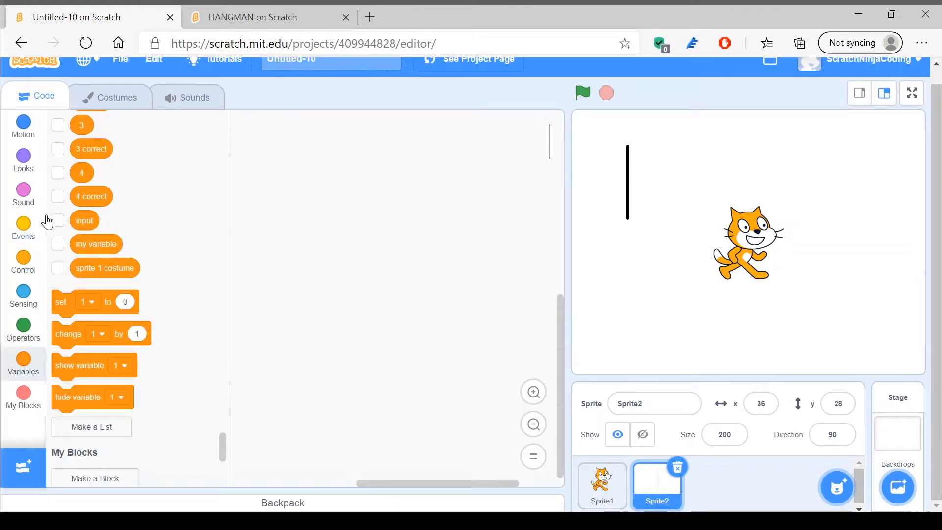
{"action": "left_click", "coordinate": [602, 486]}
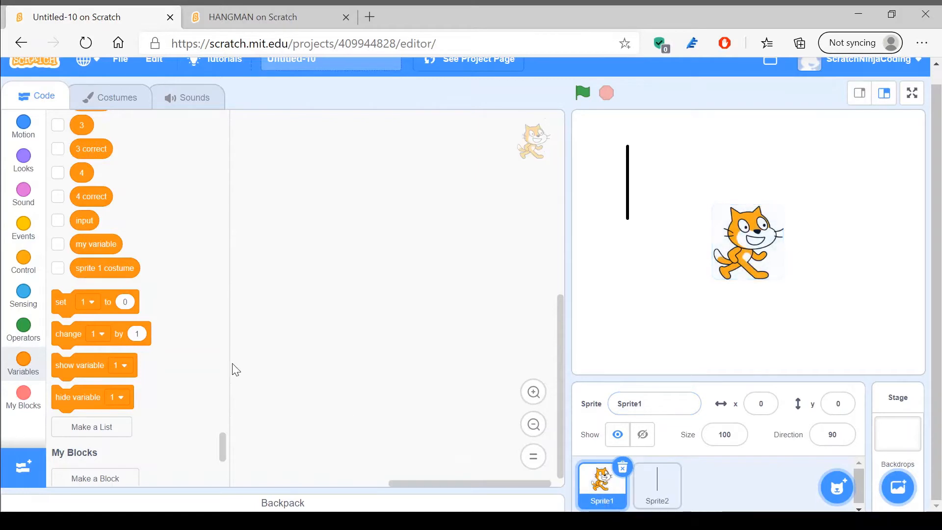
{"action": "left_click", "coordinate": [23, 294]}
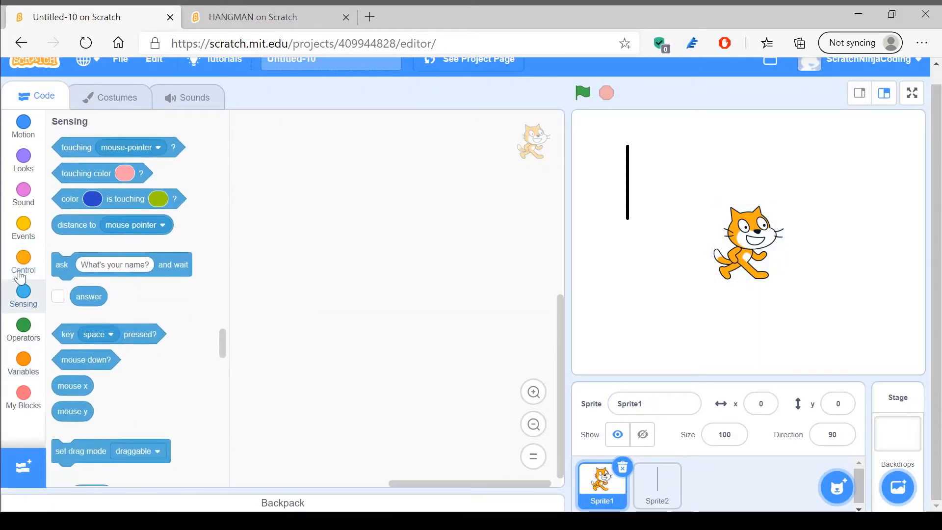
{"action": "left_click", "coordinate": [23, 228]}
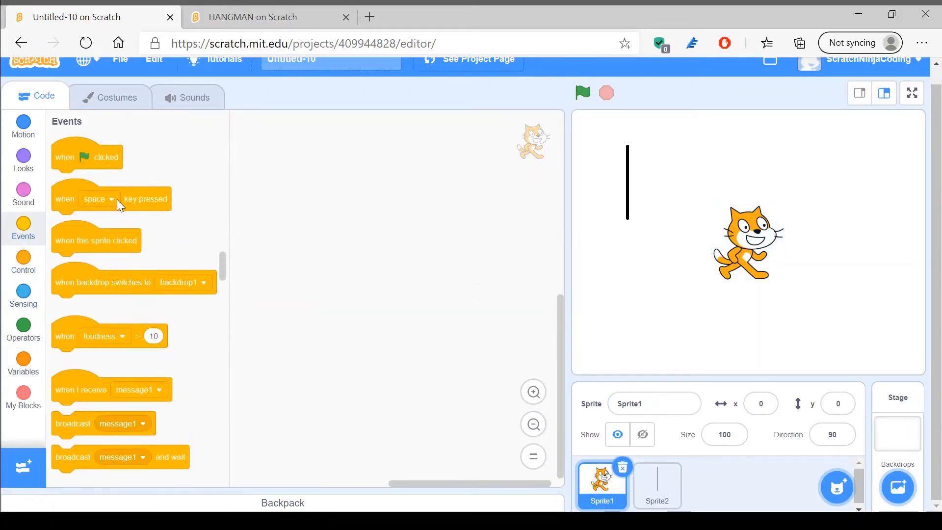
{"action": "left_click_drag", "start_coordinate": [86, 157], "coordinate": [268, 157]}
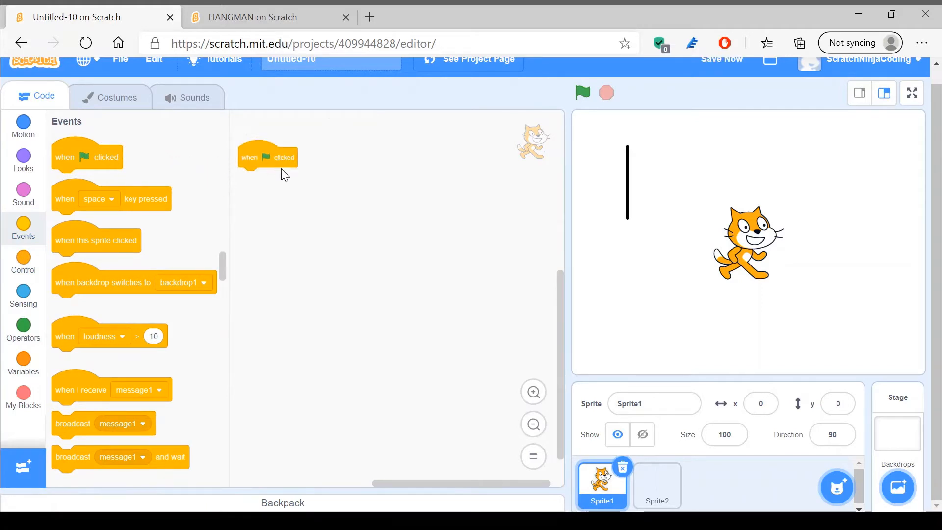
{"action": "left_click", "coordinate": [23, 358]}
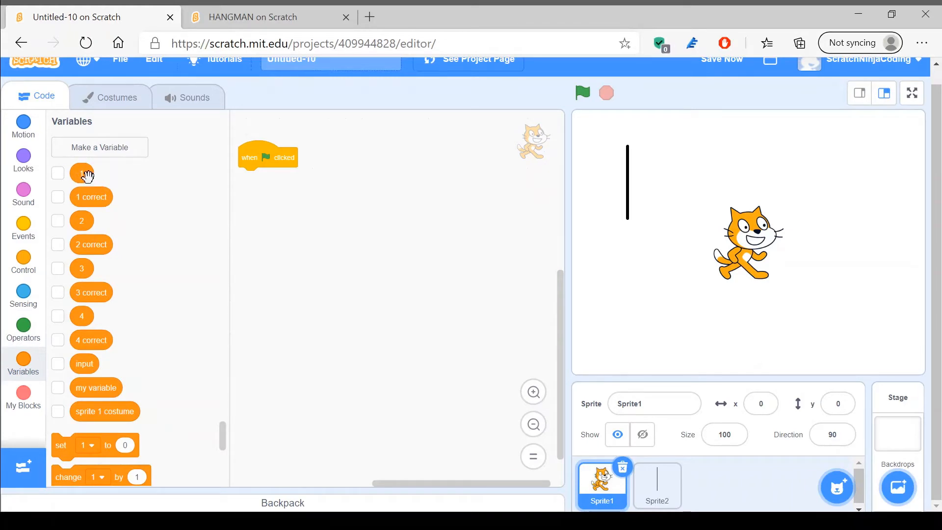
{"action": "mouse_move", "coordinate": [91, 245]}
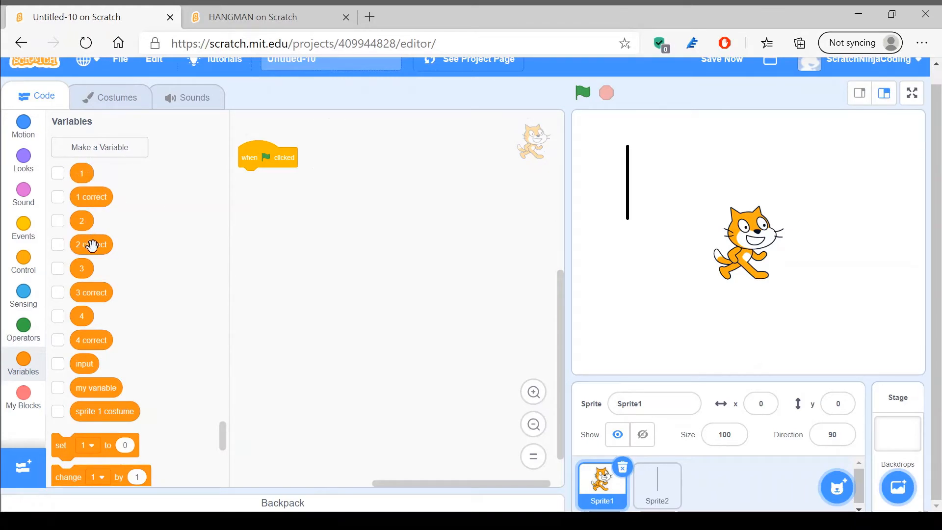
{"action": "mouse_move", "coordinate": [81, 316]}
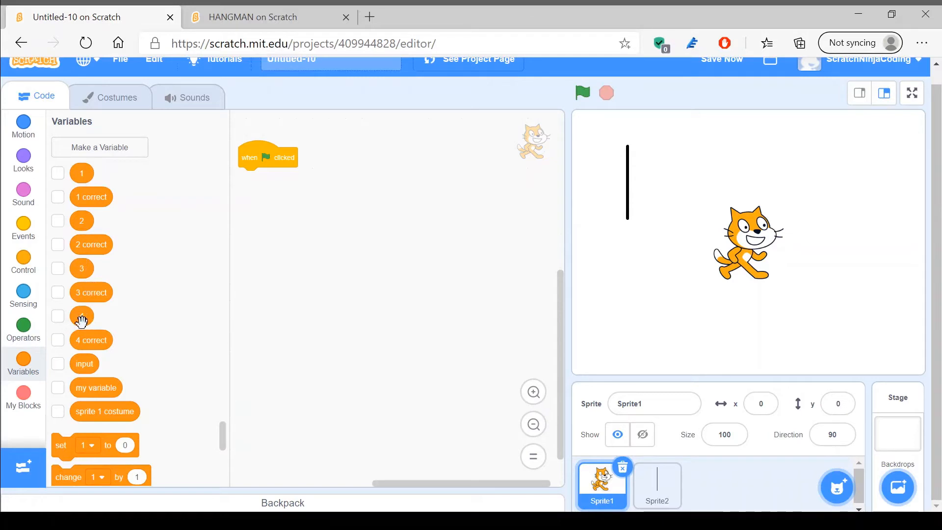
{"action": "mouse_move", "coordinate": [88, 344]}
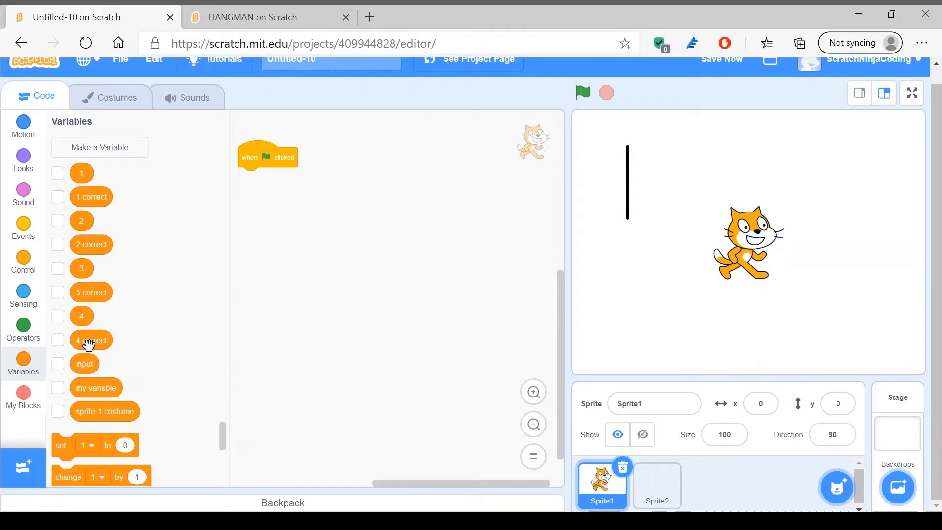
{"action": "mouse_move", "coordinate": [80, 369]}
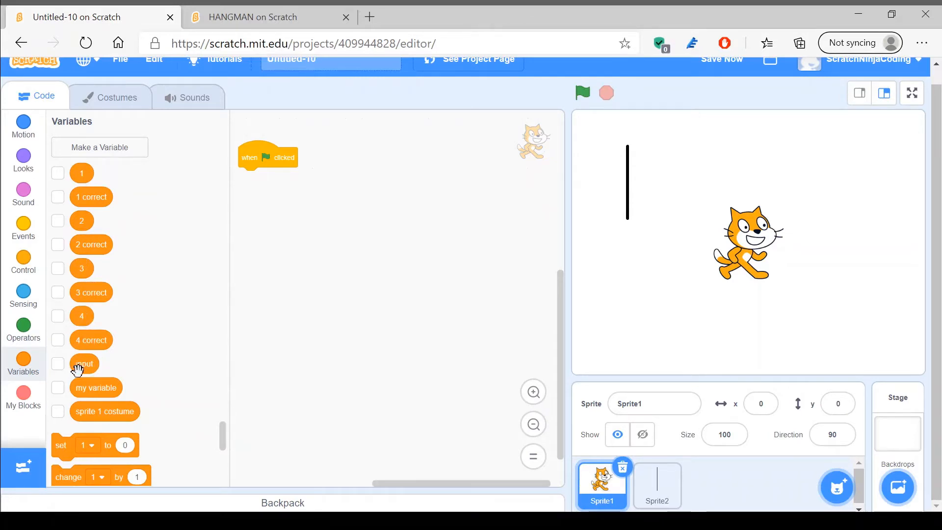
{"action": "mouse_move", "coordinate": [107, 417]}
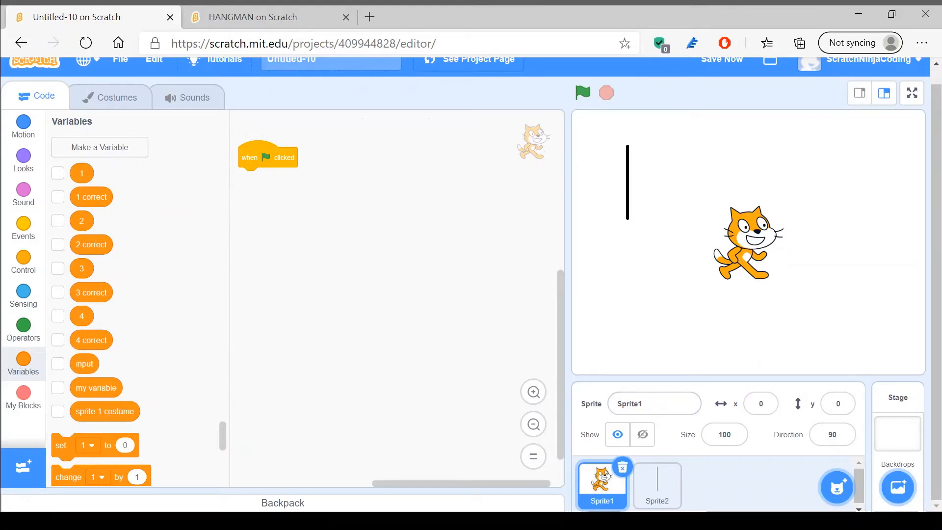
{"action": "mouse_move", "coordinate": [123, 207]}
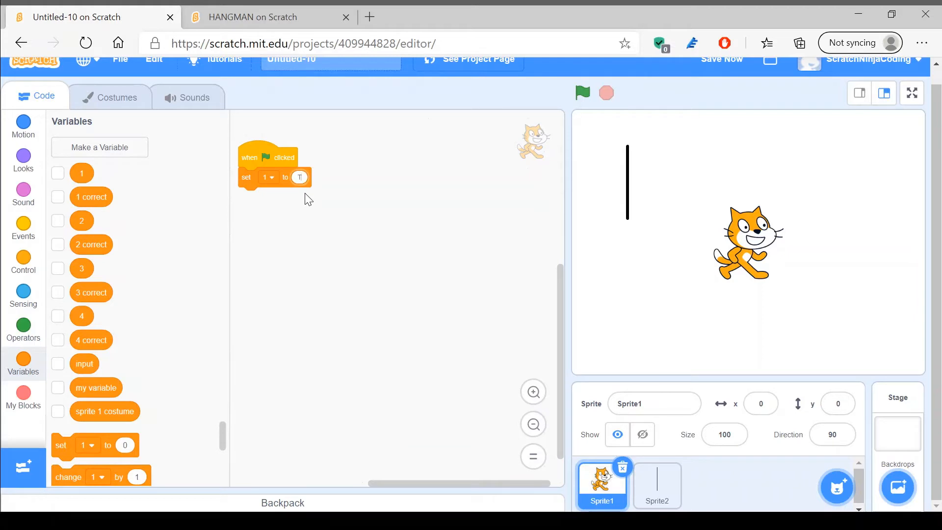
{"action": "mouse_move", "coordinate": [104, 233]}
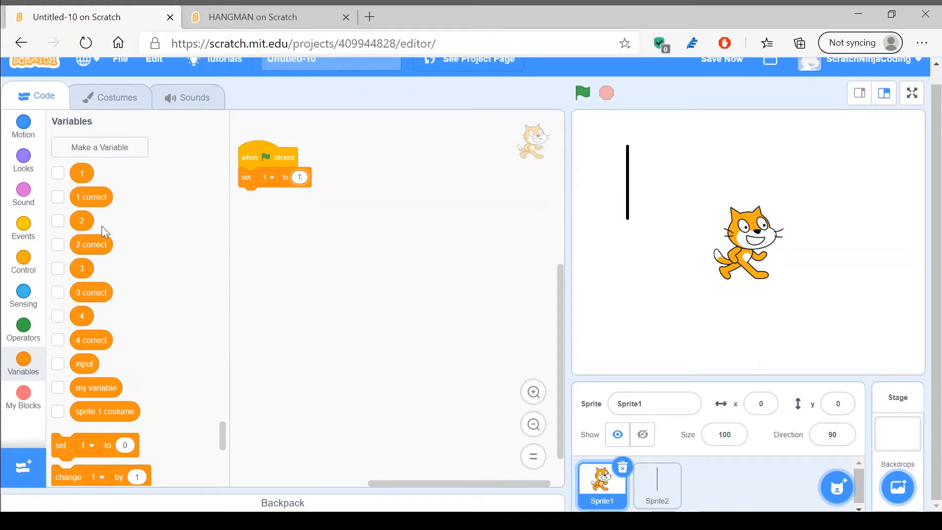
{"action": "mouse_move", "coordinate": [70, 414]}
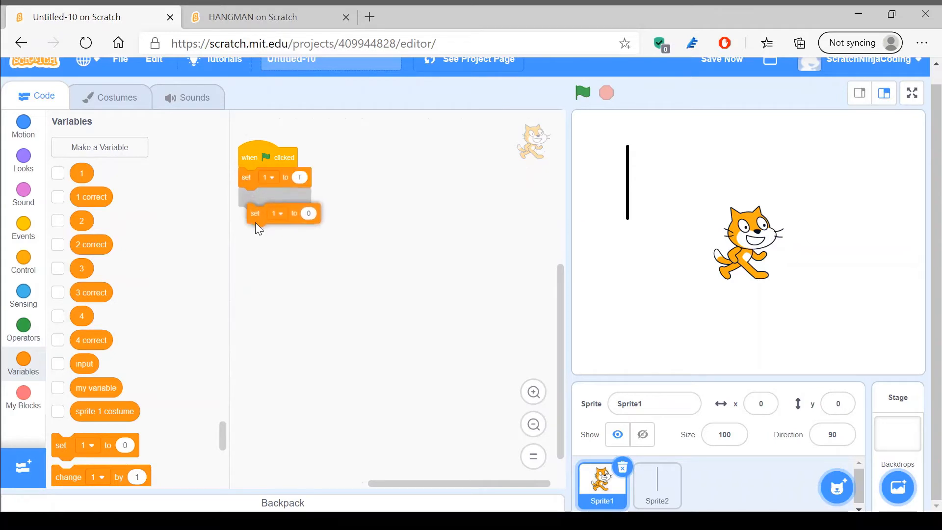
Step: Make the set blocks under the hat assign variables 1–4 the letters T, I, M, E
{"action": "left_click", "coordinate": [268, 198]}
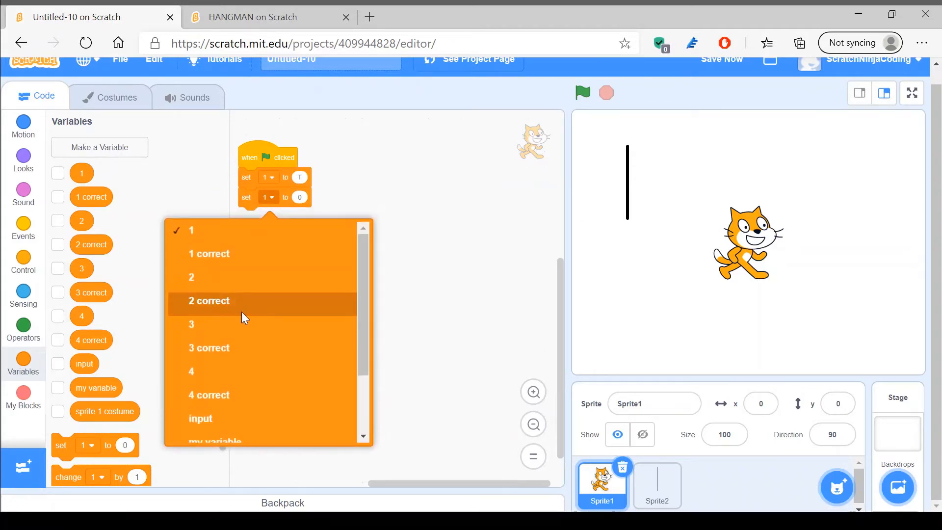
{"action": "left_click", "coordinate": [209, 300]}
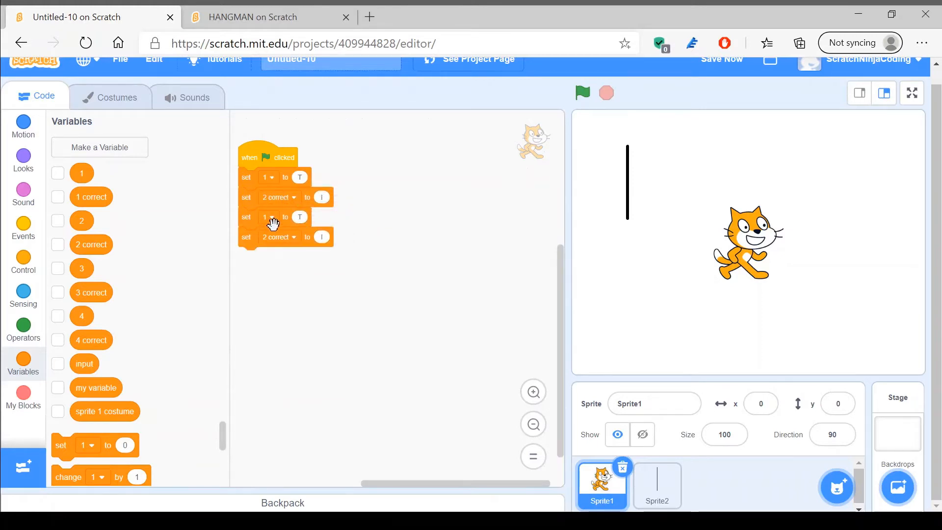
{"action": "left_click", "coordinate": [266, 217]}
{"action": "type", "text": "M"}
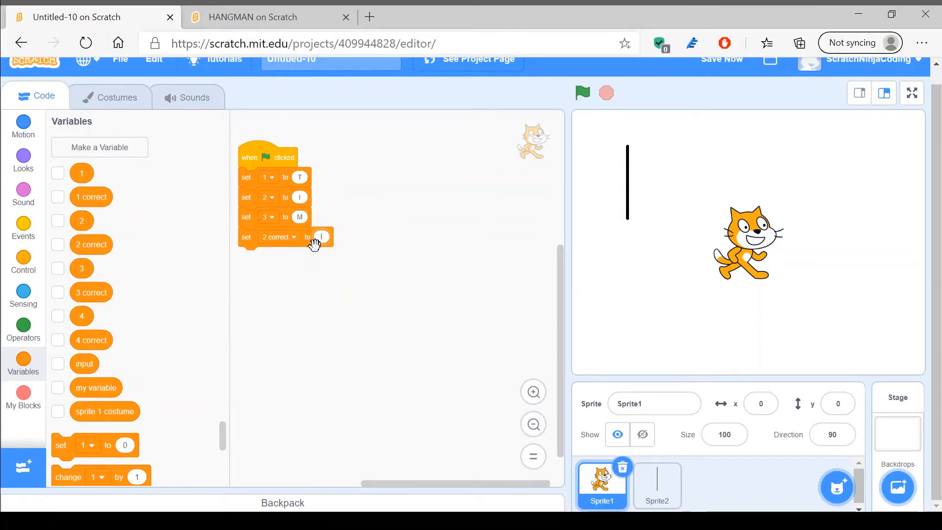
{"action": "left_click", "coordinate": [279, 236]}
{"action": "type", "text": "E"}
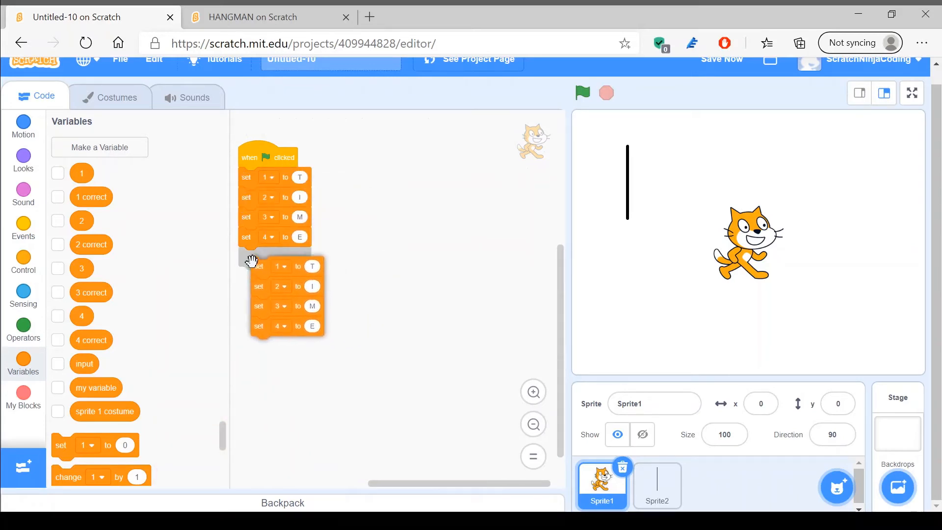
Step: Retarget the duplicated set blocks to 1 correct, 2 correct, 3 correct and 4 correct
{"action": "left_click", "coordinate": [268, 257]}
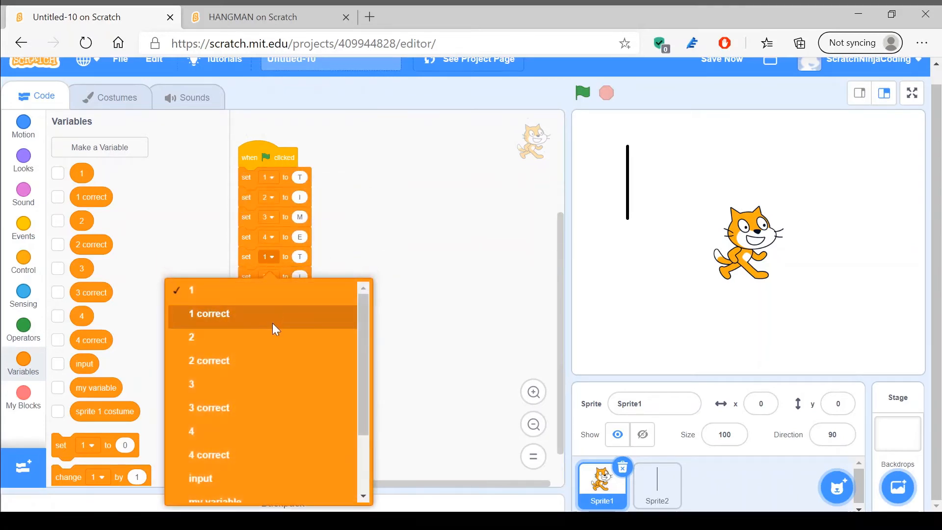
{"action": "left_click", "coordinate": [208, 313]}
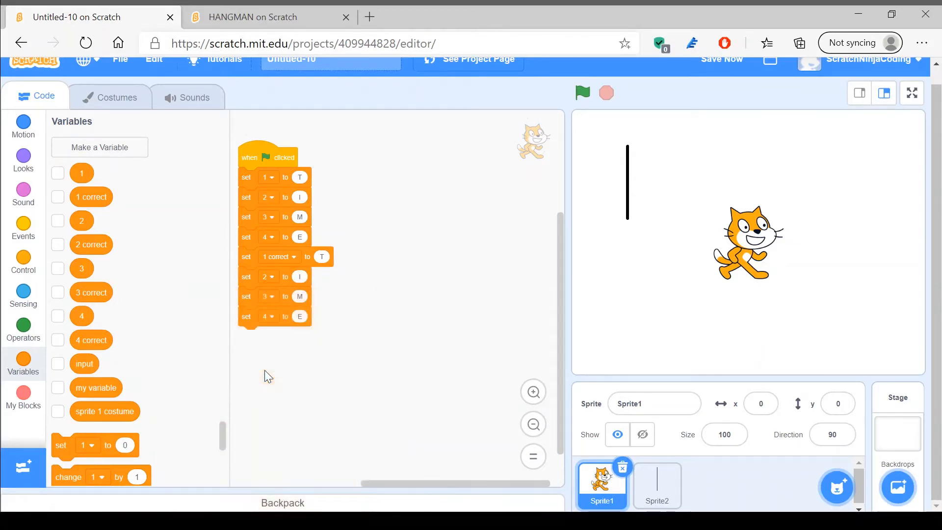
{"action": "left_click", "coordinate": [269, 277]}
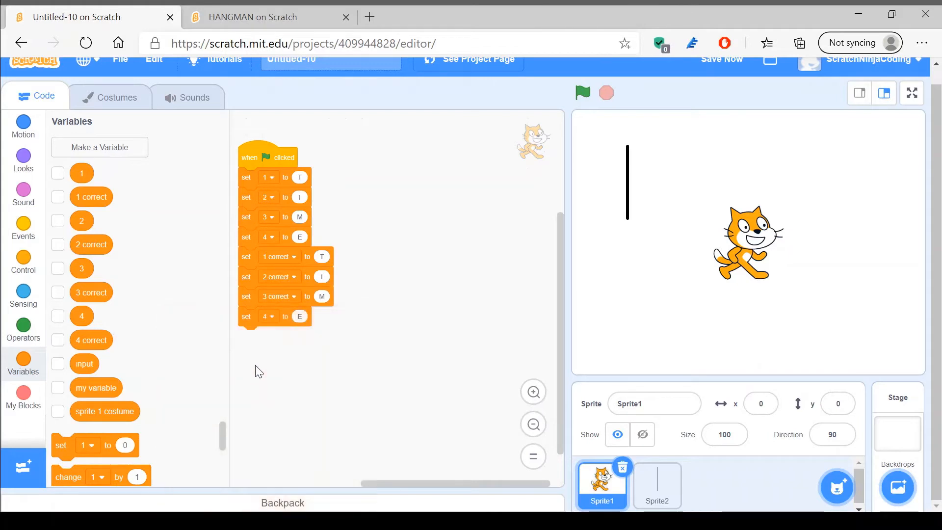
{"action": "left_click", "coordinate": [268, 317]}
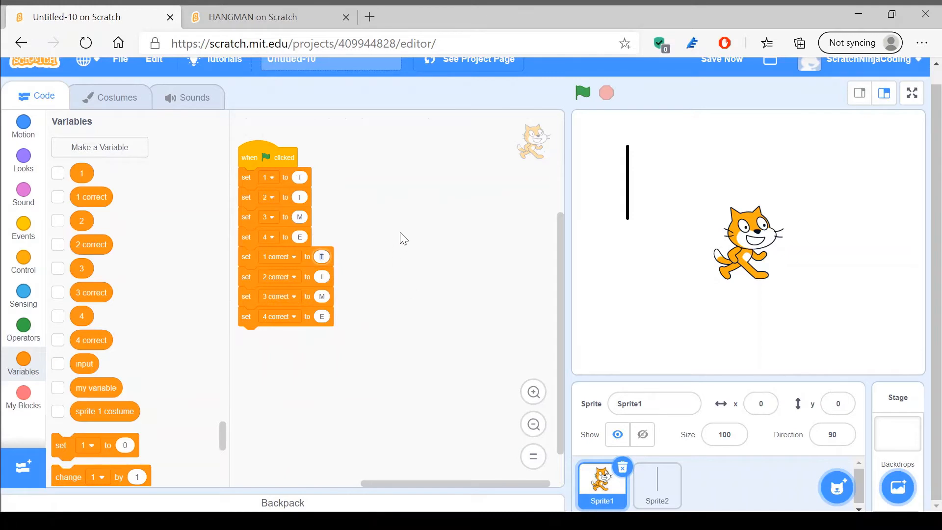
{"action": "mouse_move", "coordinate": [394, 258]}
{"action": "type", "text": "false"}
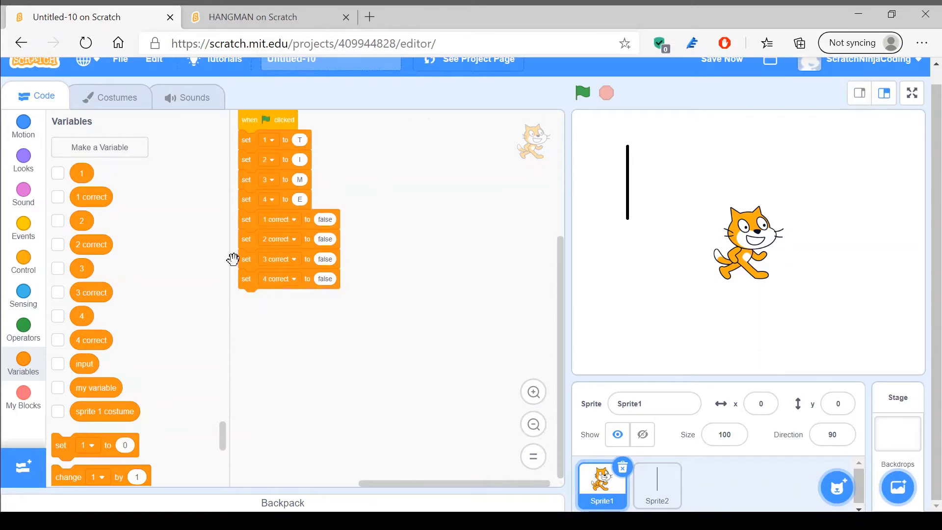
Step: Start Sprite2's script with a green-flag hat and a forever loop beneath it
{"action": "left_click", "coordinate": [23, 332]}
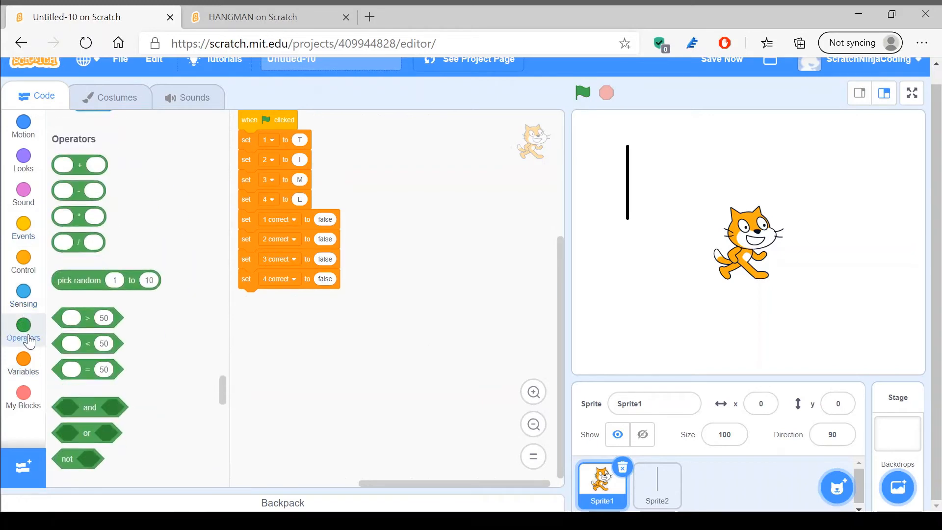
{"action": "left_click", "coordinate": [23, 295]}
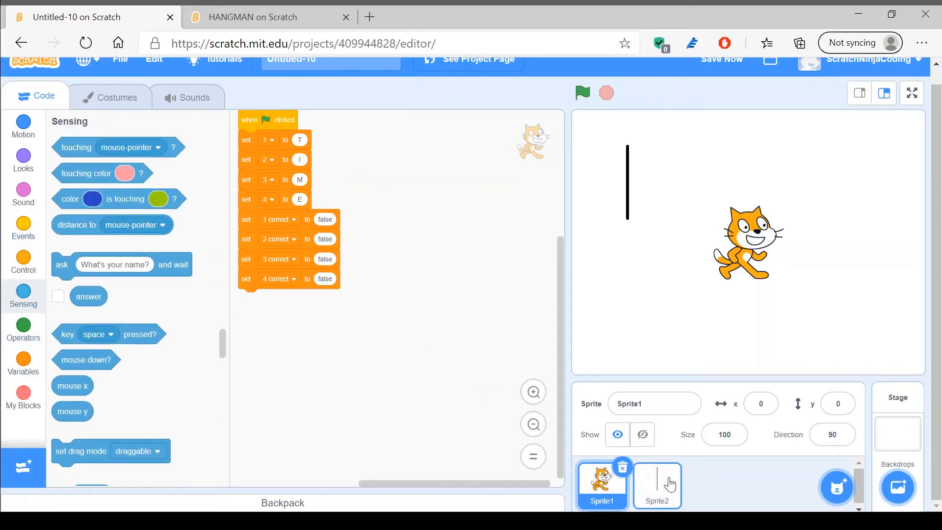
{"action": "left_click", "coordinate": [656, 486]}
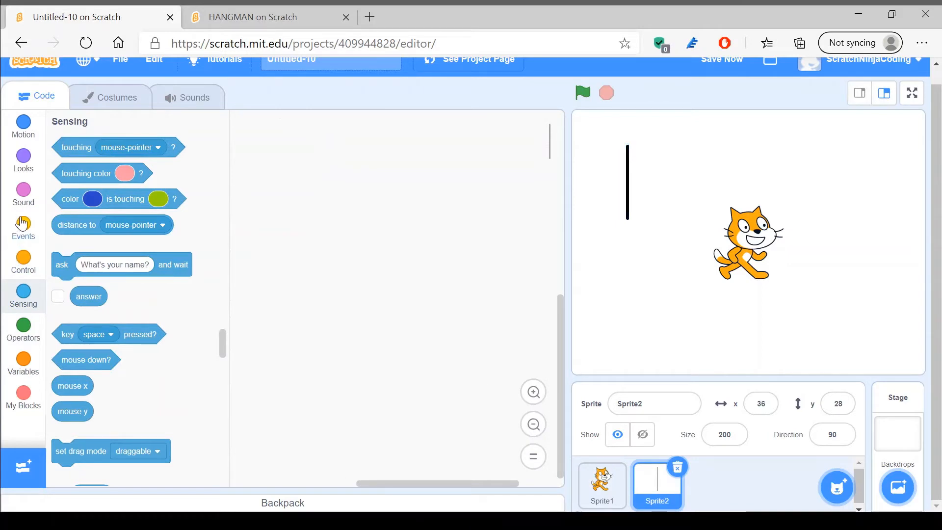
{"action": "left_click", "coordinate": [24, 229]}
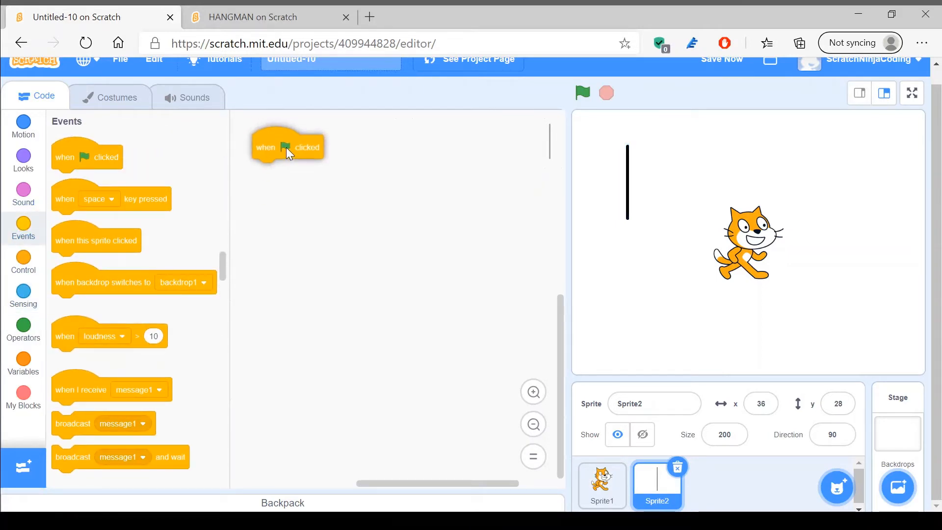
{"action": "left_click", "coordinate": [23, 363]}
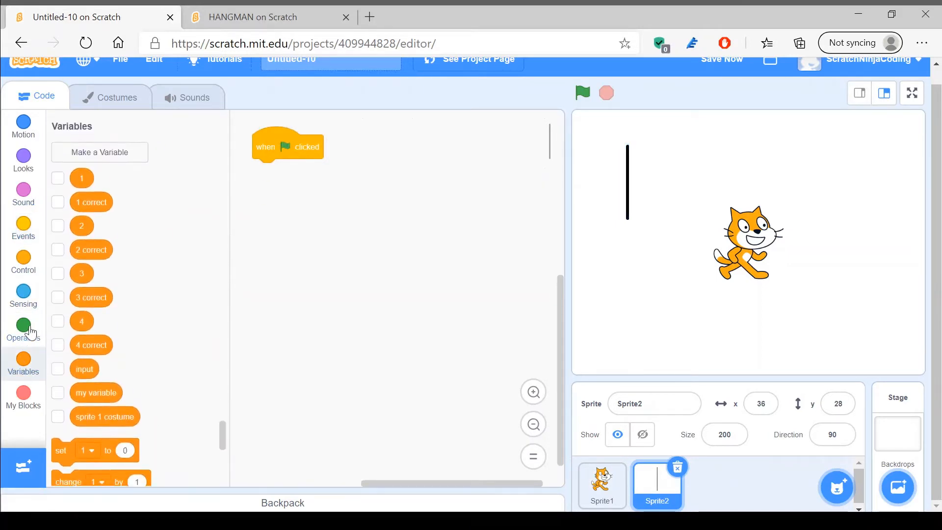
{"action": "left_click", "coordinate": [23, 262]}
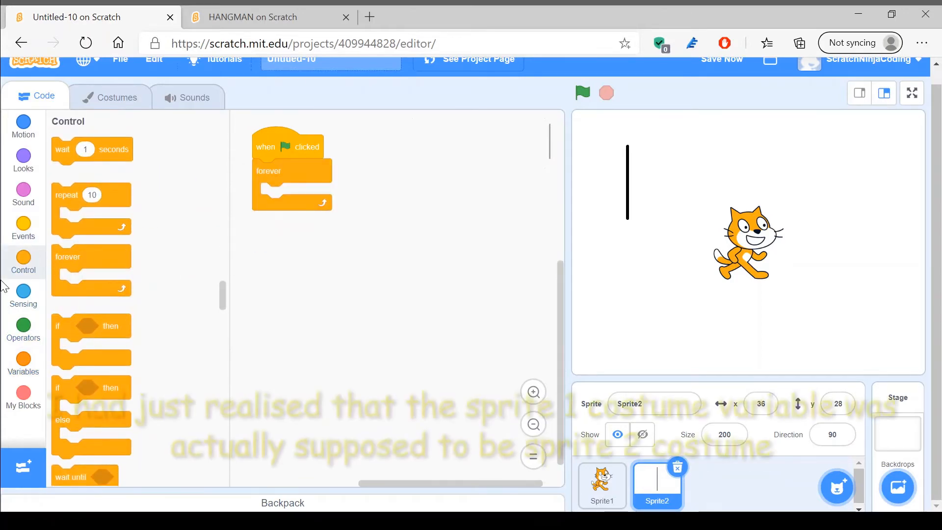
Step: Inside the loop, set sprite 1 costume to Sprite2's costume number reporter
{"action": "left_click", "coordinate": [23, 294]}
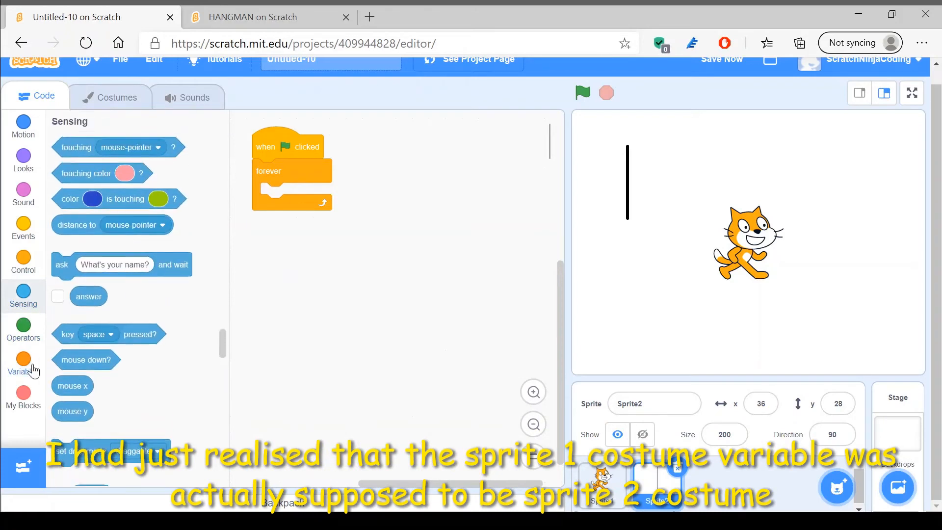
{"action": "left_click", "coordinate": [23, 363]}
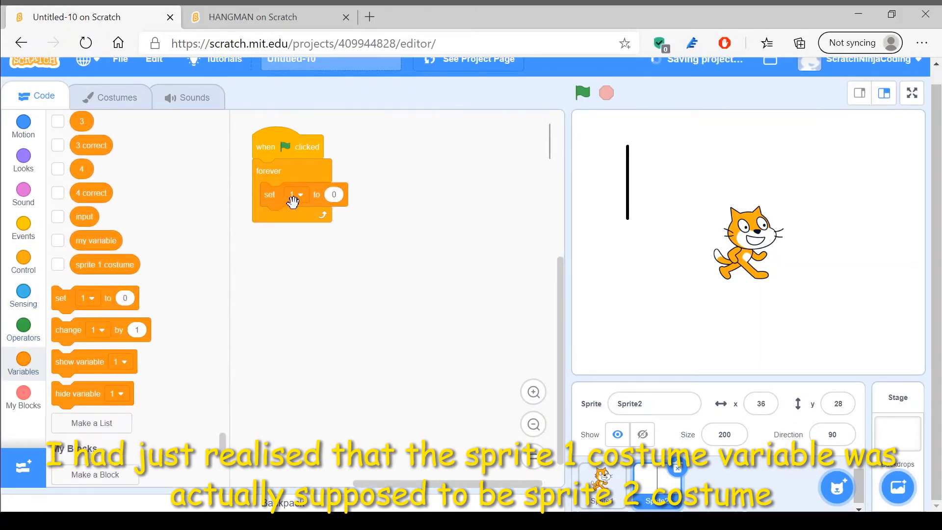
{"action": "left_click", "coordinate": [295, 195]}
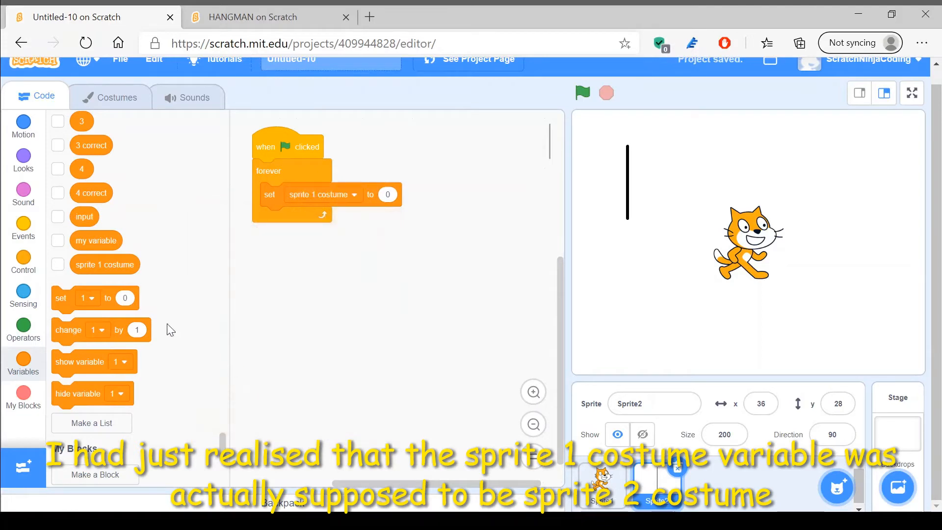
{"action": "left_click", "coordinate": [23, 161]}
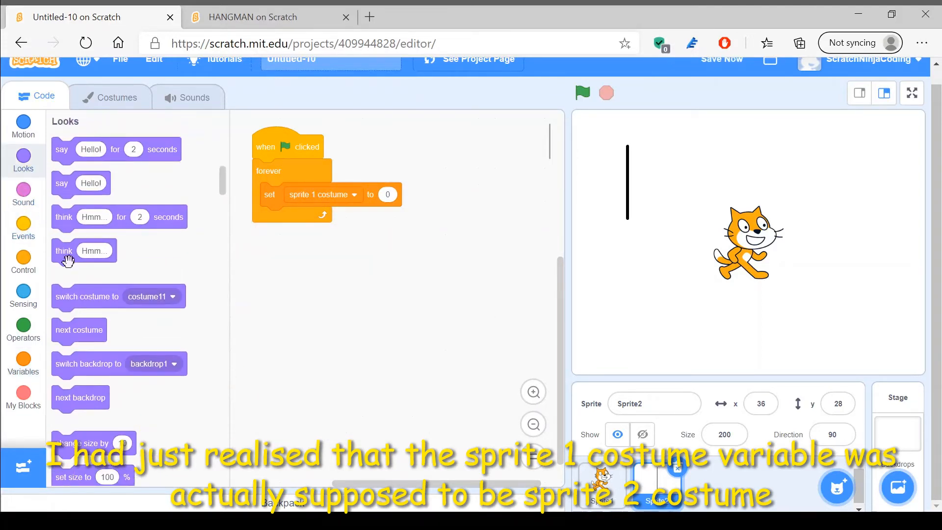
{"action": "scroll", "scroll_direction": "down", "scroll_amount": 3}
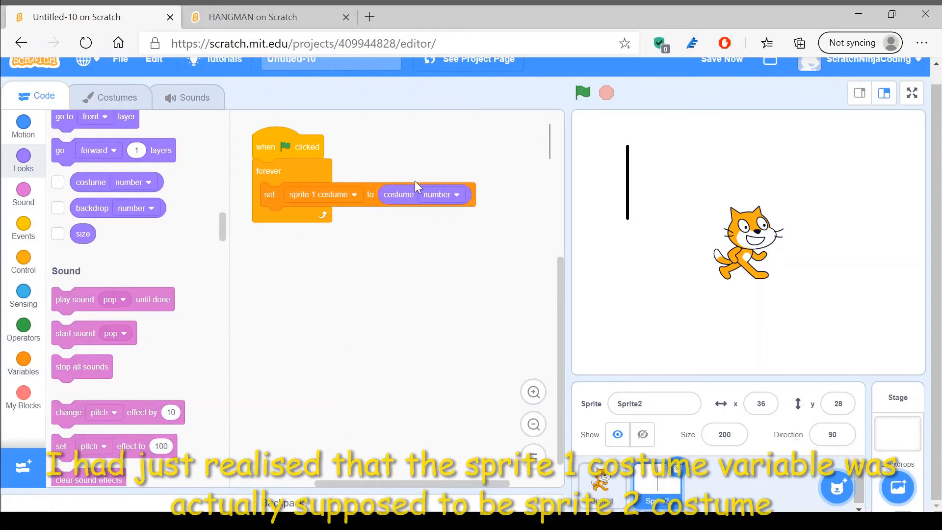
{"action": "mouse_move", "coordinate": [275, 230]}
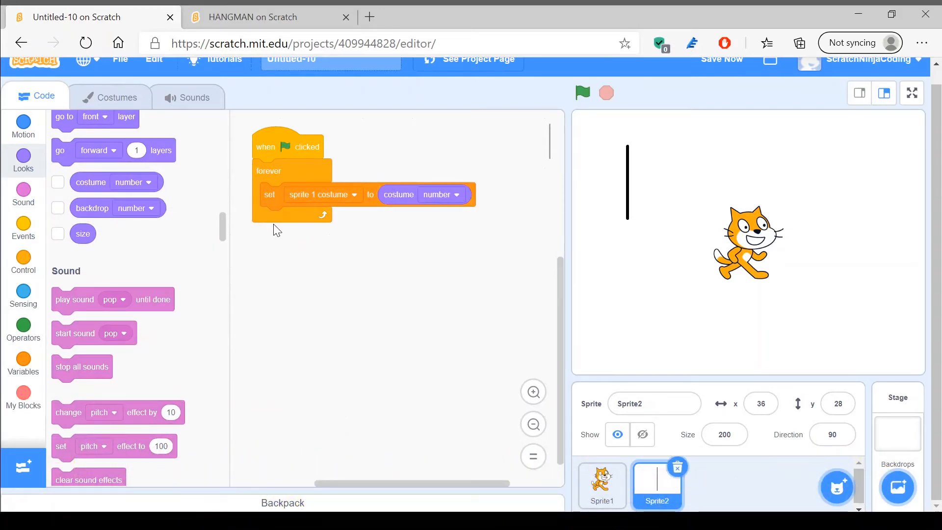
{"action": "scroll", "scroll_direction": "up", "scroll_amount": 3}
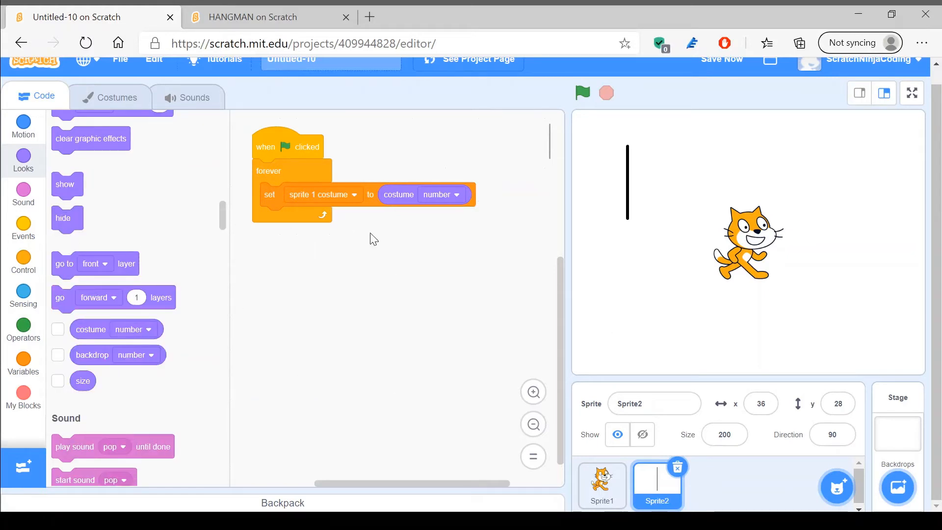
{"action": "mouse_move", "coordinate": [206, 358]}
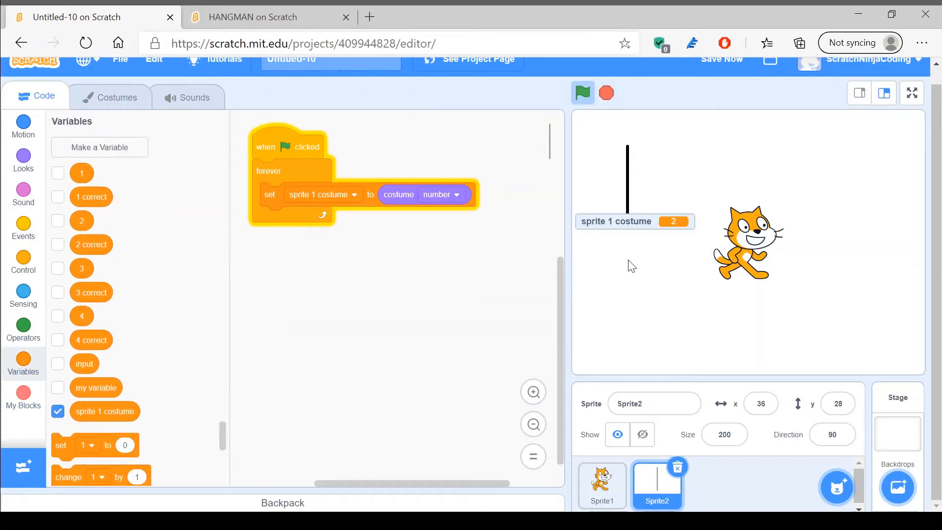
{"action": "mouse_move", "coordinate": [23, 295]}
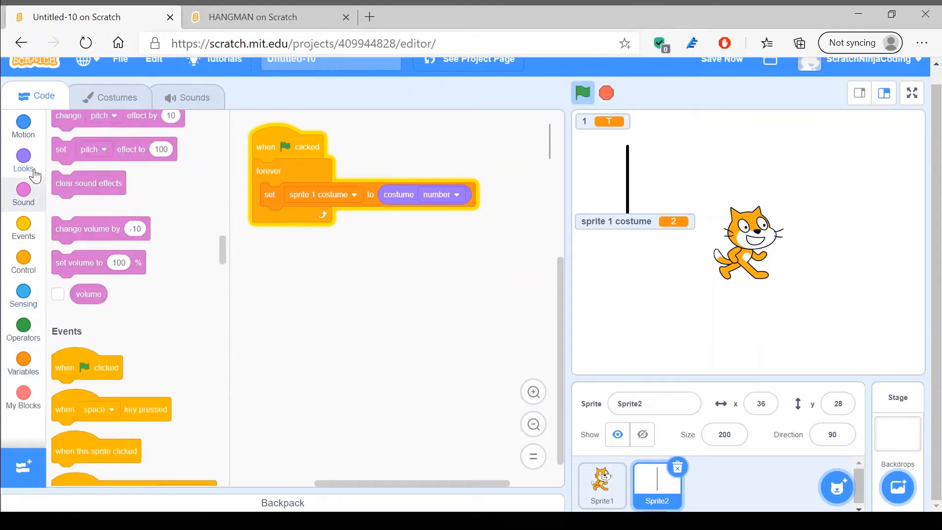
Step: Switch to costume1 right under the green flag hat, run the script, and hide the sprite 1 costume monitor
{"action": "left_click", "coordinate": [23, 160]}
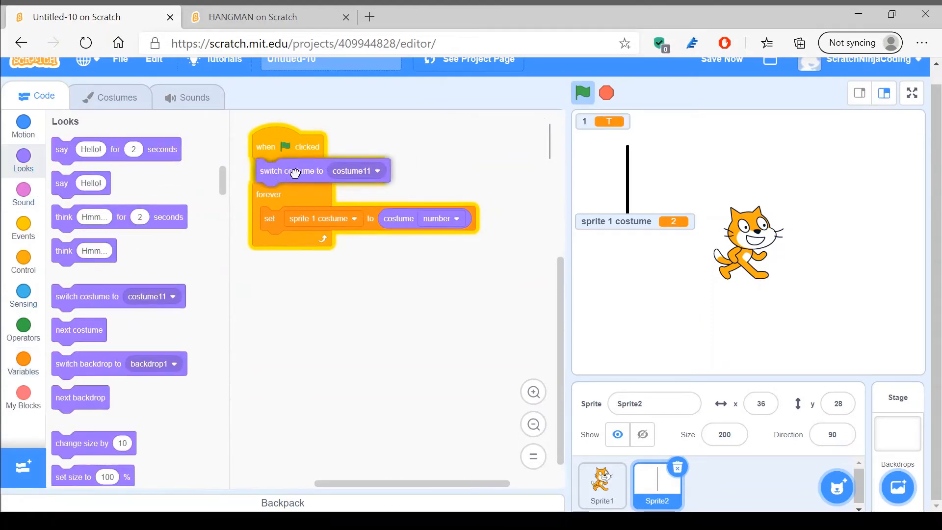
{"action": "left_click", "coordinate": [354, 171]}
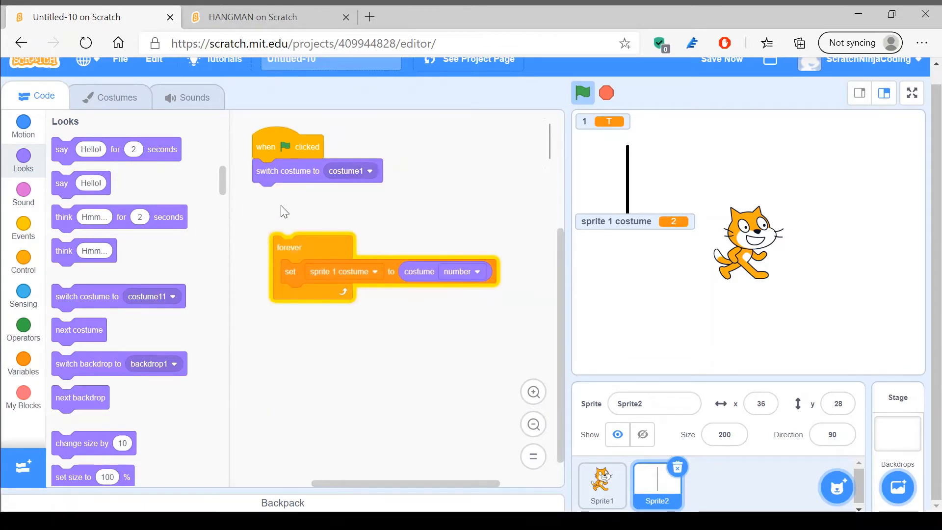
{"action": "left_click_drag", "start_coordinate": [287, 170], "coordinate": [342, 187]}
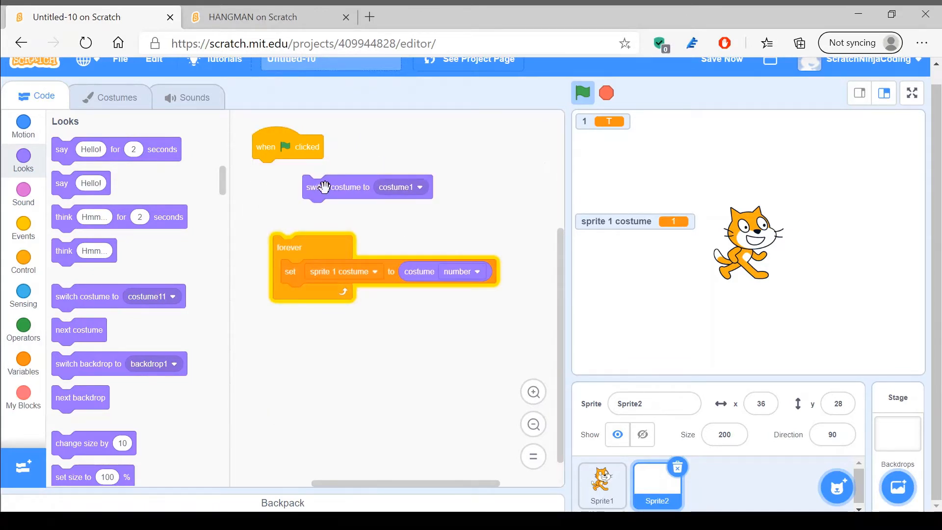
{"action": "left_click_drag", "start_coordinate": [324, 187], "coordinate": [295, 190]}
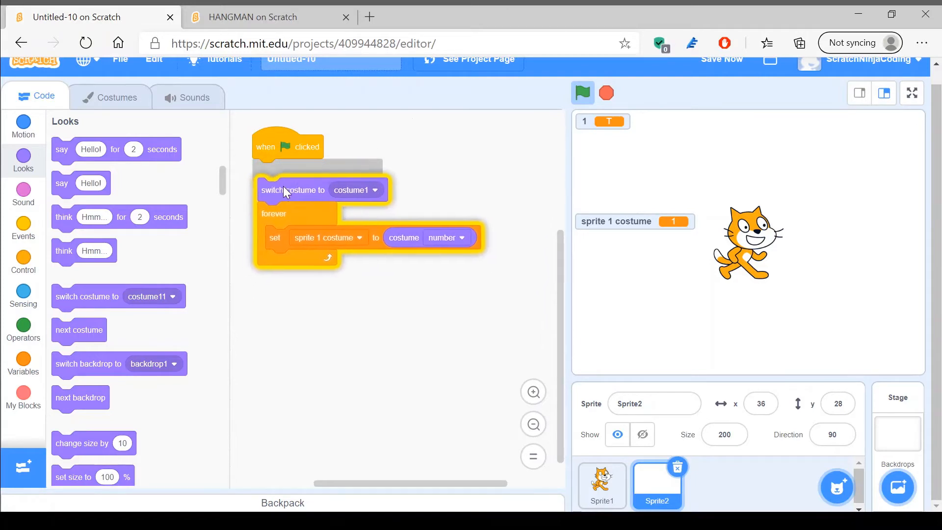
{"action": "left_click", "coordinate": [23, 361]}
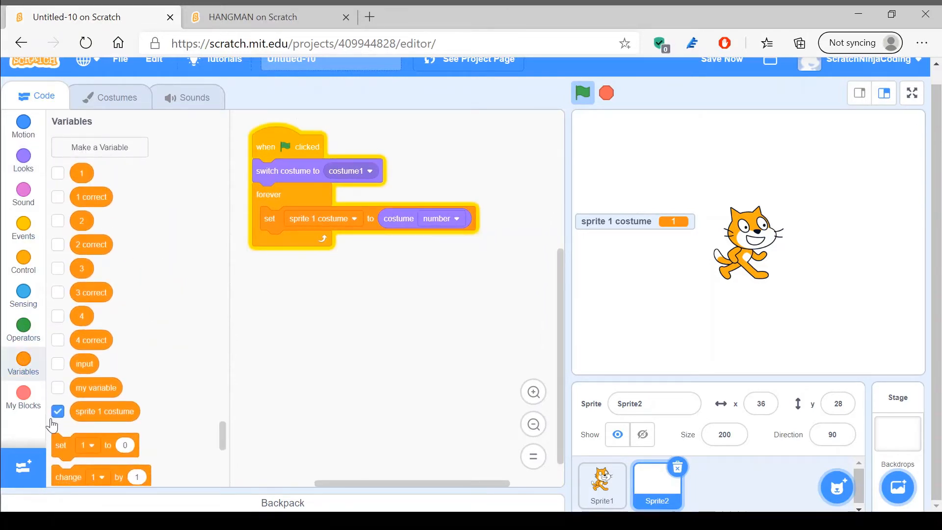
{"action": "left_click", "coordinate": [58, 412]}
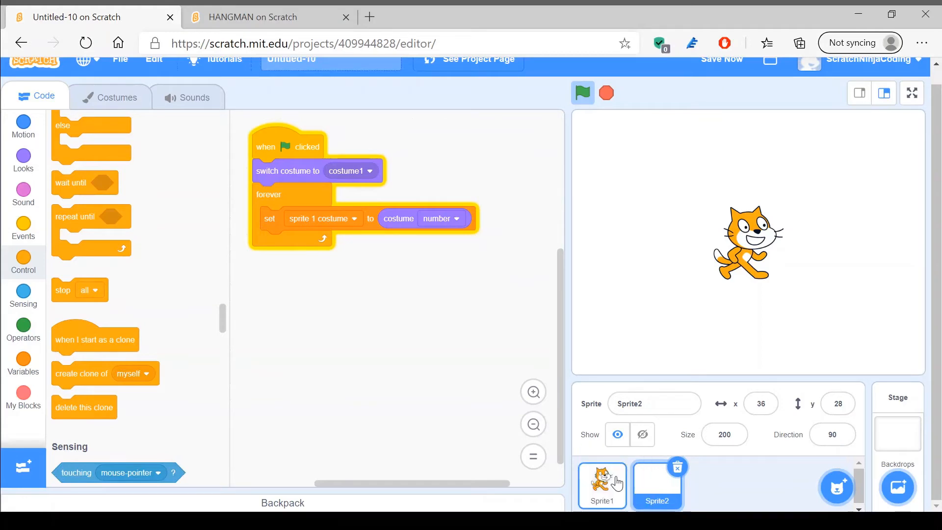
Step: Make the repeat-until loop run until sprite 1 costume equals 11, checking the gallows costume count
{"action": "left_click", "coordinate": [602, 484]}
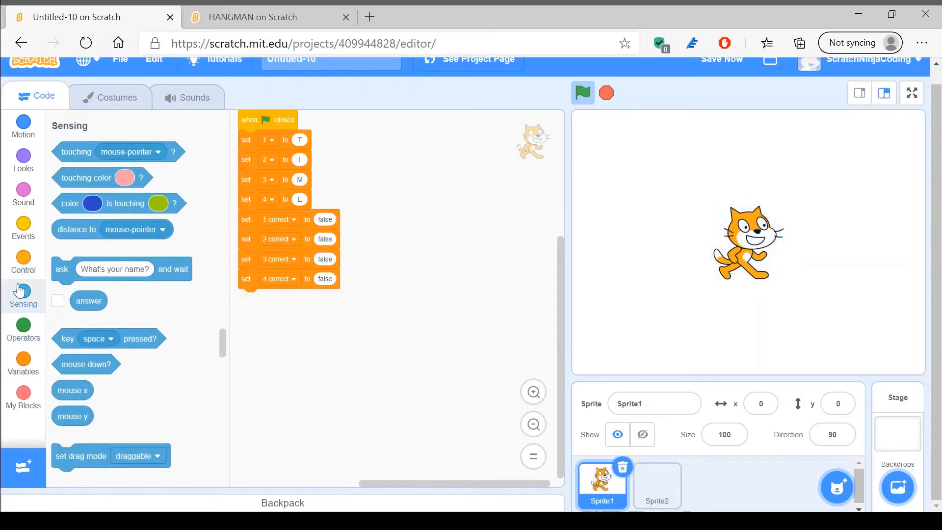
{"action": "left_click", "coordinate": [23, 229]}
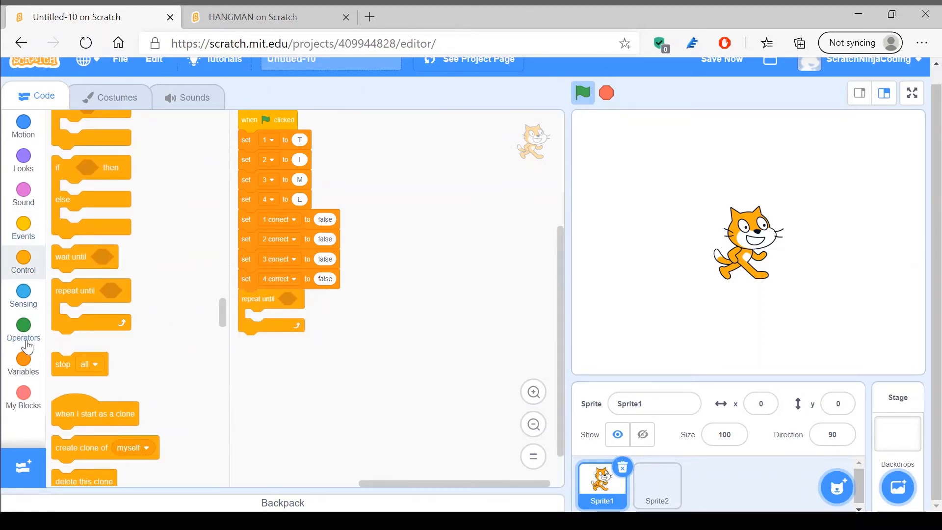
{"action": "left_click", "coordinate": [23, 331]}
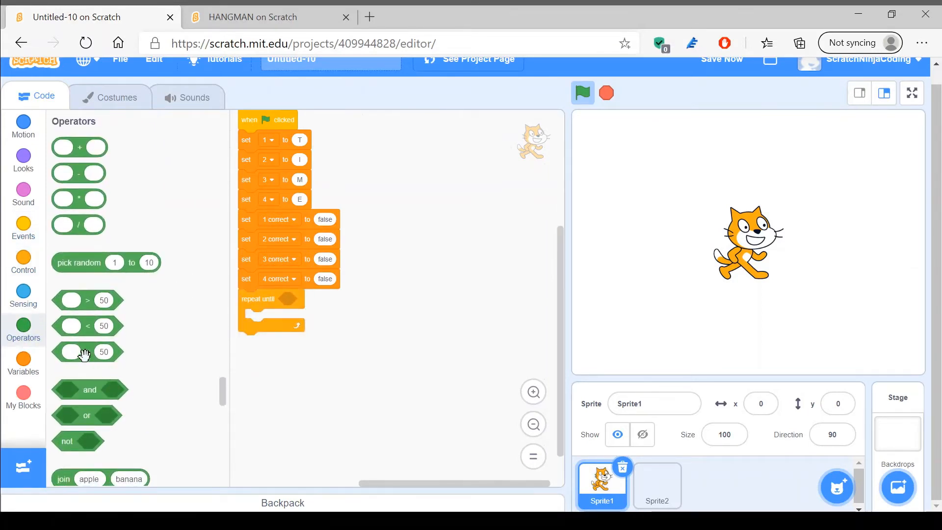
{"action": "left_click", "coordinate": [23, 361]}
{"action": "type", "text": "11"}
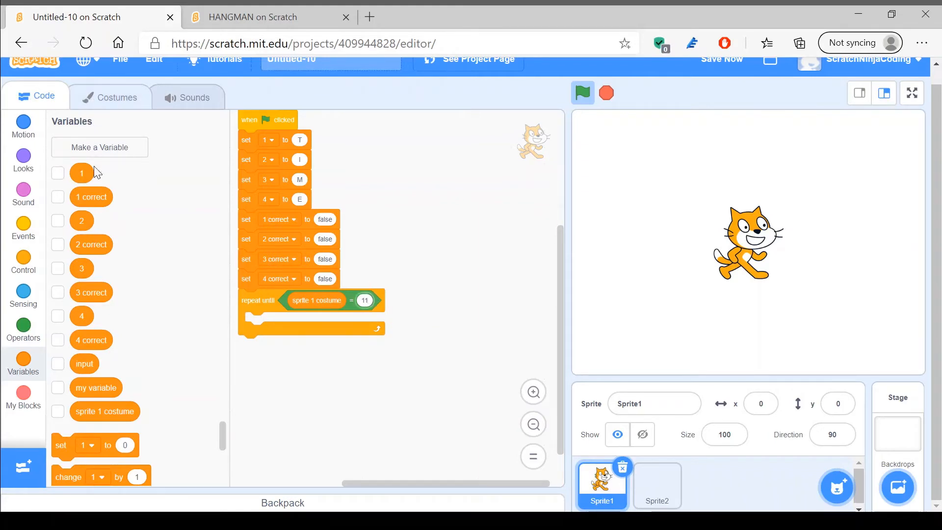
{"action": "left_click", "coordinate": [110, 96]}
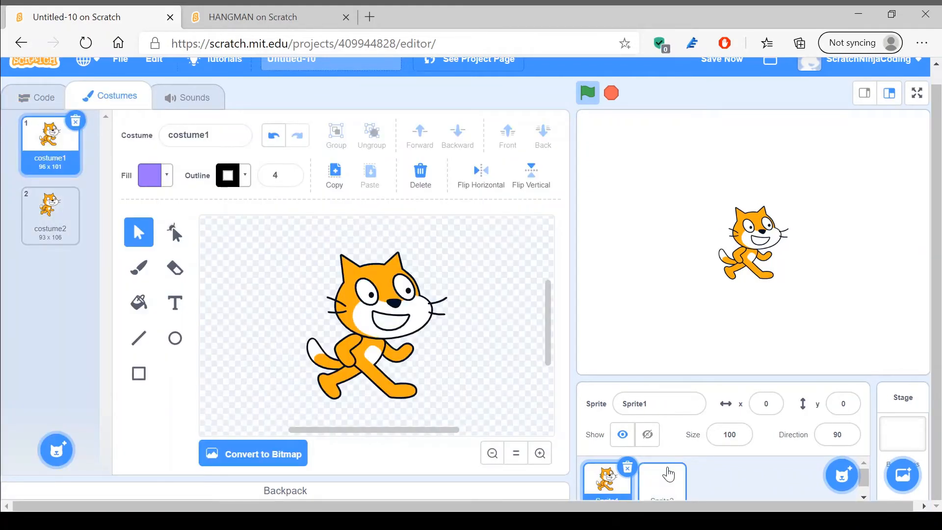
{"action": "left_click", "coordinate": [661, 481]}
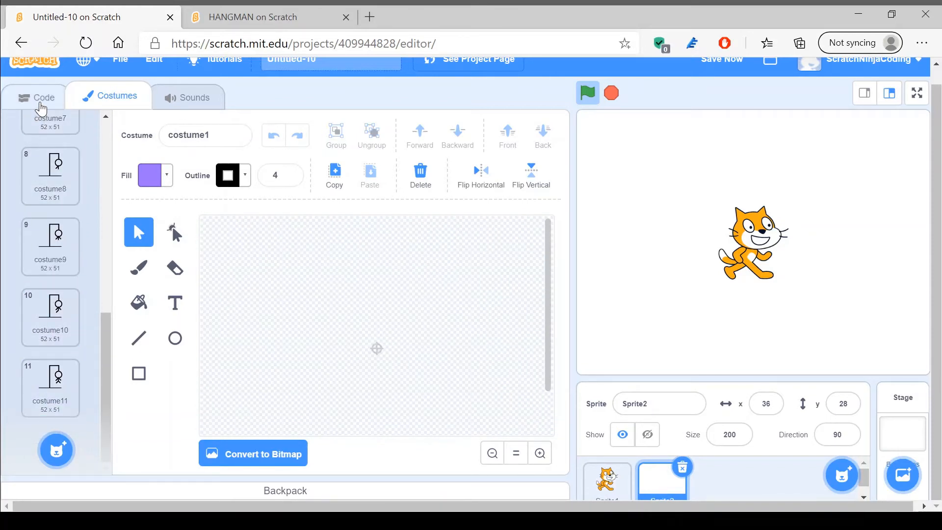
{"action": "left_click", "coordinate": [43, 97]}
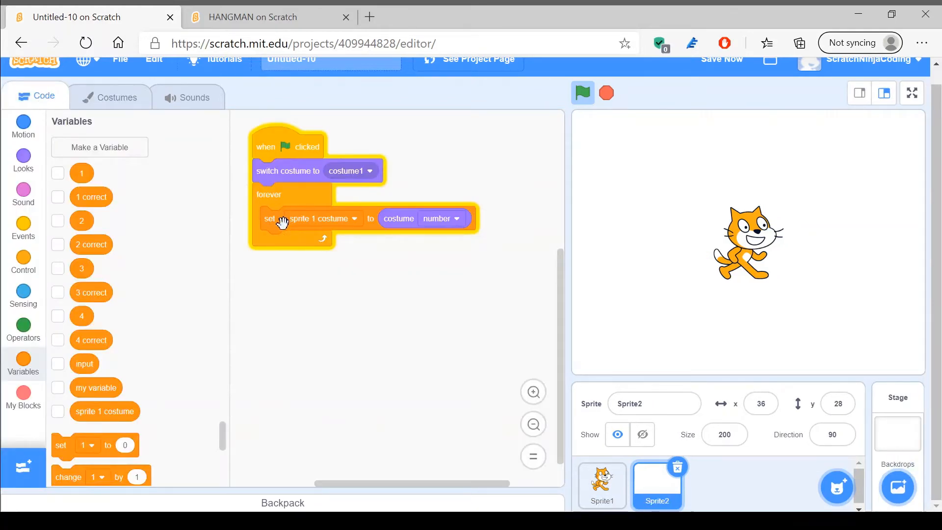
{"action": "left_click", "coordinate": [602, 485]}
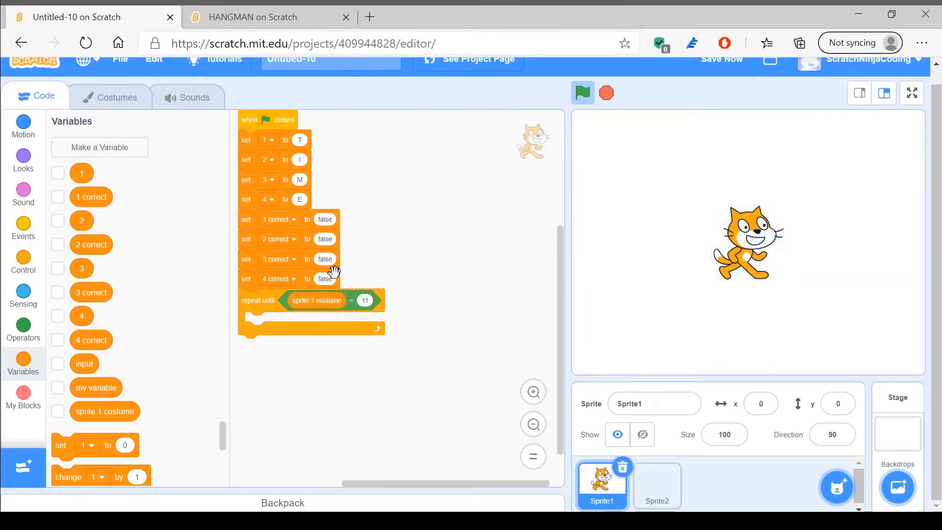
{"action": "mouse_move", "coordinate": [91, 196]}
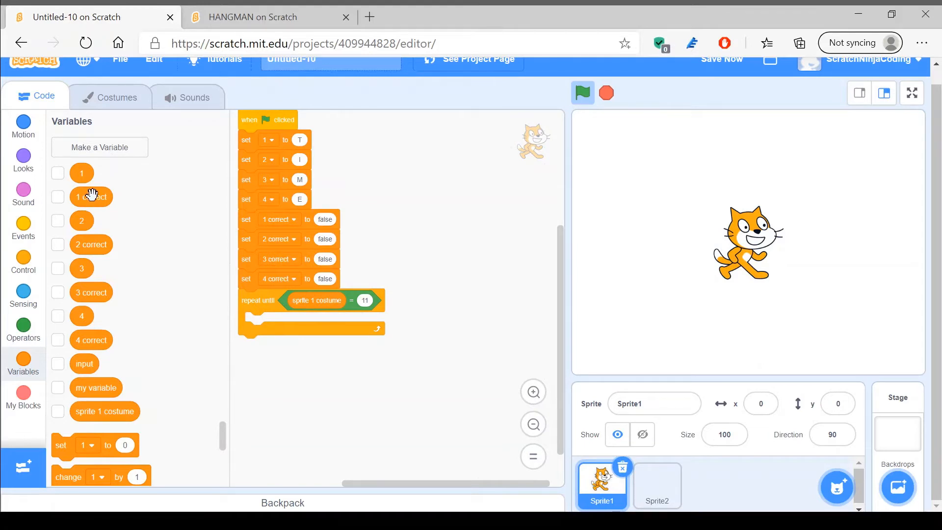
Step: Place an empty if-then block inside the repeat-until loop
{"action": "left_click", "coordinate": [23, 294]}
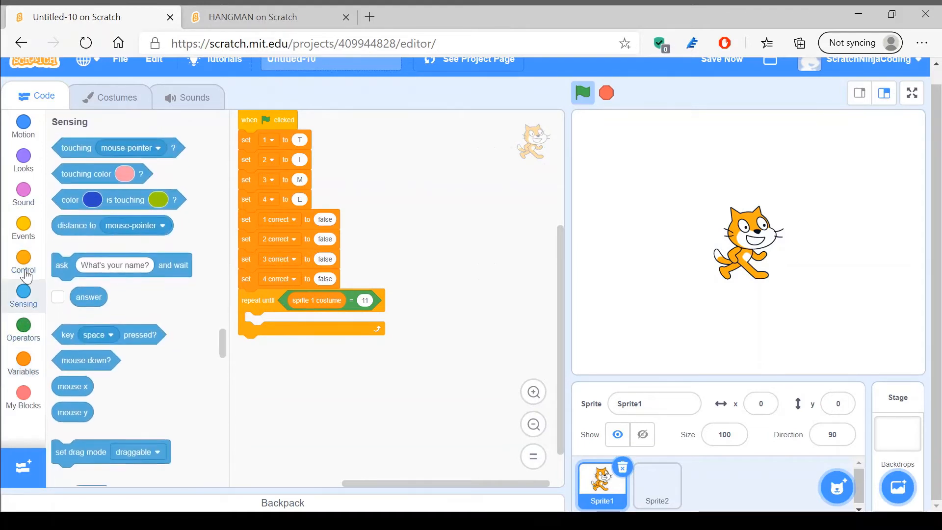
{"action": "left_click", "coordinate": [23, 265]}
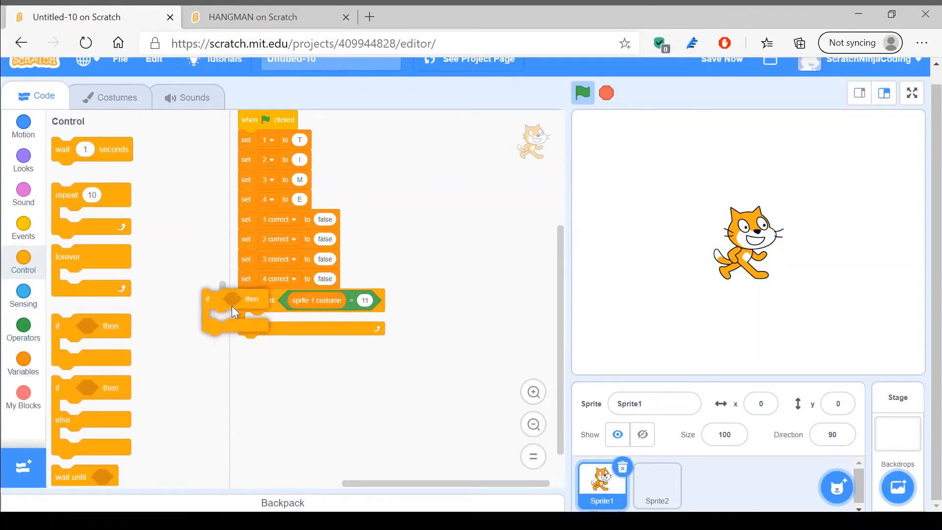
{"action": "left_click", "coordinate": [23, 329]}
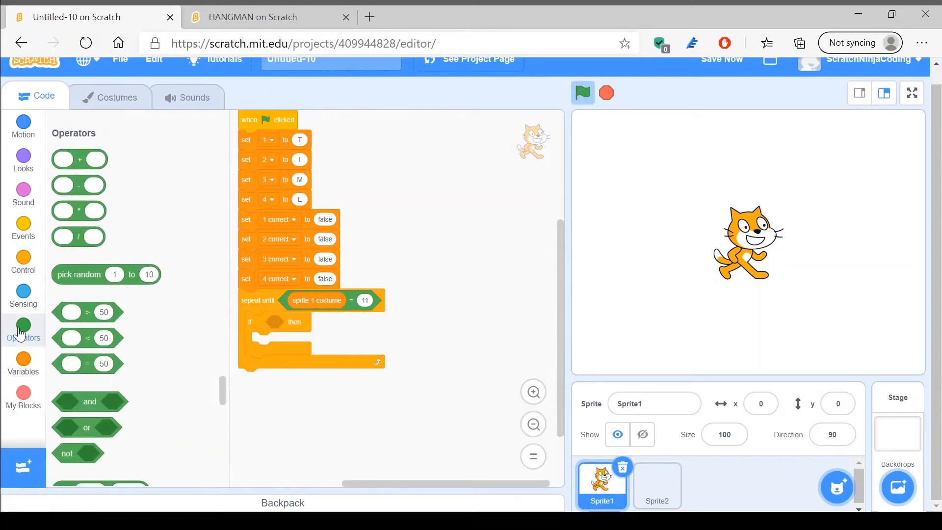
Step: Add an ask block prompting for a letter from a 4 letter word related to a clock
{"action": "left_click", "coordinate": [23, 295]}
{"action": "type", "text": "Guess a letter"}
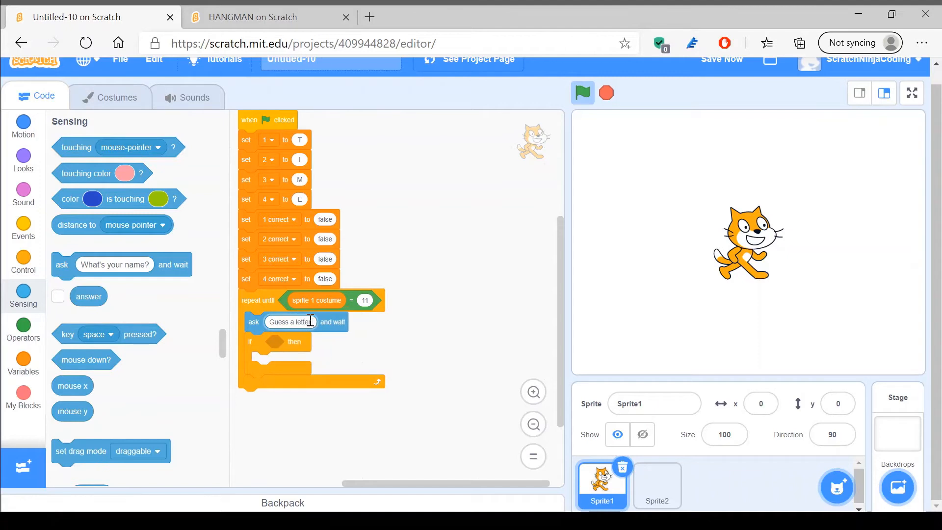
{"action": "type", "text": "from a 4 lett"}
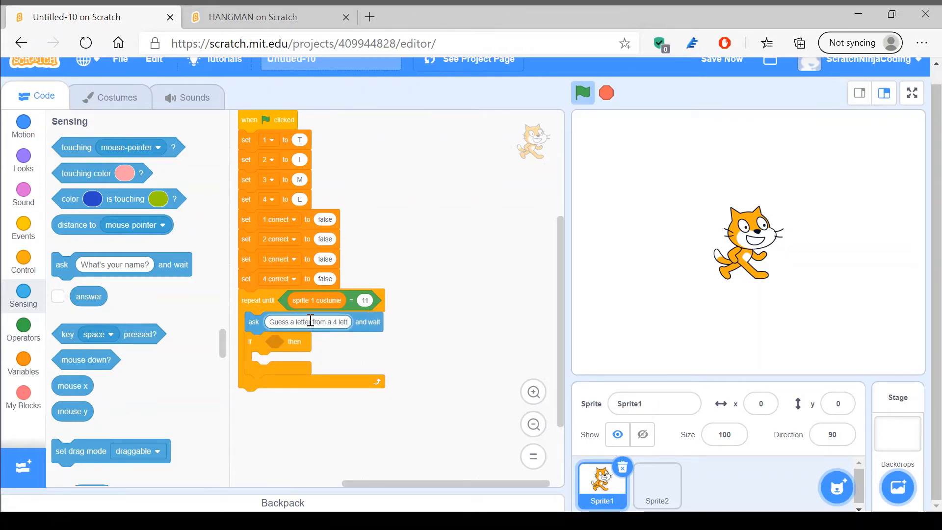
{"action": "type", "text": "ed"}
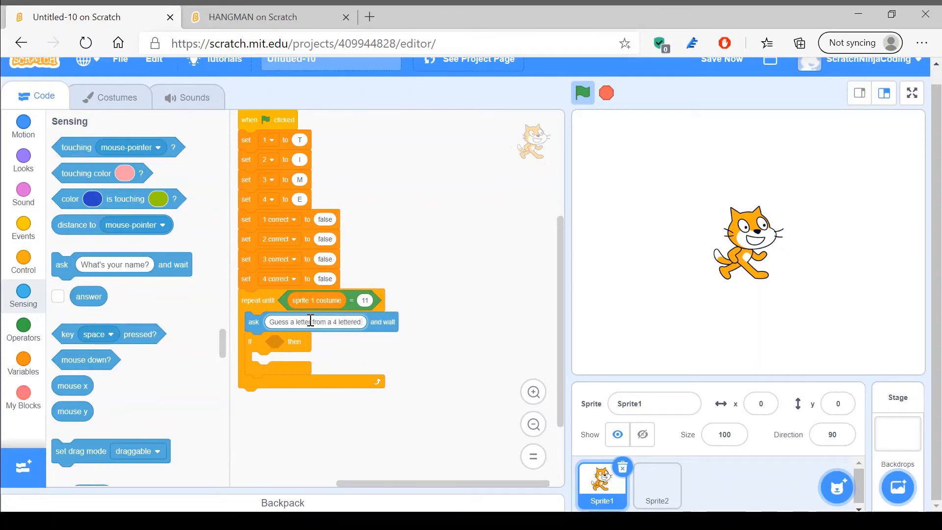
{"action": "key", "text": "Backspace"}
{"action": "type", "text": " wor"}
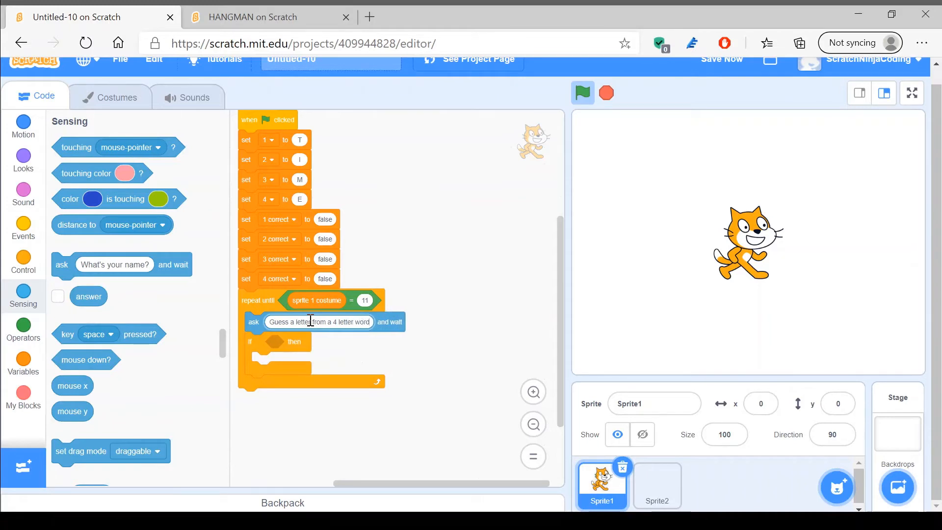
{"action": "type", "text": ", the clue is that the word is"}
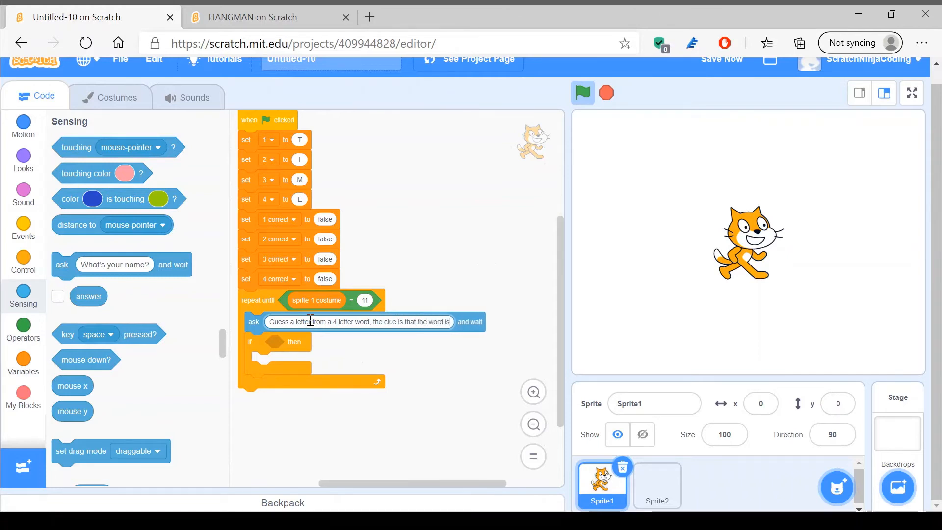
{"action": "type", "text": "rel"}
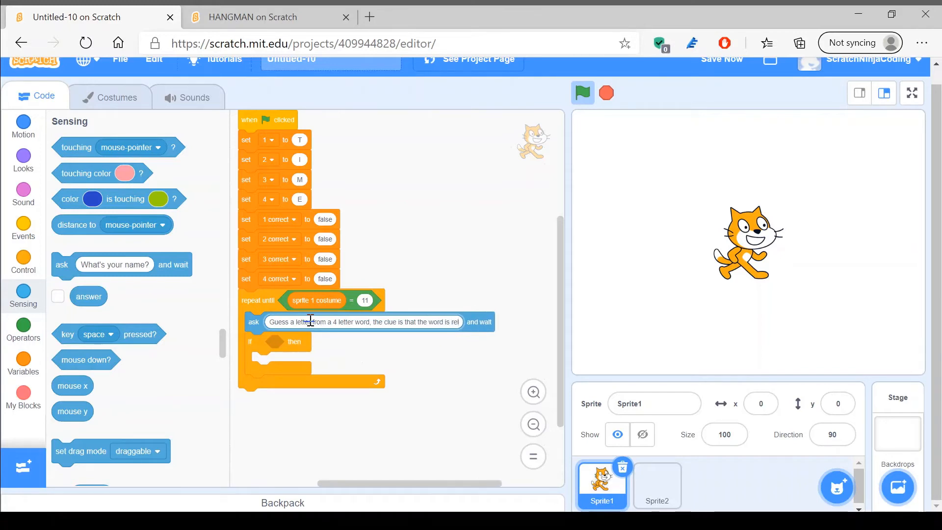
{"action": "type", "text": "related to a clock"}
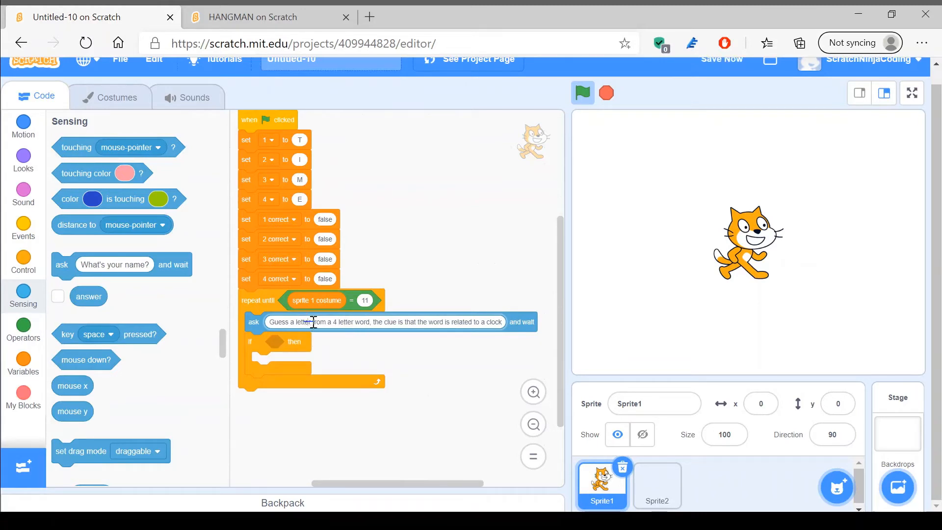
Step: Run the game to see the question appear, then stop it
{"action": "left_click", "coordinate": [582, 93]}
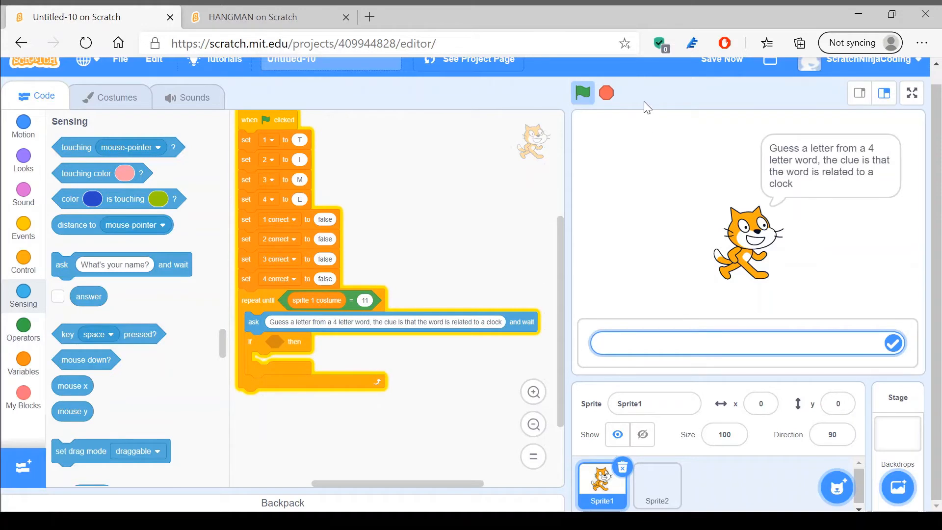
{"action": "left_click", "coordinate": [607, 93]}
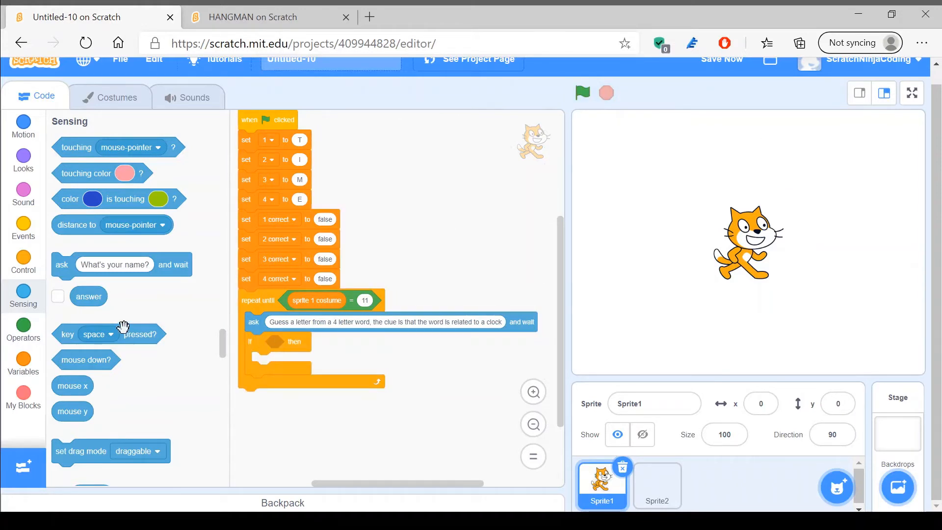
Step: Make the if check whether answer equals variable 1 and say correct for 2 seconds
{"action": "left_click", "coordinate": [24, 329]}
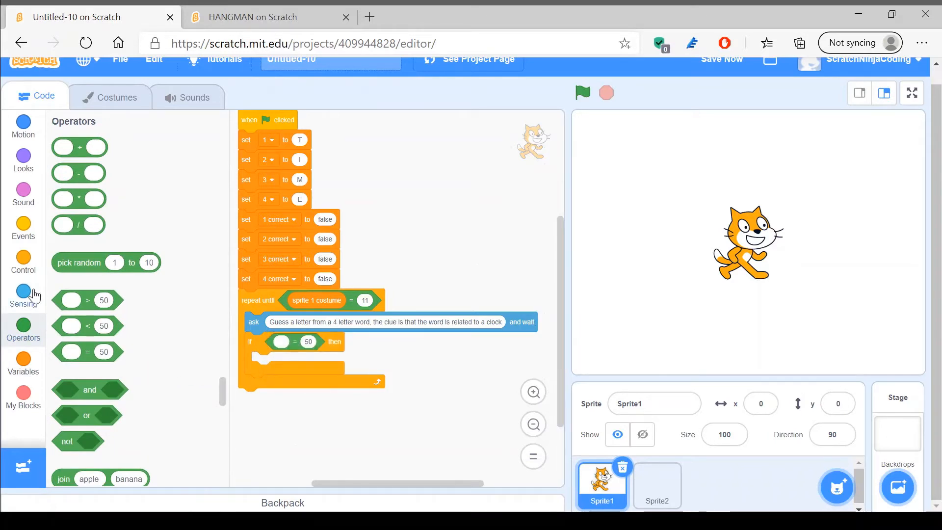
{"action": "left_click", "coordinate": [23, 295]}
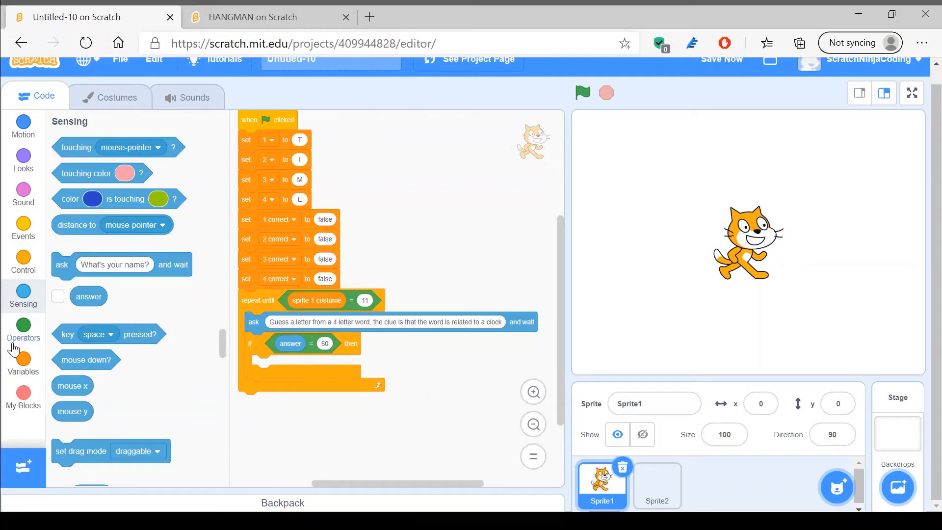
{"action": "left_click", "coordinate": [23, 364]}
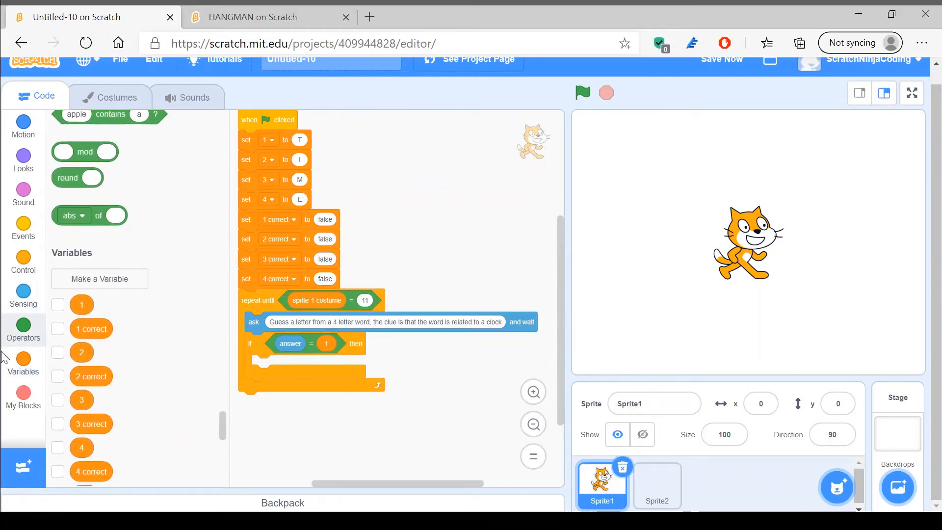
{"action": "left_click", "coordinate": [23, 159]}
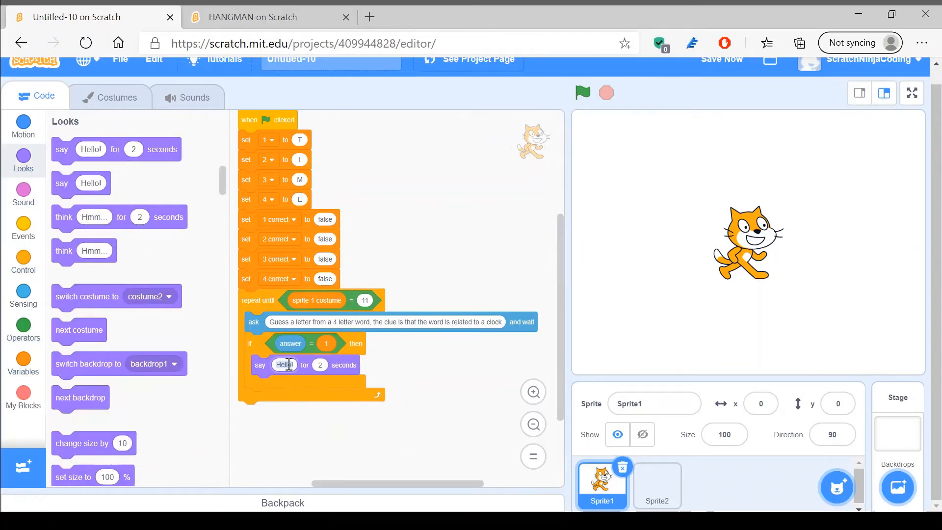
{"action": "type", "text": "core"}
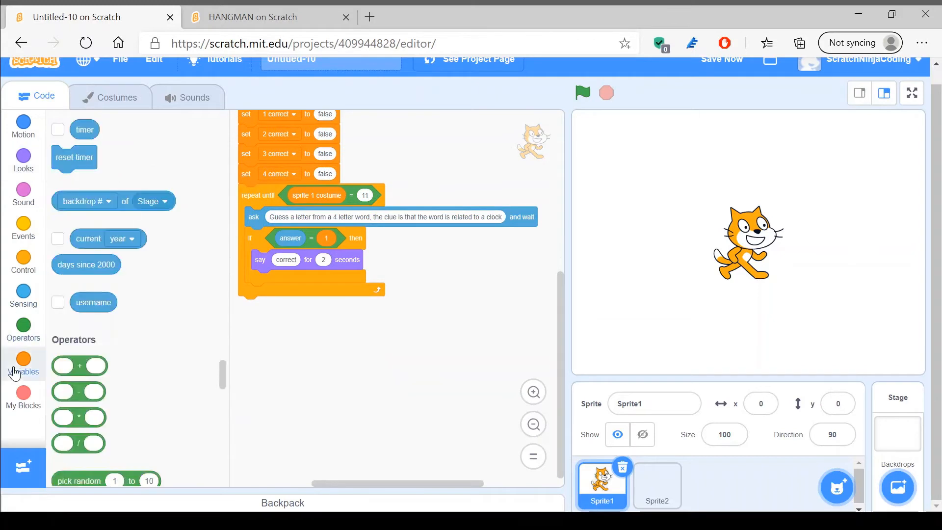
Step: Set 1 correct to true inside the if block
{"action": "left_click", "coordinate": [23, 364]}
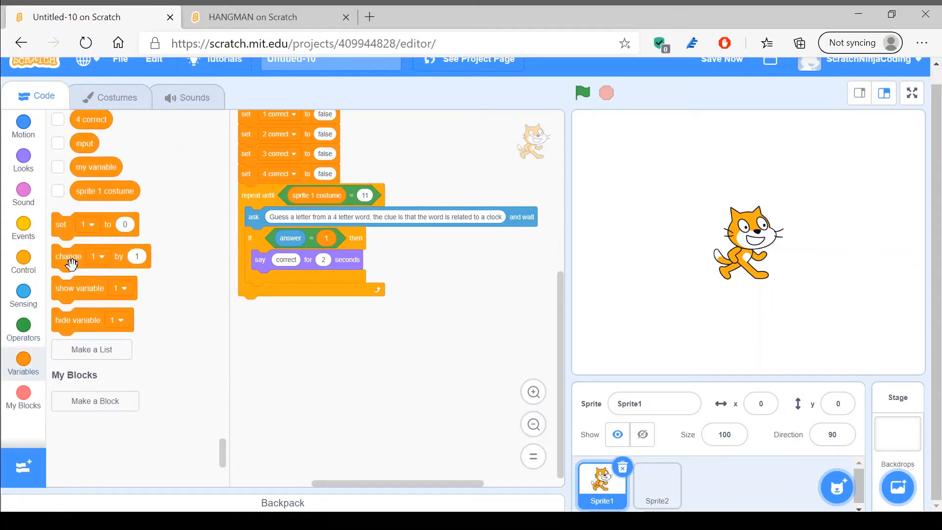
{"action": "mouse_move", "coordinate": [92, 252]}
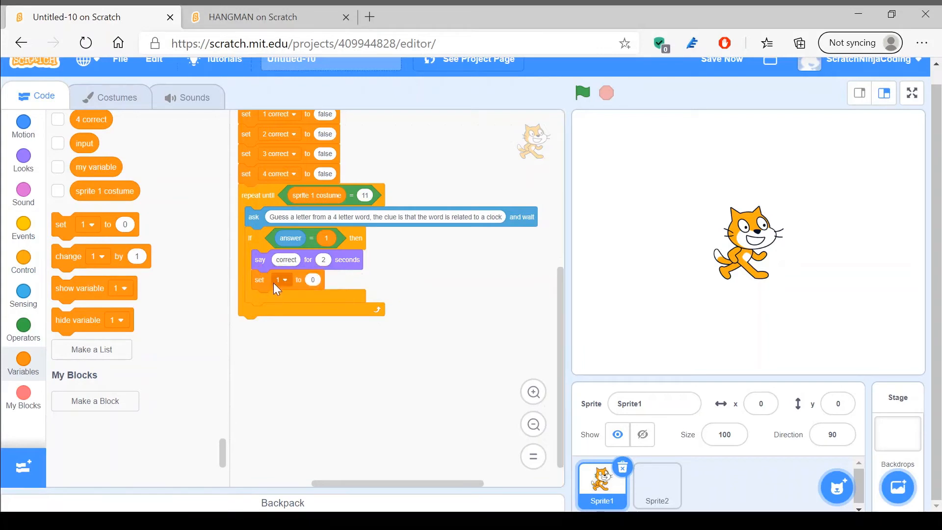
{"action": "left_click", "coordinate": [281, 279]}
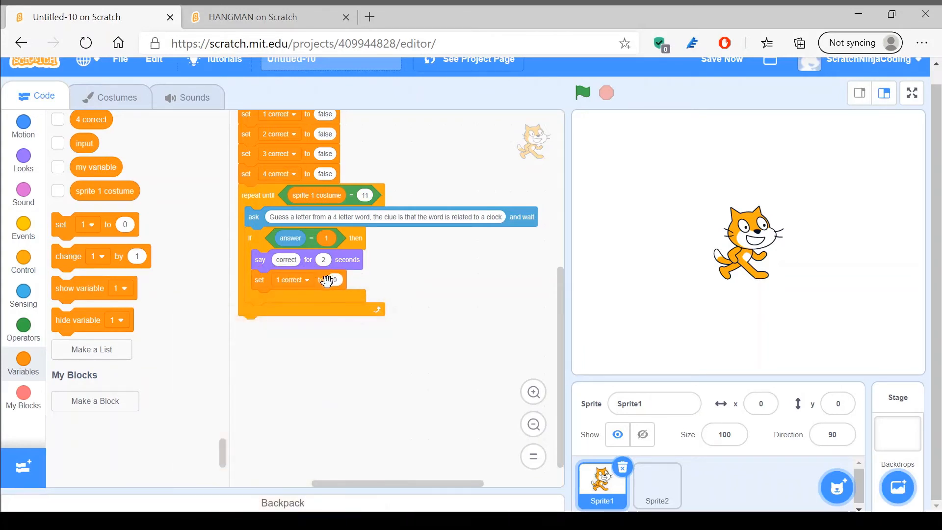
{"action": "left_click", "coordinate": [334, 280]}
{"action": "type", "text": "true"}
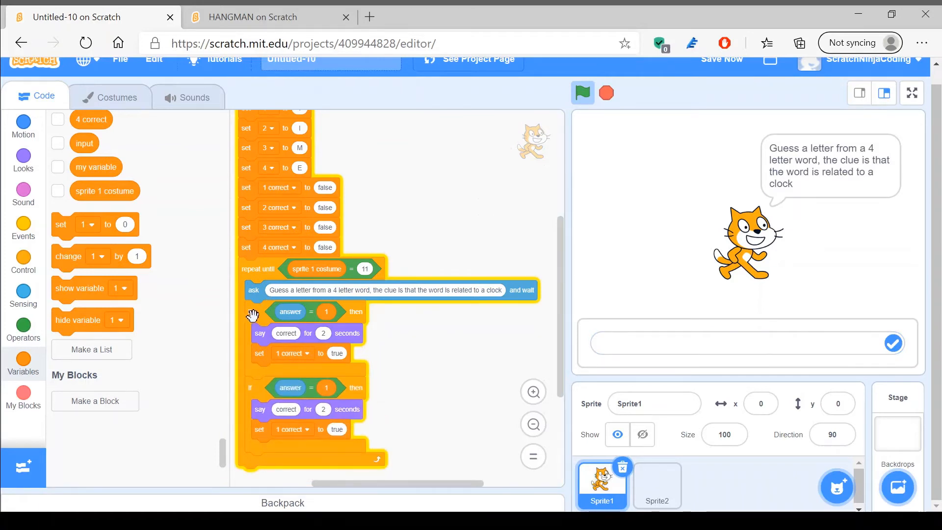
Step: Duplicate the if check into four copies comparing answer with variables 1, 2, 3 and 4
{"action": "scroll", "scroll_direction": "down", "scroll_amount": 3}
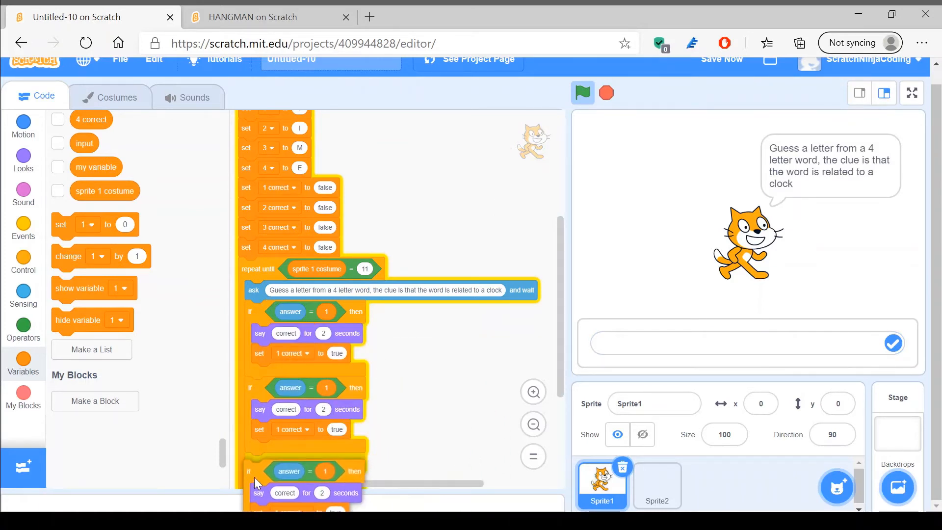
{"action": "scroll", "scroll_direction": "up", "scroll_amount": 3}
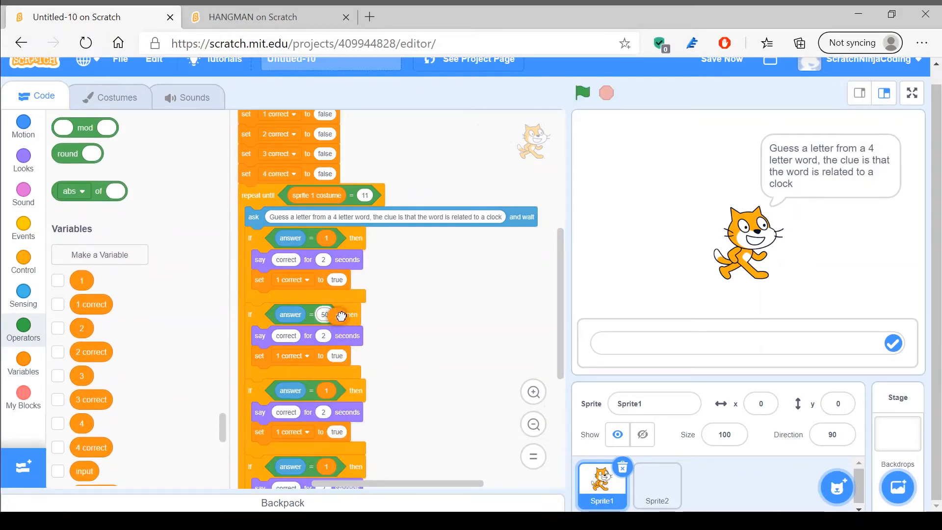
{"action": "scroll", "scroll_direction": "down", "scroll_amount": 3}
{"action": "type", "text": "2"}
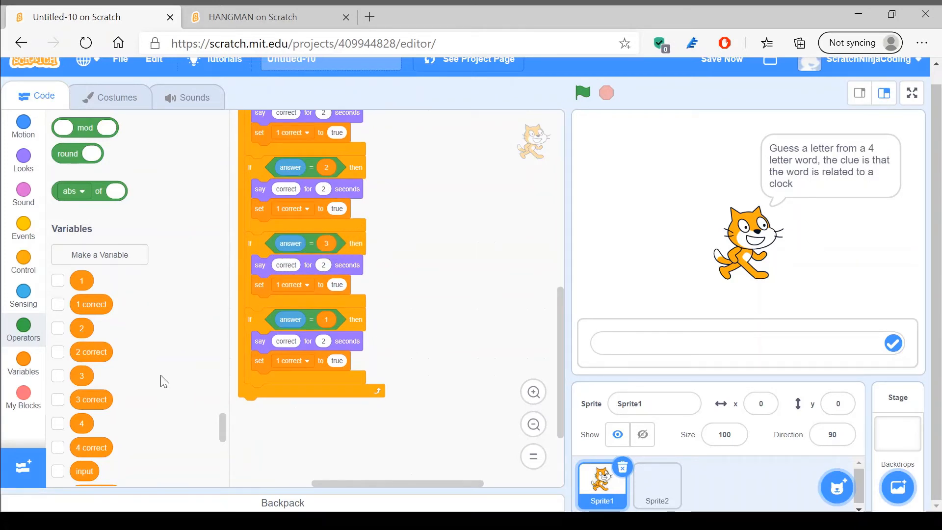
{"action": "scroll", "scroll_direction": "up", "scroll_amount": 3}
{"action": "type", "text": "4"}
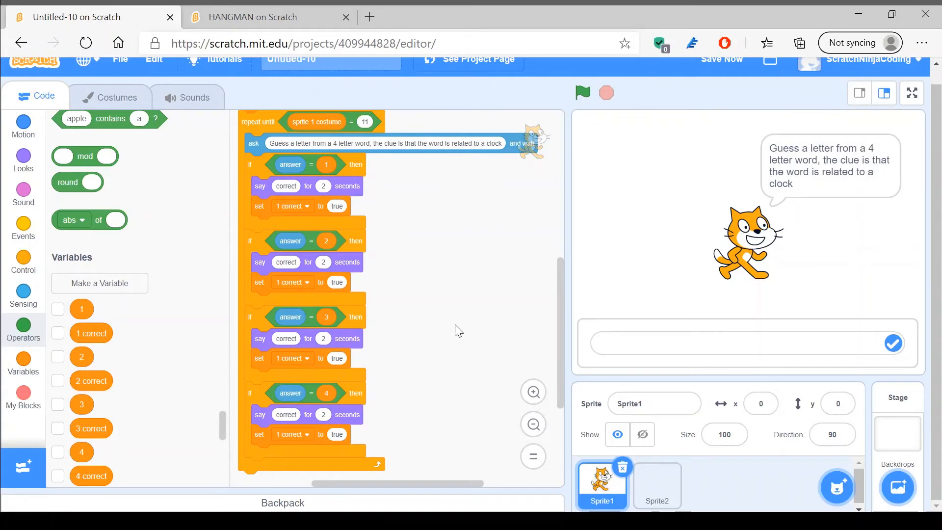
{"action": "mouse_move", "coordinate": [307, 412]}
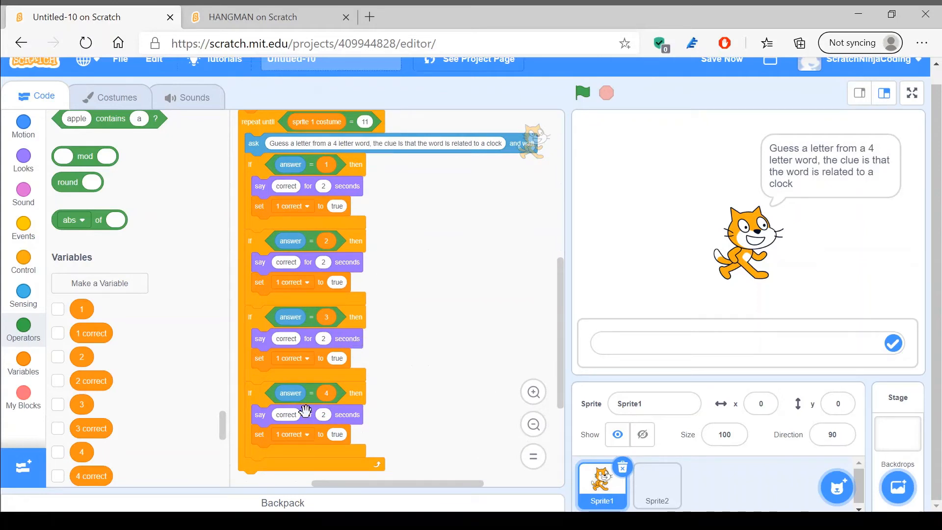
{"action": "mouse_move", "coordinate": [305, 225]}
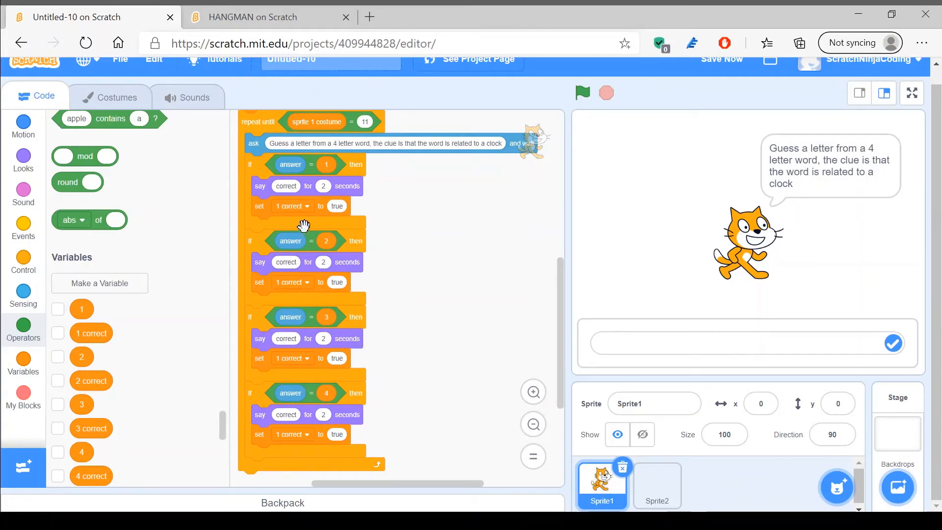
Step: Make the copied checks set 2 correct, 3 correct and 4 correct to true
{"action": "left_click", "coordinate": [292, 281]}
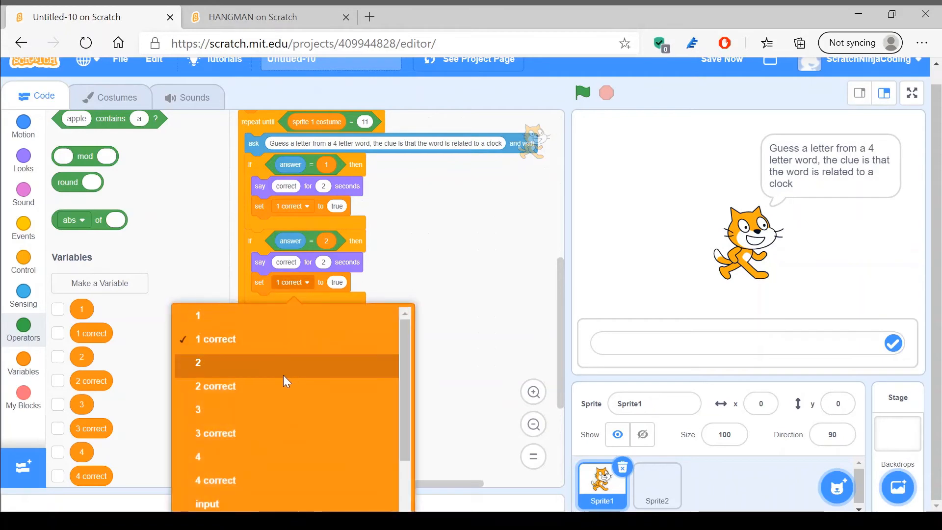
{"action": "left_click", "coordinate": [214, 386]}
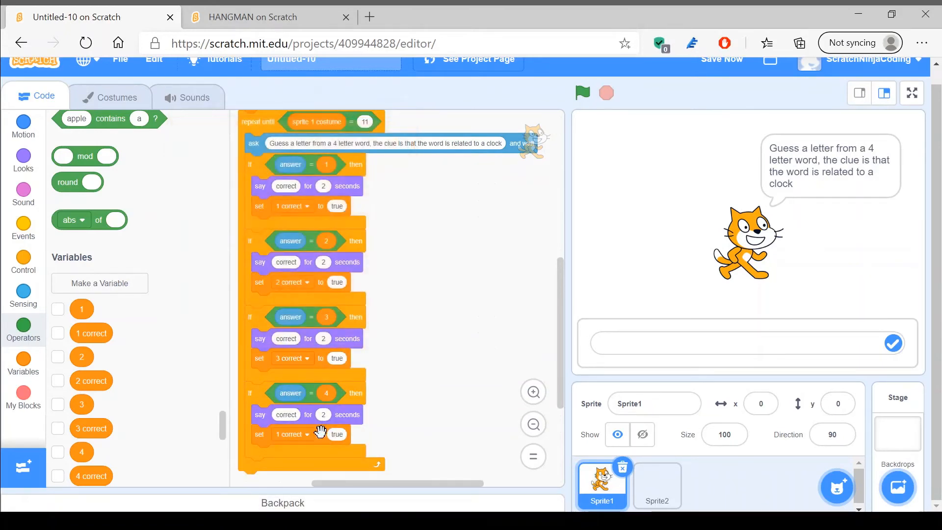
{"action": "left_click", "coordinate": [293, 434]}
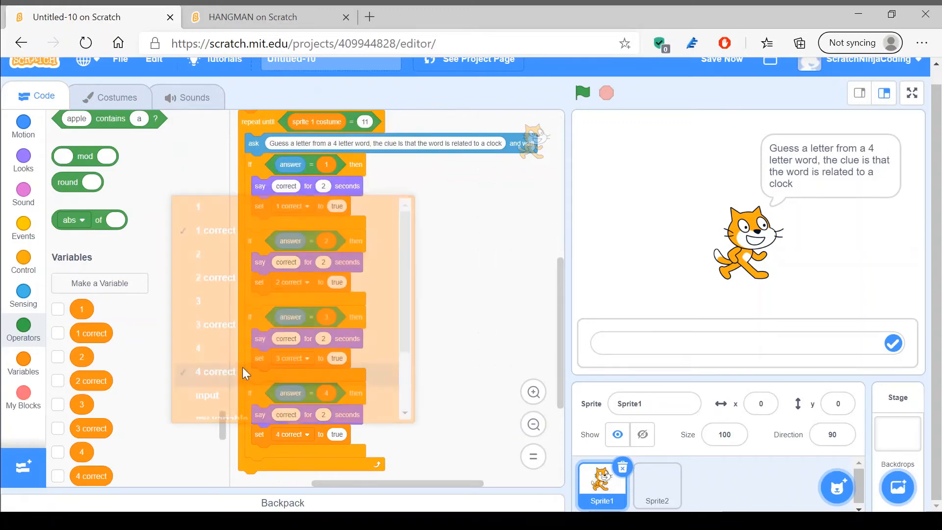
{"action": "scroll", "scroll_direction": "down", "scroll_amount": 3}
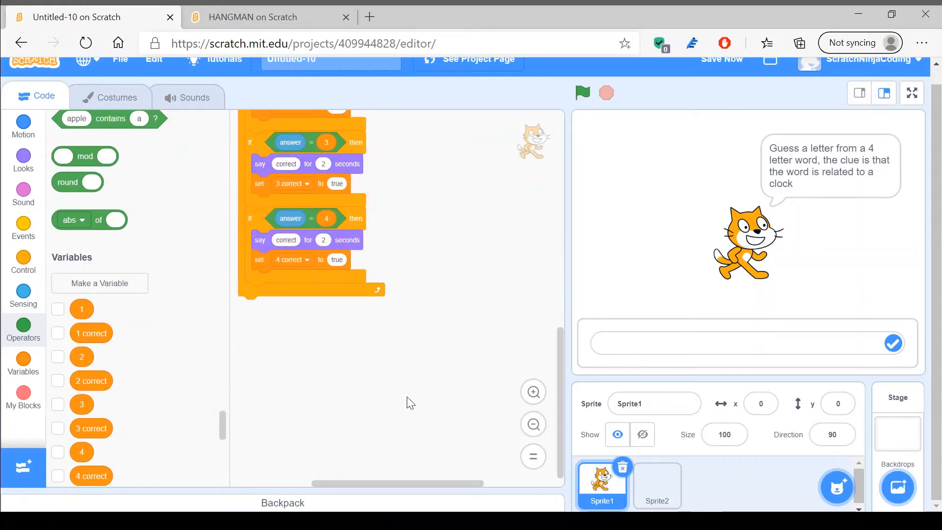
{"action": "scroll", "scroll_direction": "up", "scroll_amount": 3}
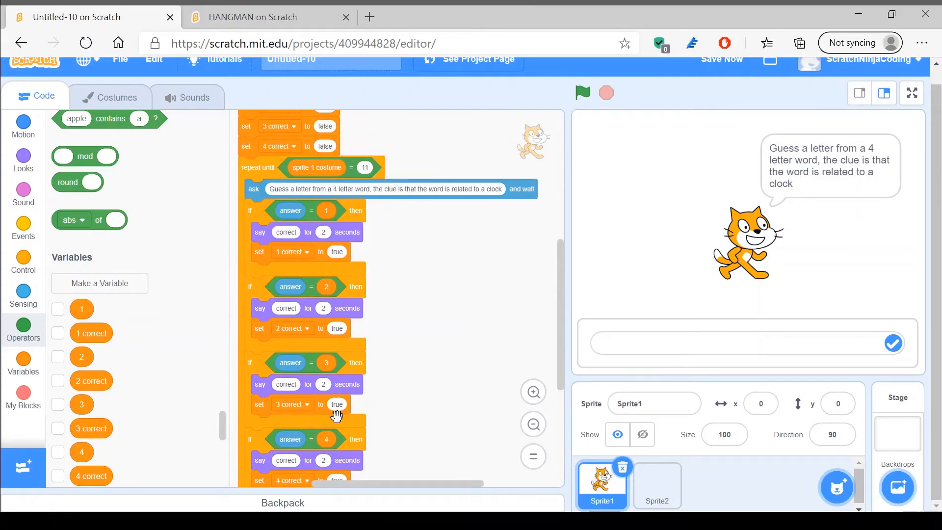
{"action": "scroll", "scroll_direction": "down", "scroll_amount": 3}
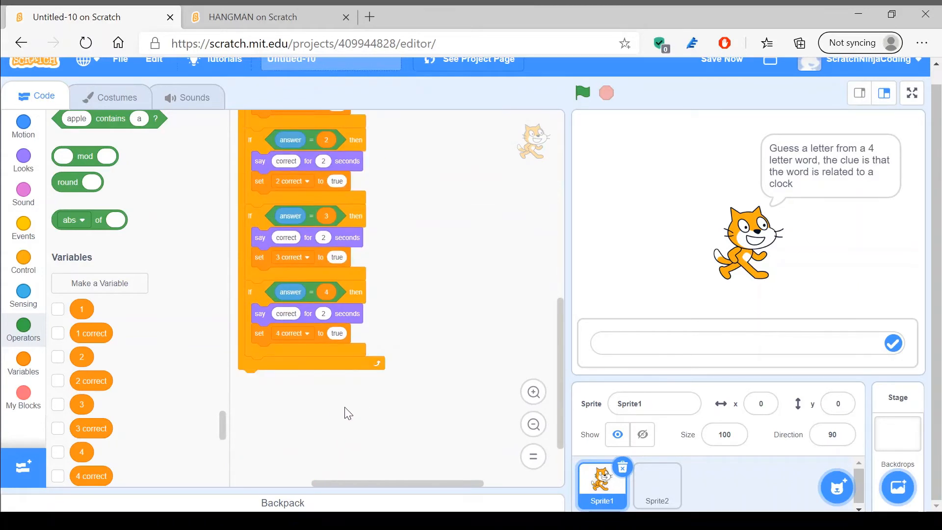
{"action": "mouse_move", "coordinate": [343, 406]}
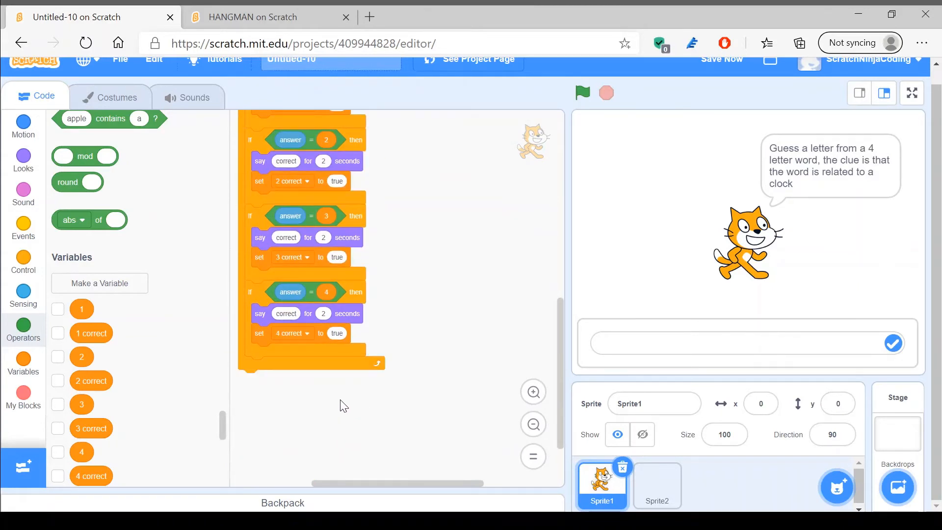
{"action": "mouse_move", "coordinate": [357, 377]}
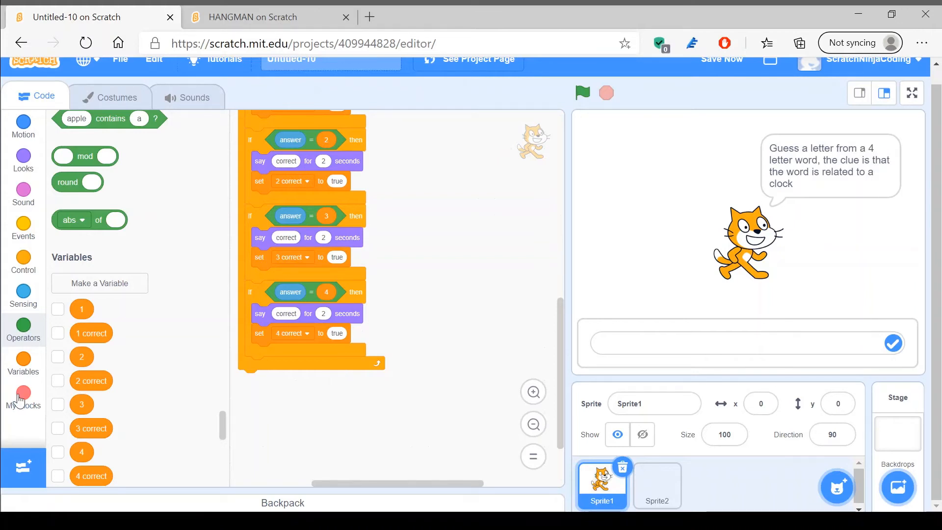
Step: Add a fifth if-then below the checks with a not-and condition holding an equals comparison
{"action": "left_click", "coordinate": [23, 330]}
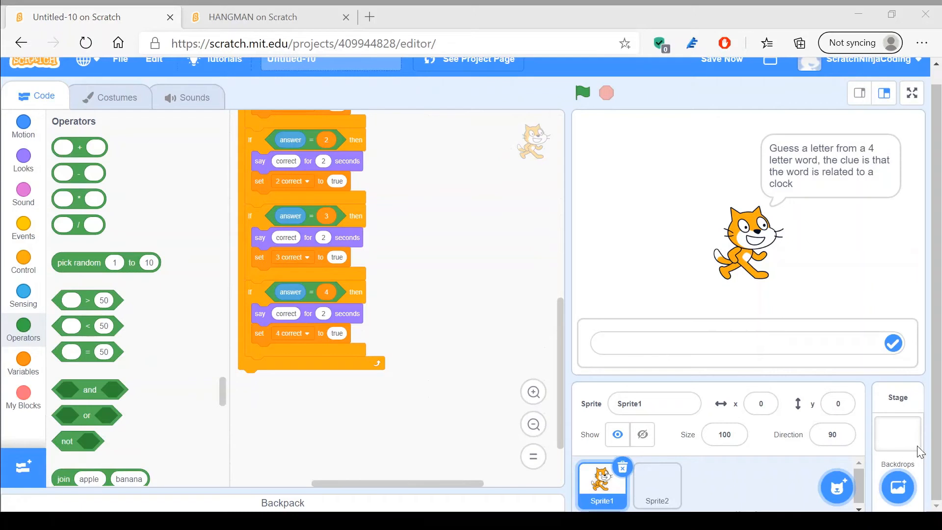
{"action": "mouse_move", "coordinate": [862, 95]}
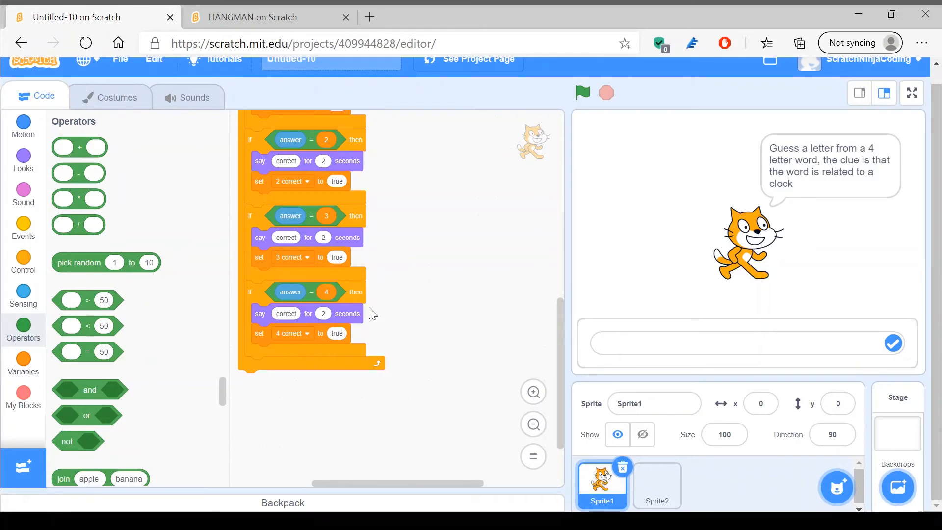
{"action": "mouse_move", "coordinate": [420, 294]}
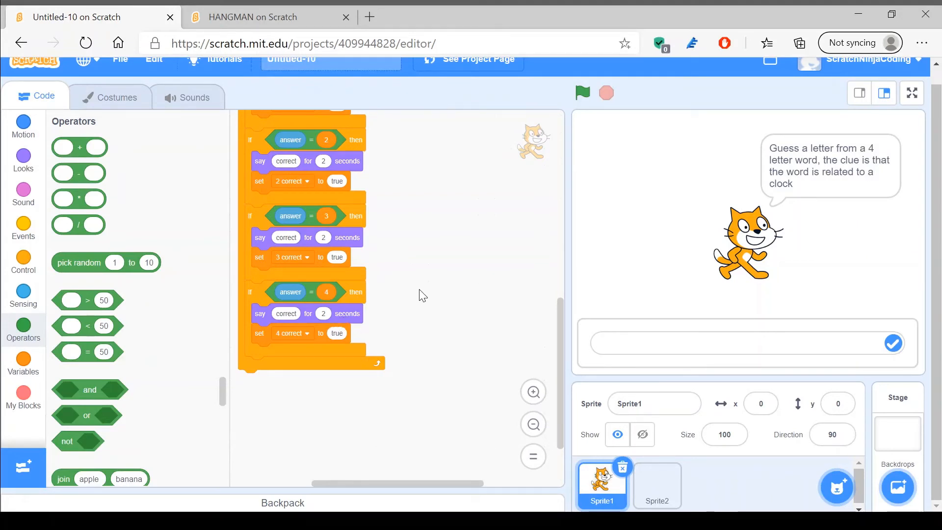
{"action": "left_click", "coordinate": [23, 364]}
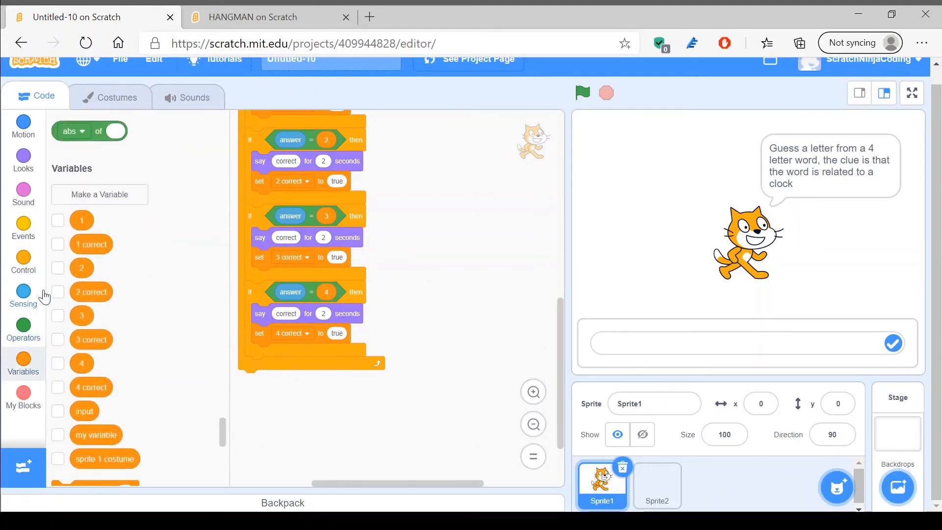
{"action": "left_click", "coordinate": [23, 261]}
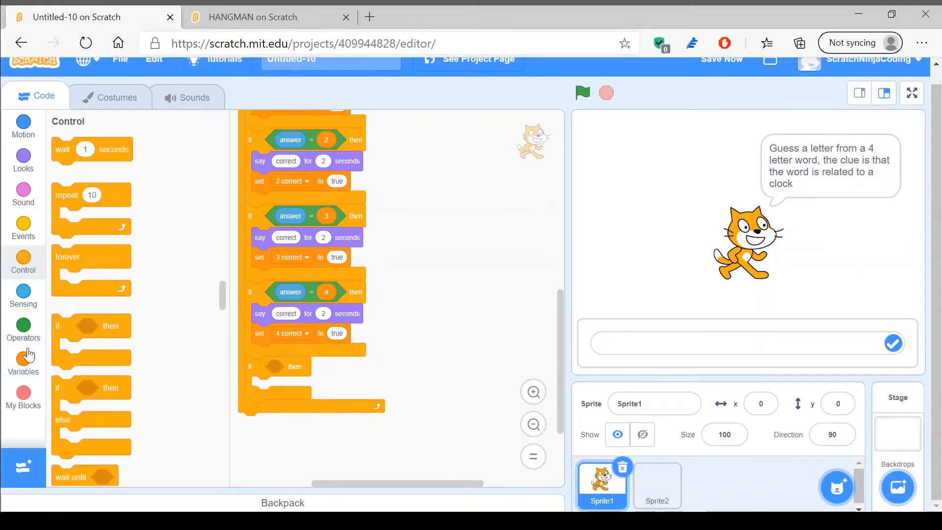
{"action": "left_click", "coordinate": [23, 330]}
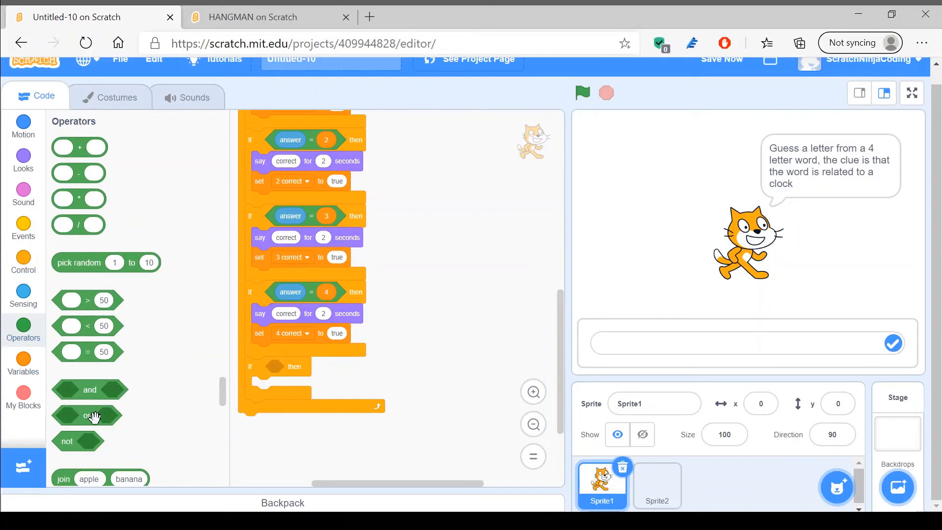
{"action": "mouse_move", "coordinate": [78, 441]}
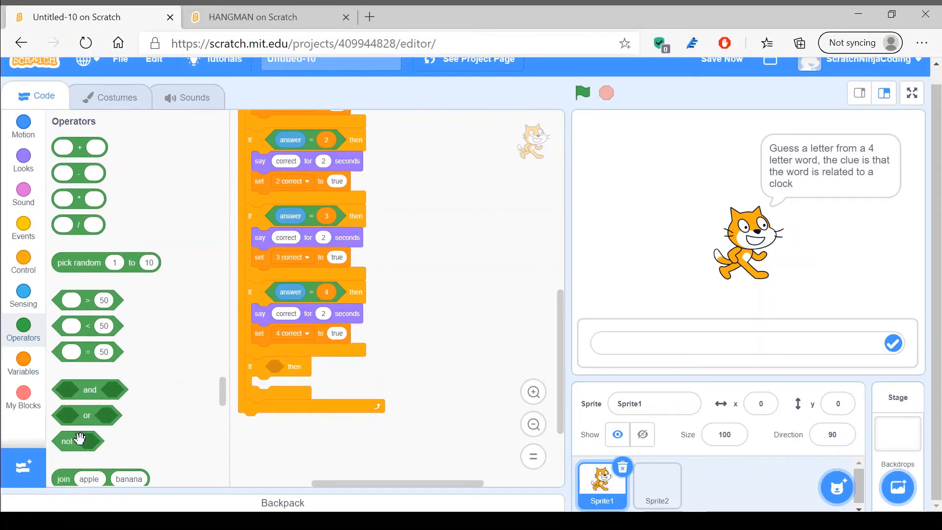
{"action": "mouse_move", "coordinate": [119, 445]}
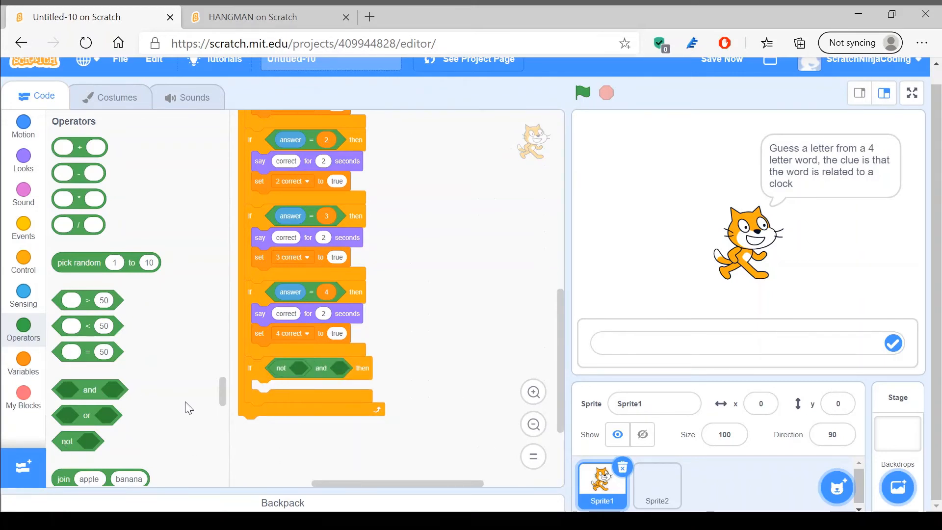
{"action": "mouse_move", "coordinate": [111, 376]}
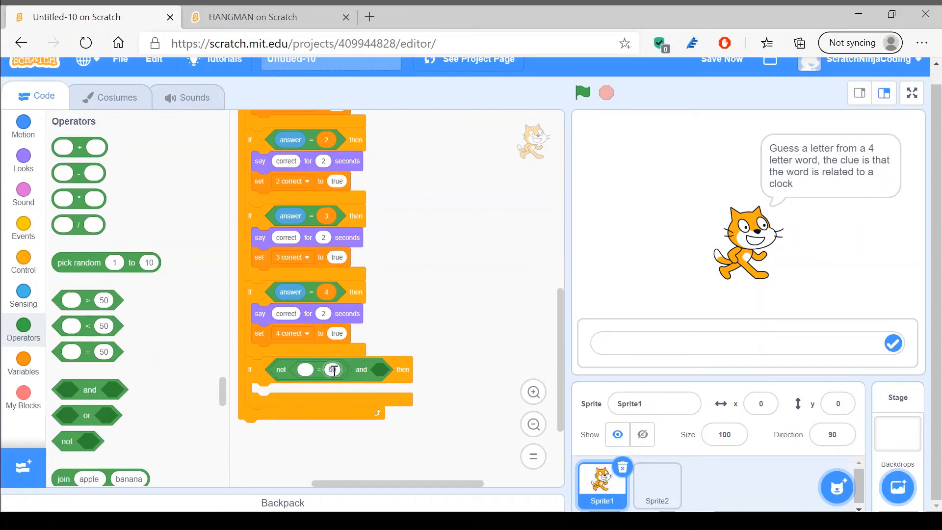
Step: Chain not answer = 1, 2 and 3, then append a fourth empty and-not-equals comparison
{"action": "left_click", "coordinate": [23, 363]}
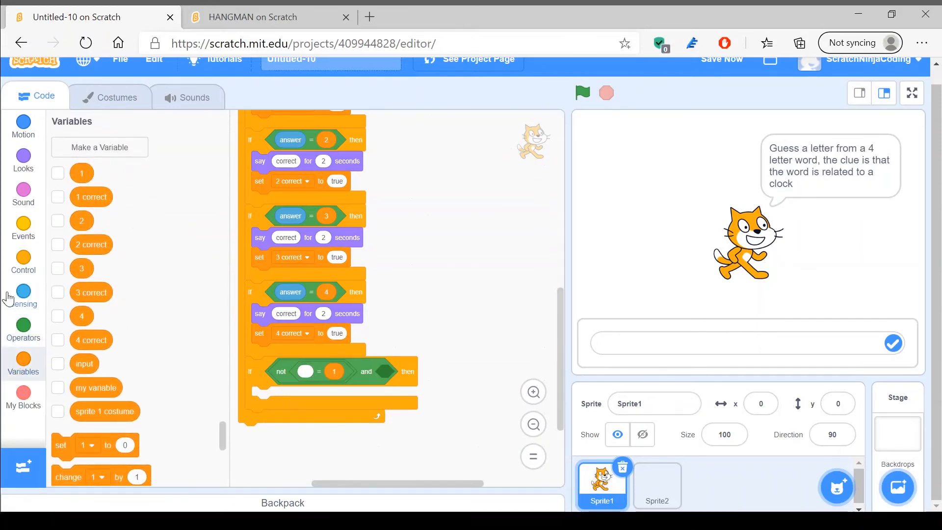
{"action": "left_click", "coordinate": [23, 294]}
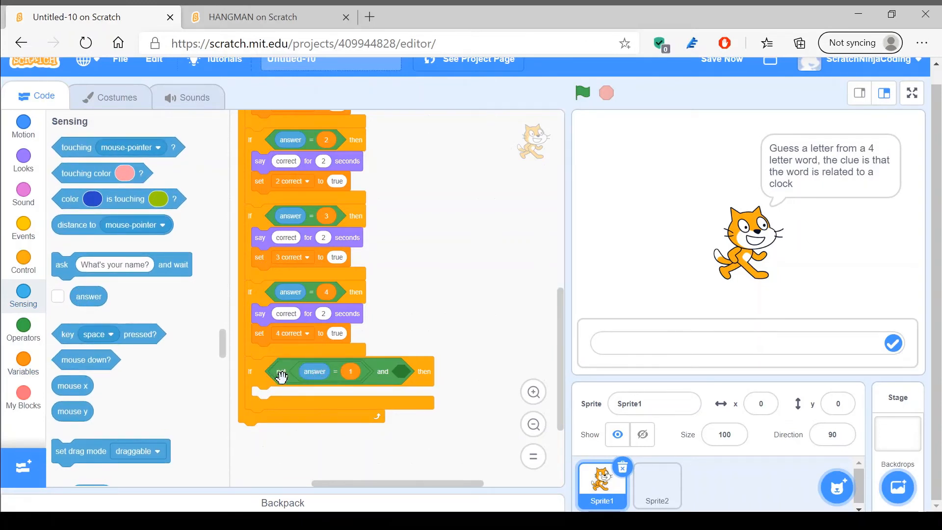
{"action": "mouse_move", "coordinate": [281, 373]}
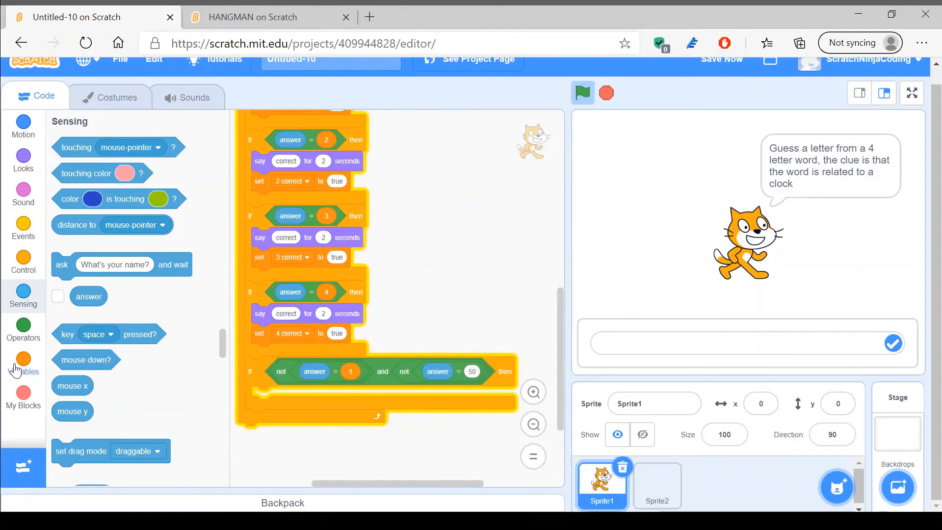
{"action": "left_click", "coordinate": [23, 360]}
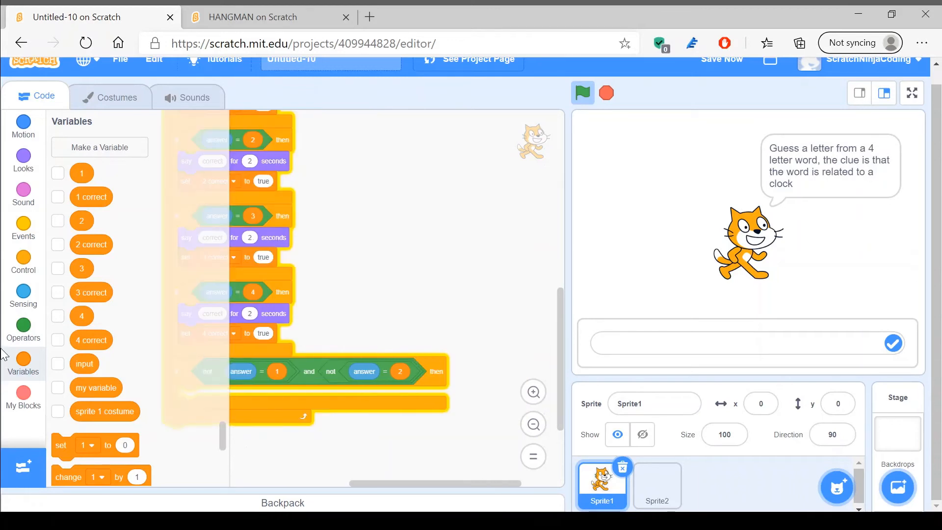
{"action": "left_click", "coordinate": [24, 327]}
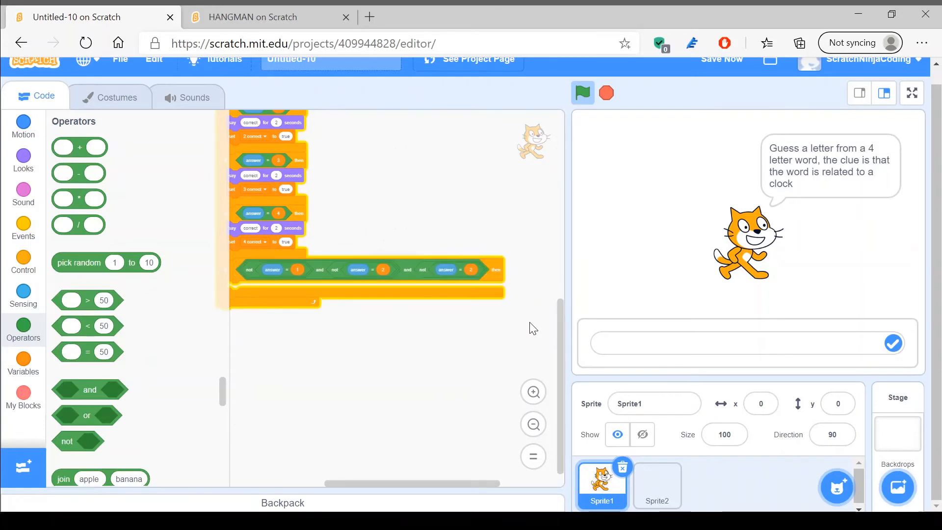
{"action": "mouse_move", "coordinate": [454, 268]}
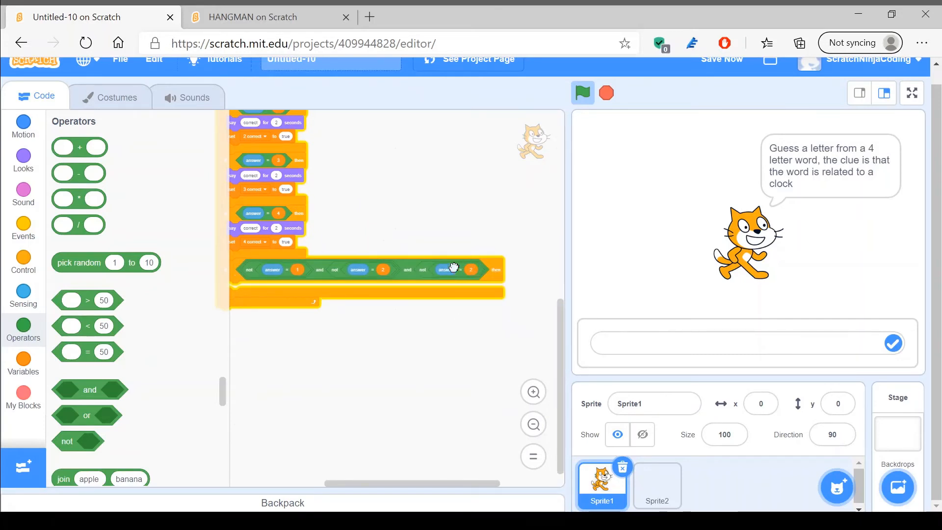
{"action": "left_click", "coordinate": [23, 364]}
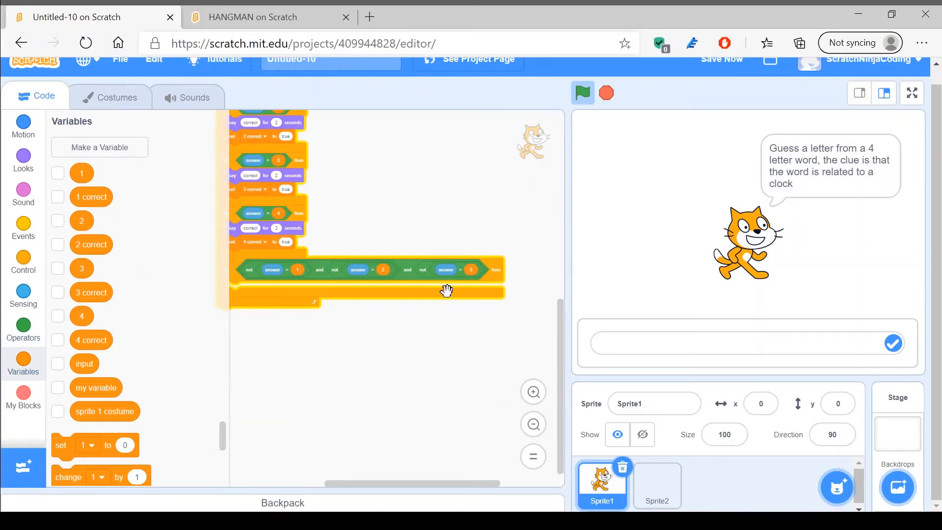
{"action": "left_click", "coordinate": [23, 329]}
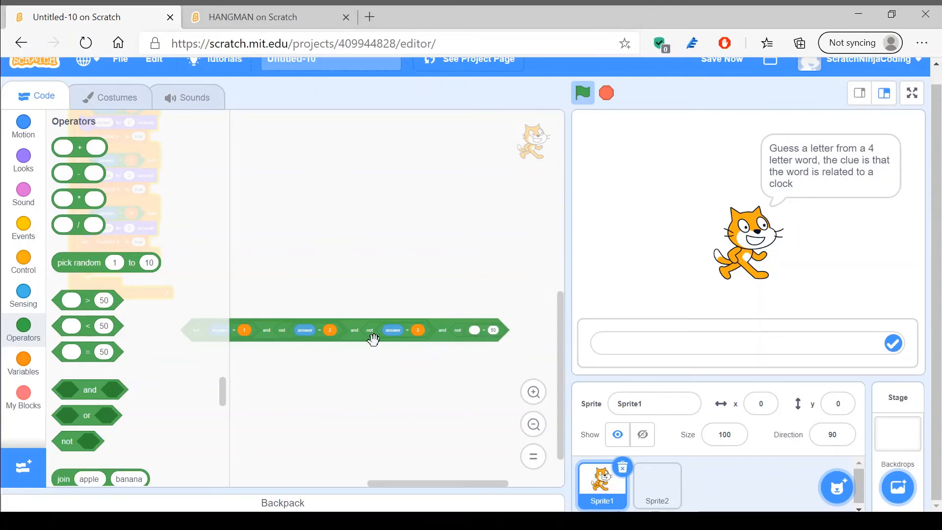
Step: Fill the fourth comparison with not answer = 4 and drop the condition back into the if
{"action": "left_click", "coordinate": [23, 295]}
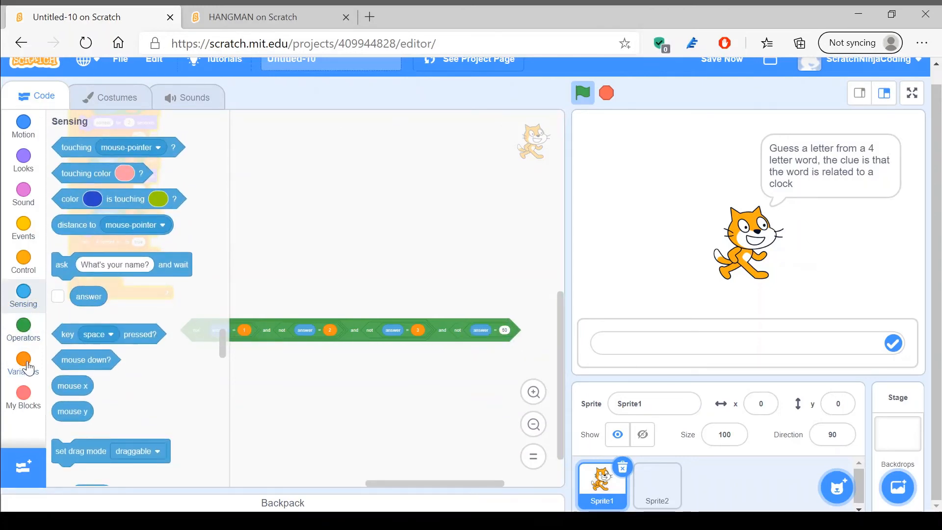
{"action": "left_click", "coordinate": [23, 365]}
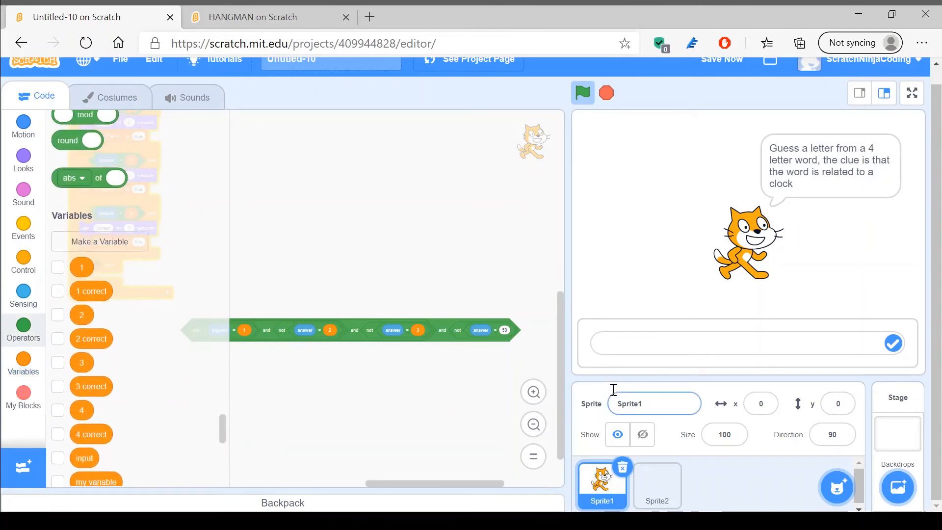
{"action": "scroll", "scroll_direction": "down", "scroll_amount": 3}
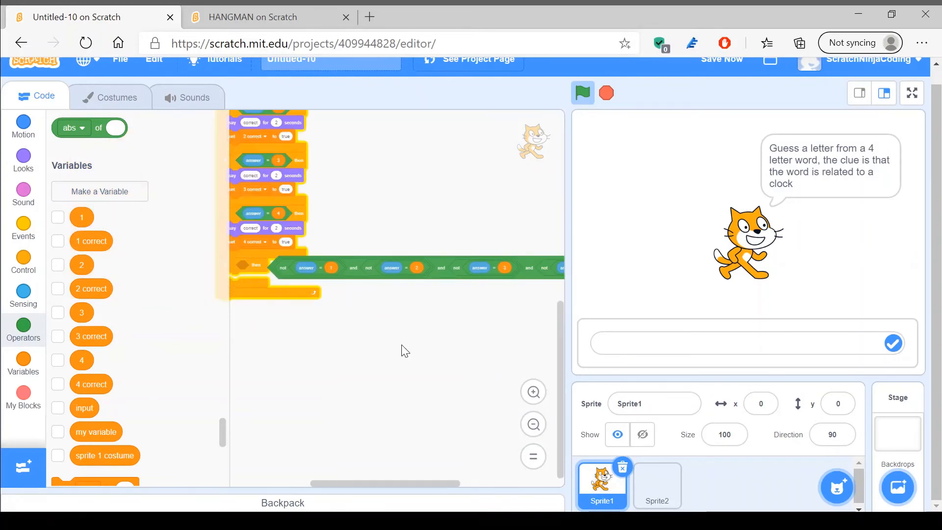
{"action": "mouse_move", "coordinate": [530, 271]}
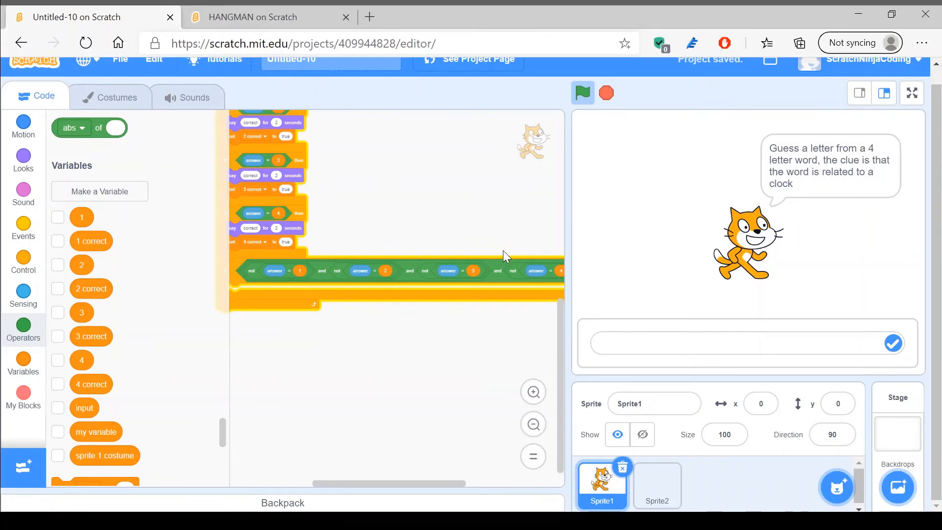
{"action": "mouse_move", "coordinate": [56, 307]}
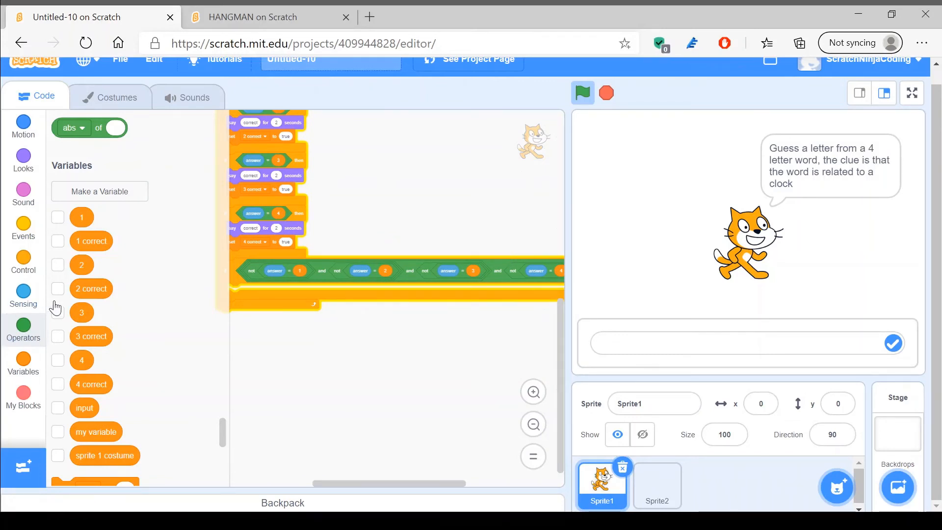
Step: Broadcast a newly created message named wrong from the fifth if block
{"action": "left_click", "coordinate": [23, 228]}
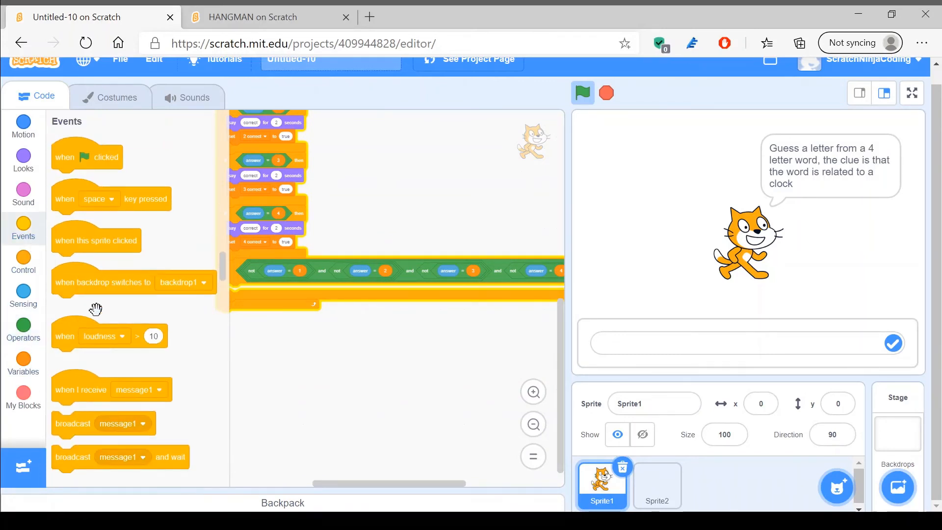
{"action": "scroll", "scroll_direction": "down", "scroll_amount": 3}
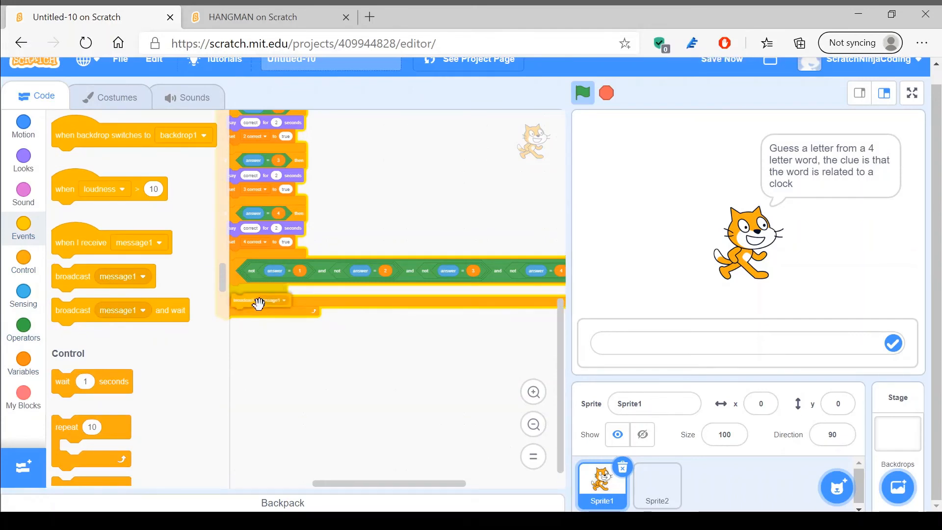
{"action": "left_click", "coordinate": [270, 295]}
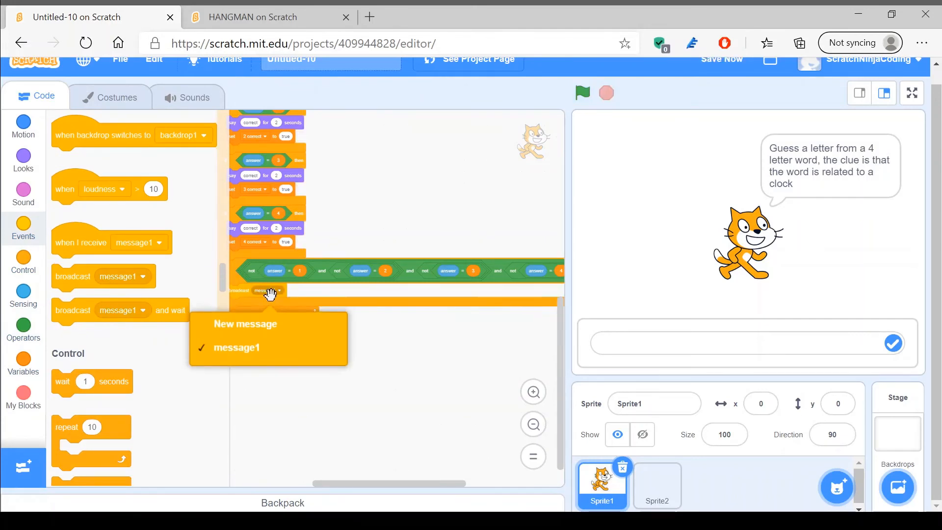
{"action": "left_click", "coordinate": [246, 324]}
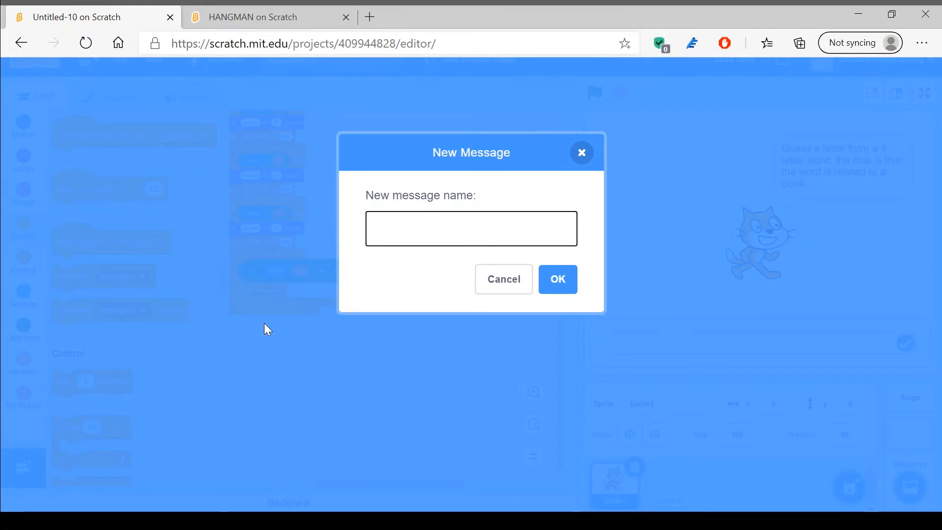
{"action": "type", "text": "wo"}
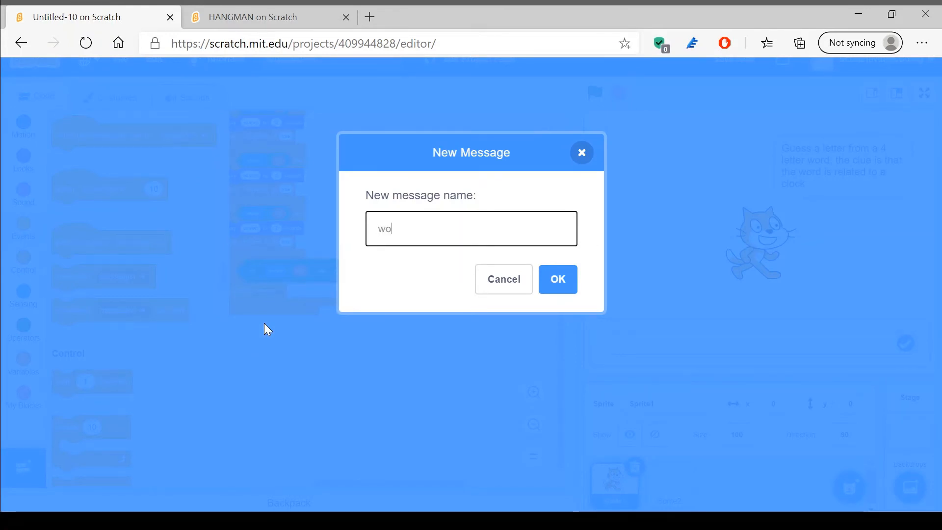
{"action": "type", "text": "rng"}
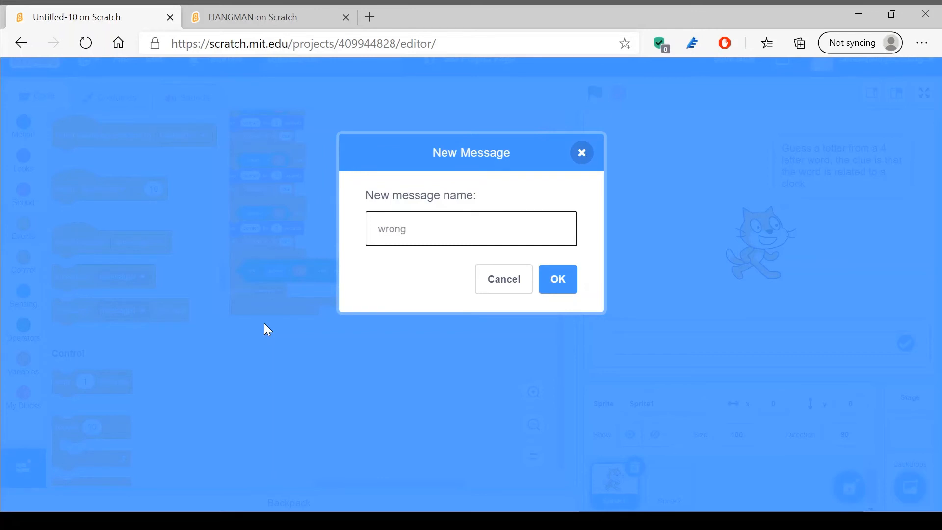
{"action": "left_click", "coordinate": [557, 279]}
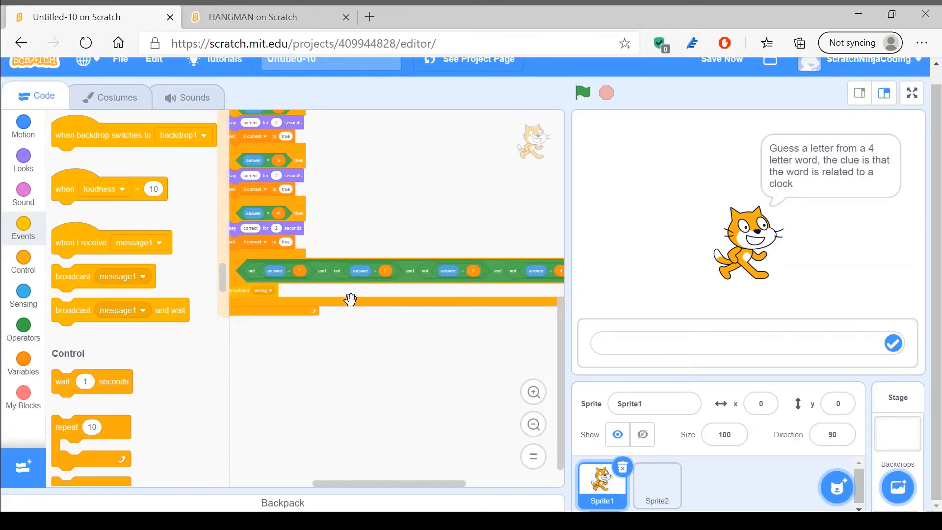
{"action": "mouse_move", "coordinate": [374, 314]}
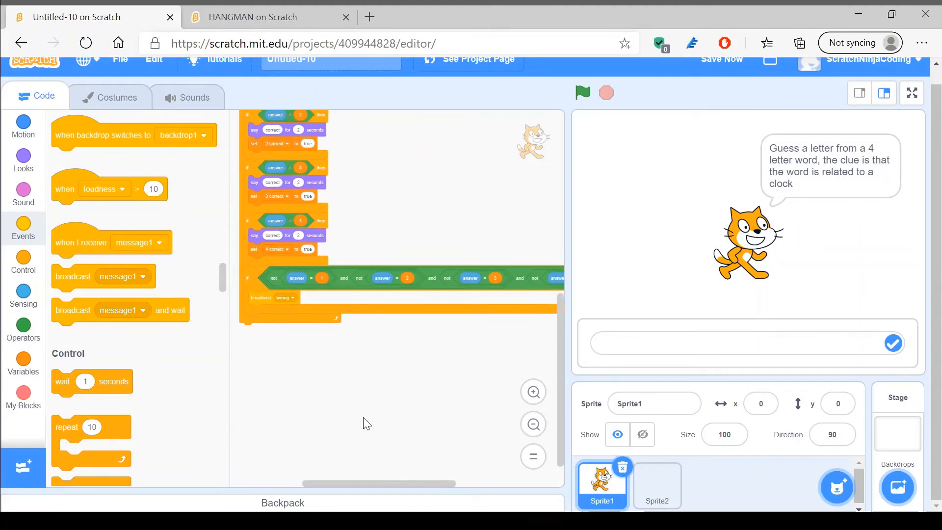
Step: Give Sprite1 a when-I-receive-wrong script saying 'sorry but you were wrong try again' for 2 seconds
{"action": "left_click", "coordinate": [656, 484]}
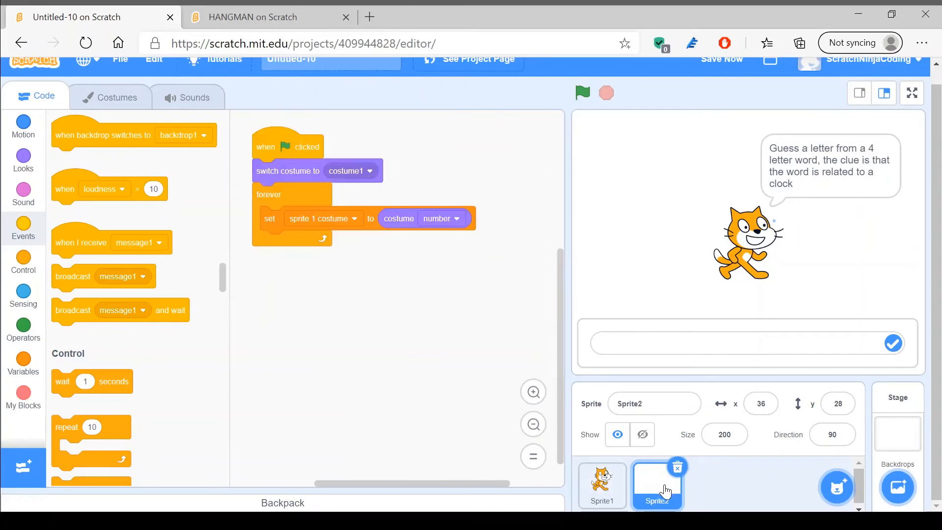
{"action": "left_click", "coordinate": [603, 484]}
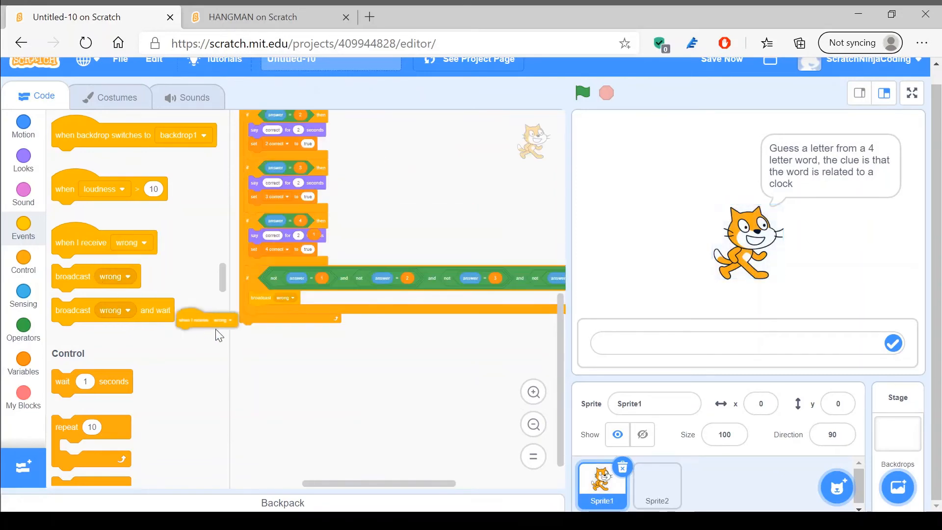
{"action": "left_click", "coordinate": [23, 161]}
{"action": "type", "text": "sorry but you were wrong try again"}
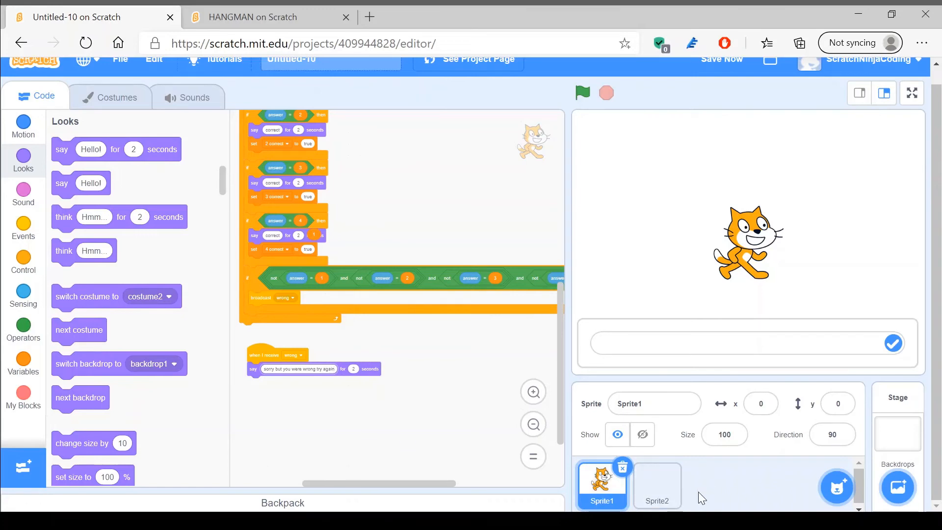
Step: Make Sprite2 go to its next costume on receiving wrong, then start the game to test
{"action": "left_click", "coordinate": [657, 484]}
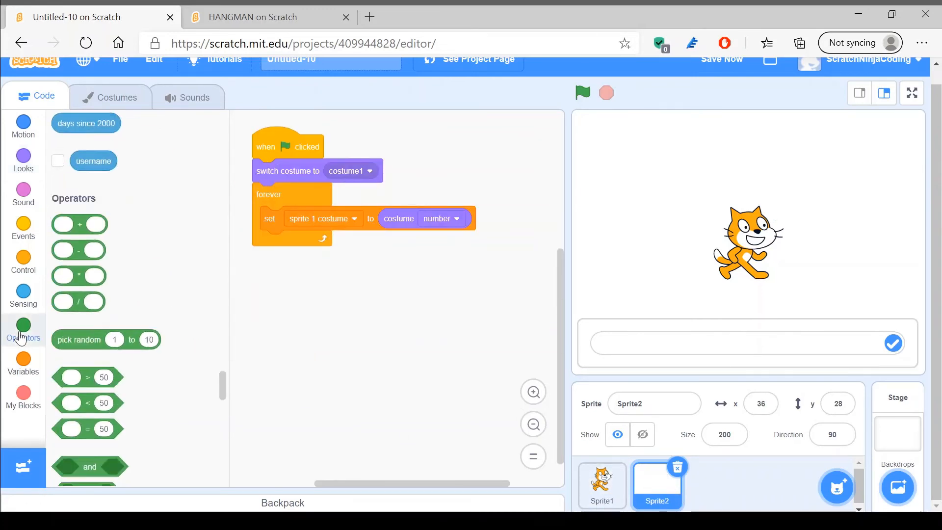
{"action": "left_click", "coordinate": [23, 228]}
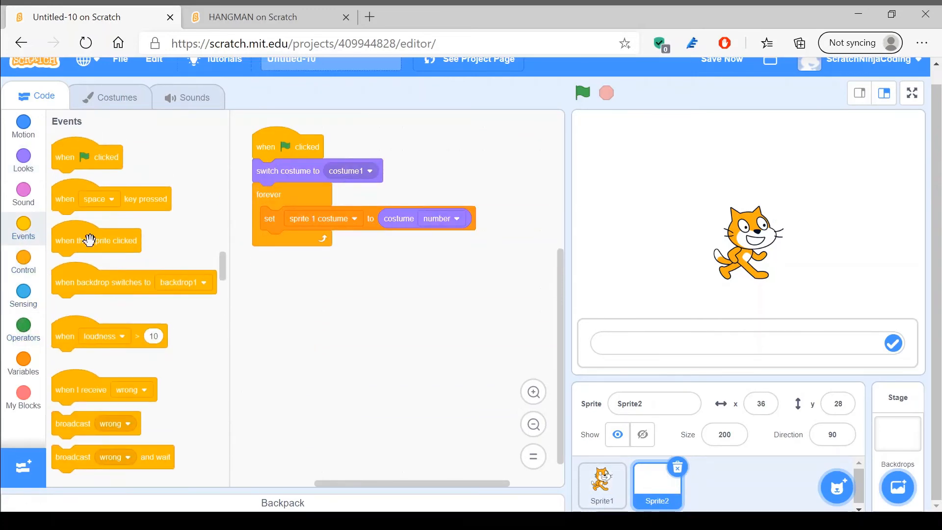
{"action": "scroll", "scroll_direction": "down", "scroll_amount": 3}
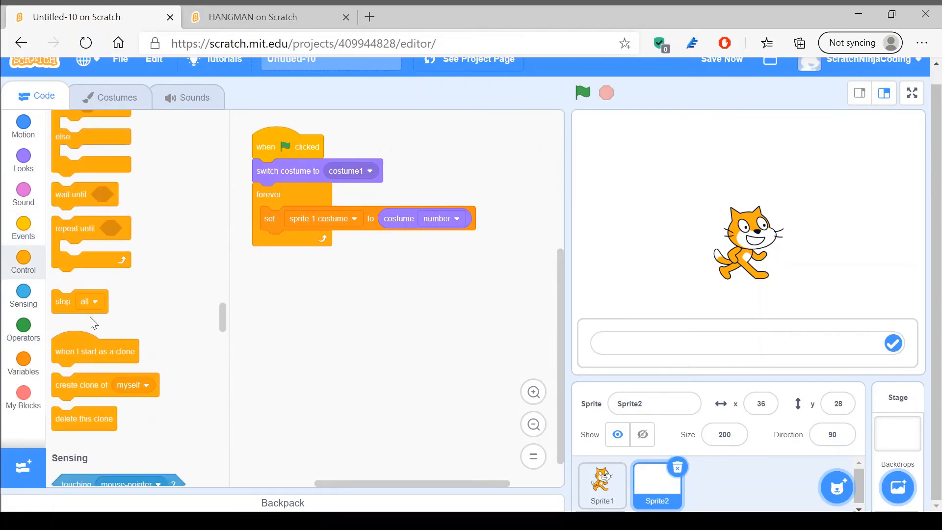
{"action": "scroll", "scroll_direction": "up", "scroll_amount": 3}
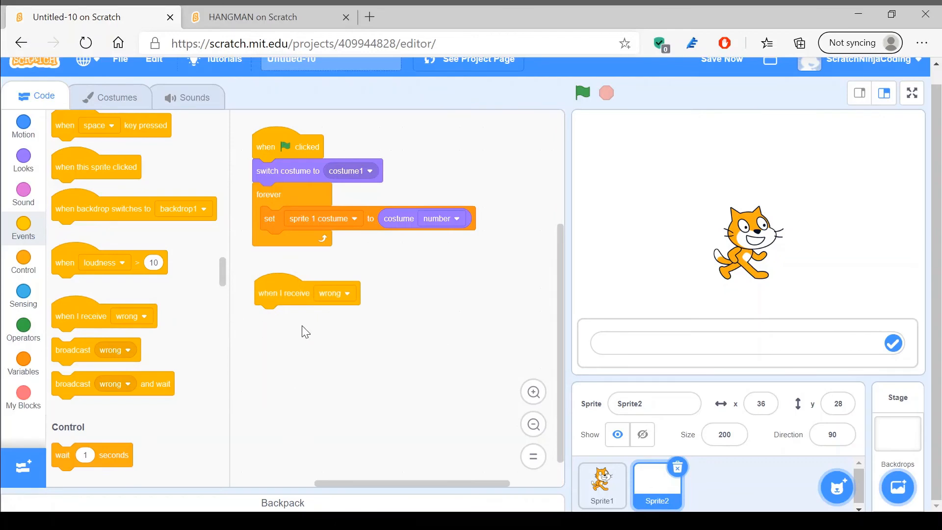
{"action": "left_click", "coordinate": [23, 160]}
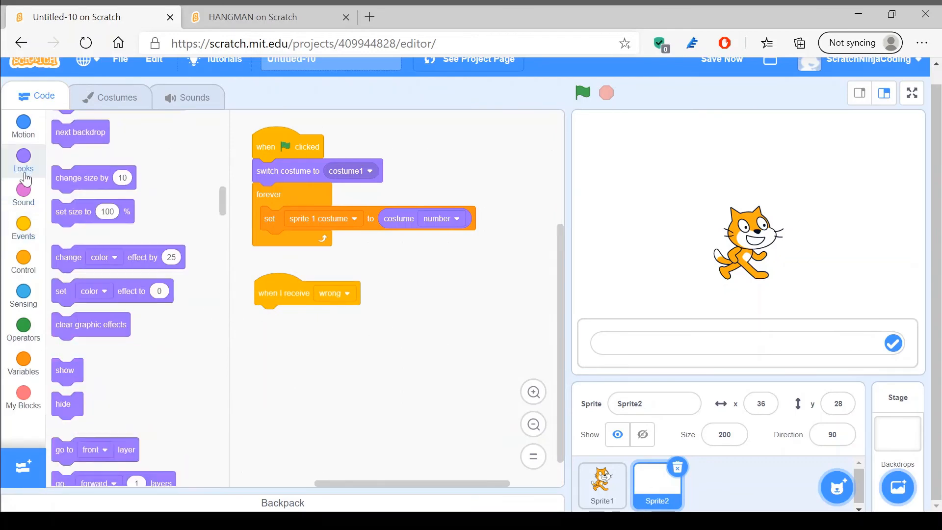
{"action": "scroll", "scroll_direction": "down", "scroll_amount": 3}
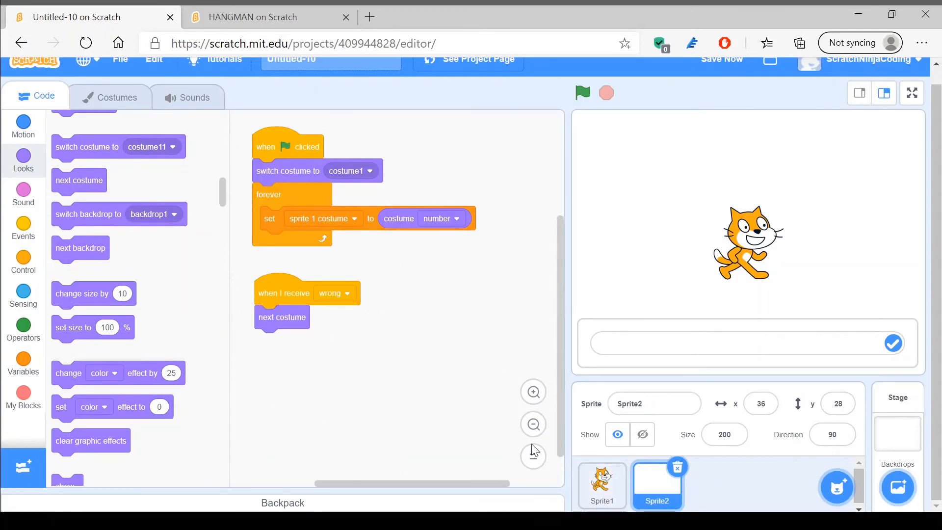
{"action": "left_click", "coordinate": [582, 93]}
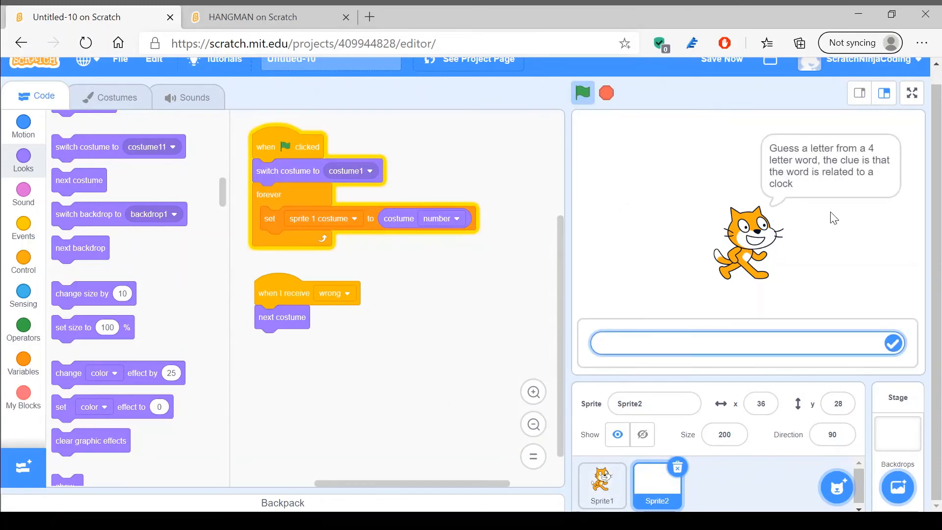
{"action": "mouse_move", "coordinate": [777, 383]}
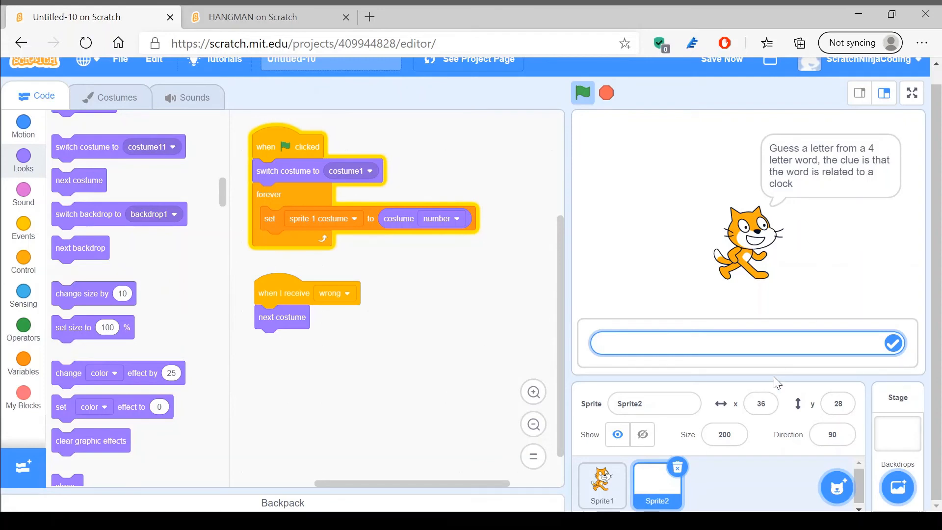
Step: Enter wrong letters 'dd' and 'a' so the gallows advances to show a head
{"action": "type", "text": "dd"}
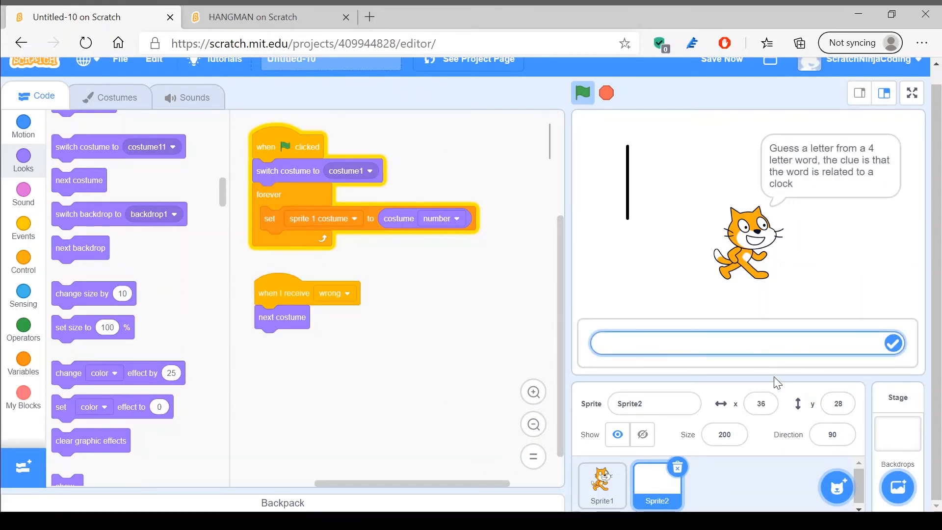
{"action": "type", "text": "a"}
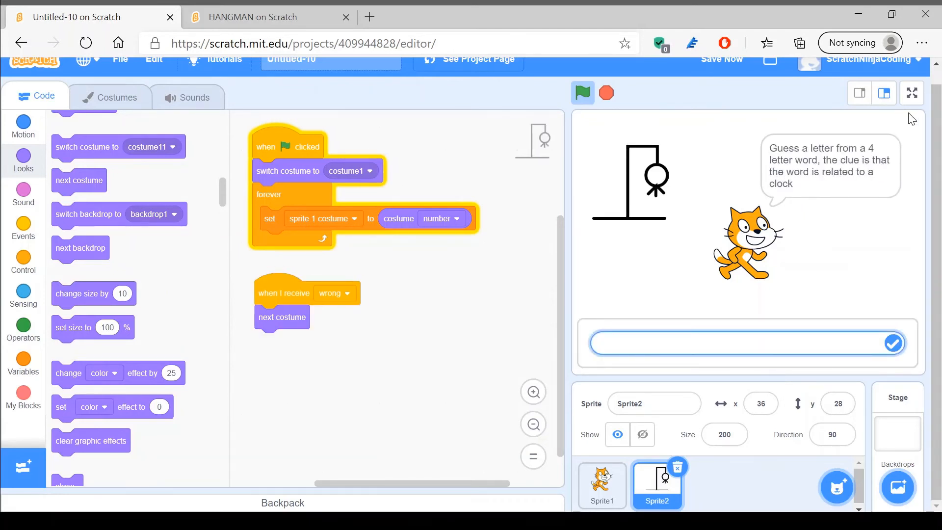
{"action": "mouse_move", "coordinate": [586, 197]}
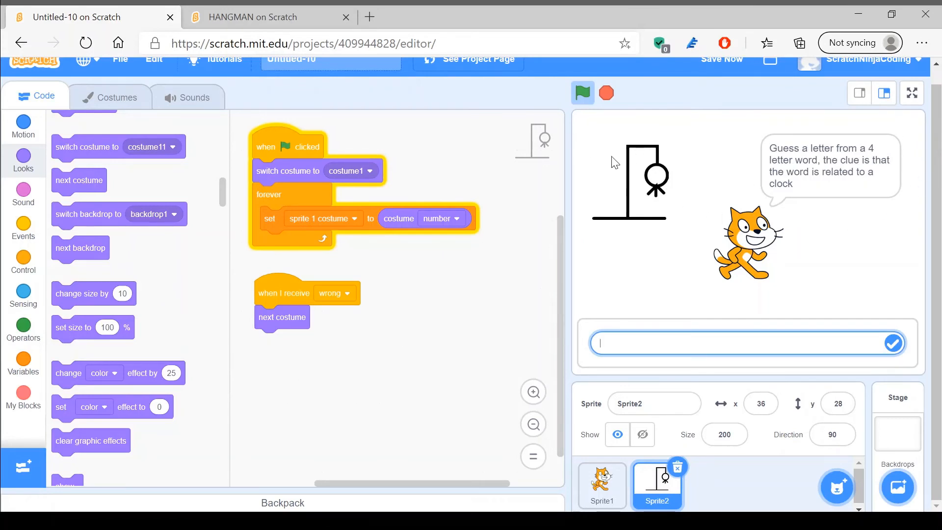
{"action": "mouse_move", "coordinate": [721, 190]}
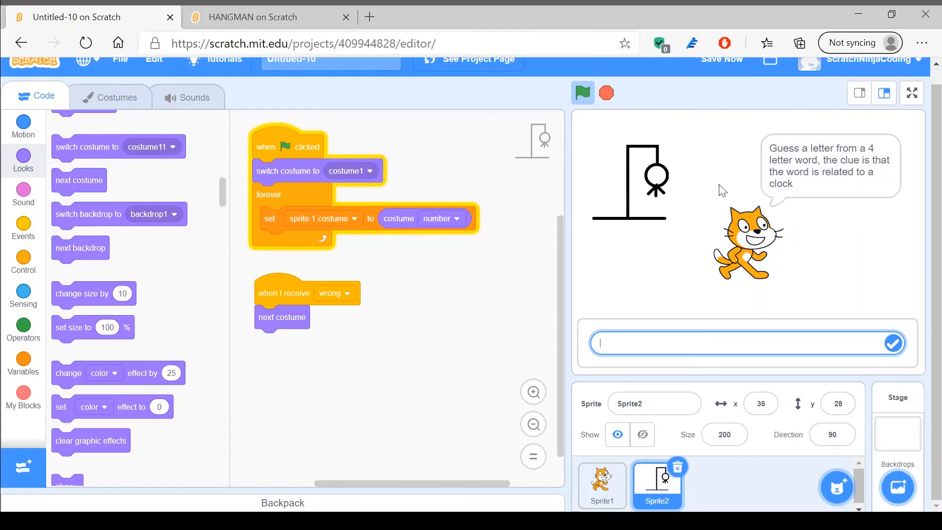
{"action": "mouse_move", "coordinate": [616, 225]}
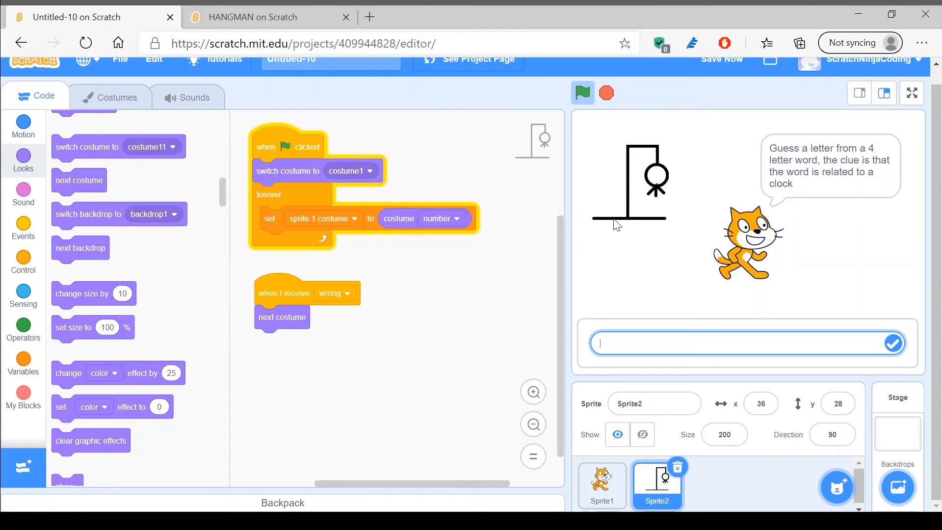
{"action": "mouse_move", "coordinate": [709, 215]}
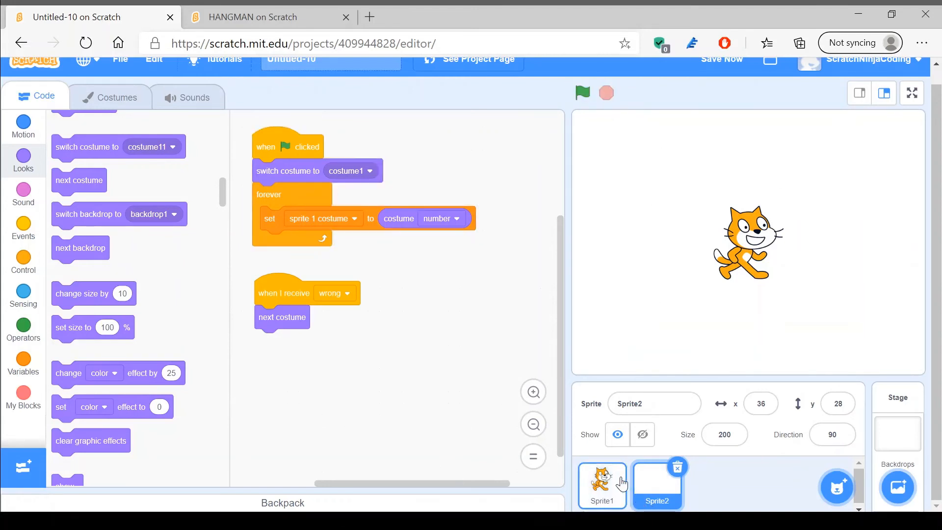
Step: Duplicate the wrong-guess if block in Sprite1's guessing loop and place the copy below it
{"action": "left_click", "coordinate": [602, 485]}
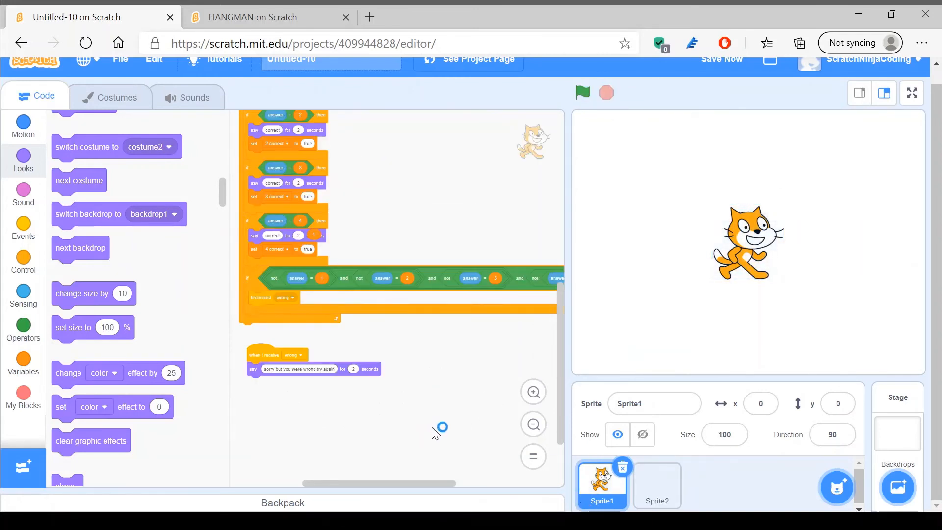
{"action": "mouse_move", "coordinate": [466, 399]}
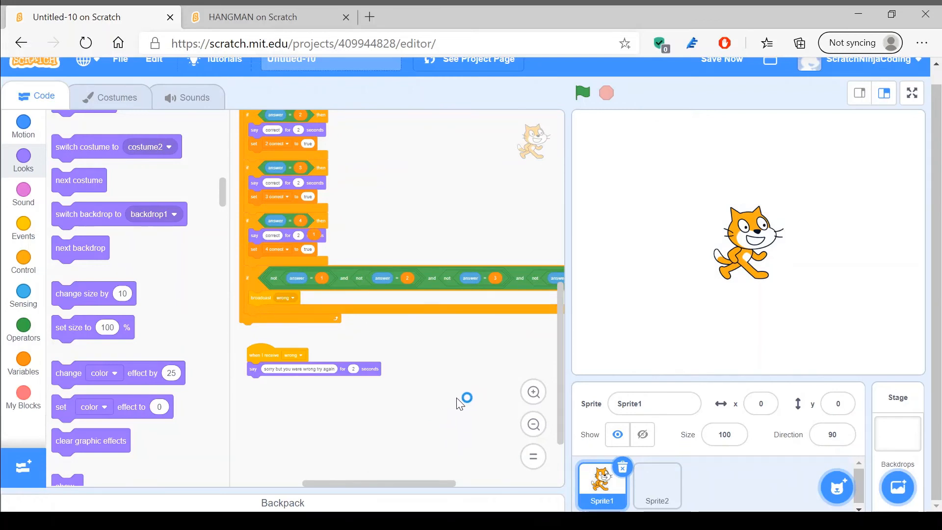
{"action": "mouse_move", "coordinate": [250, 276]}
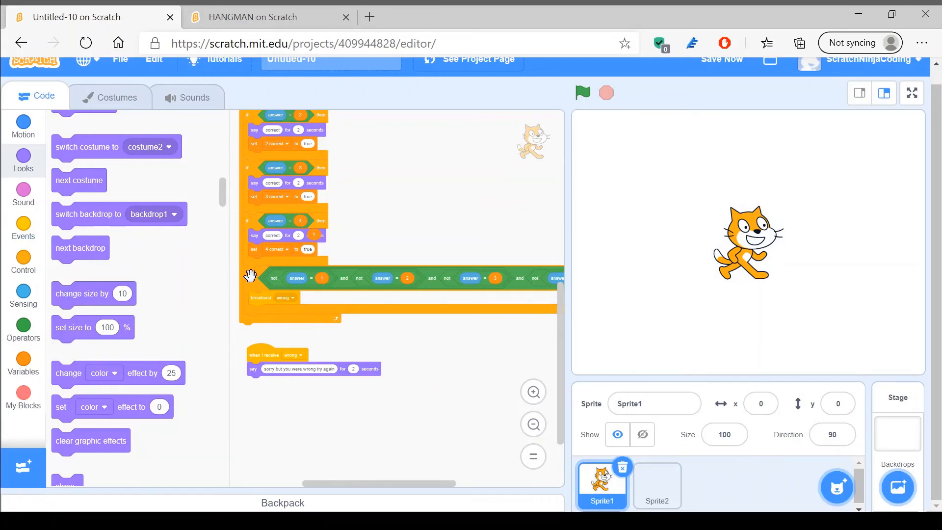
{"action": "right_click", "coordinate": [259, 277]}
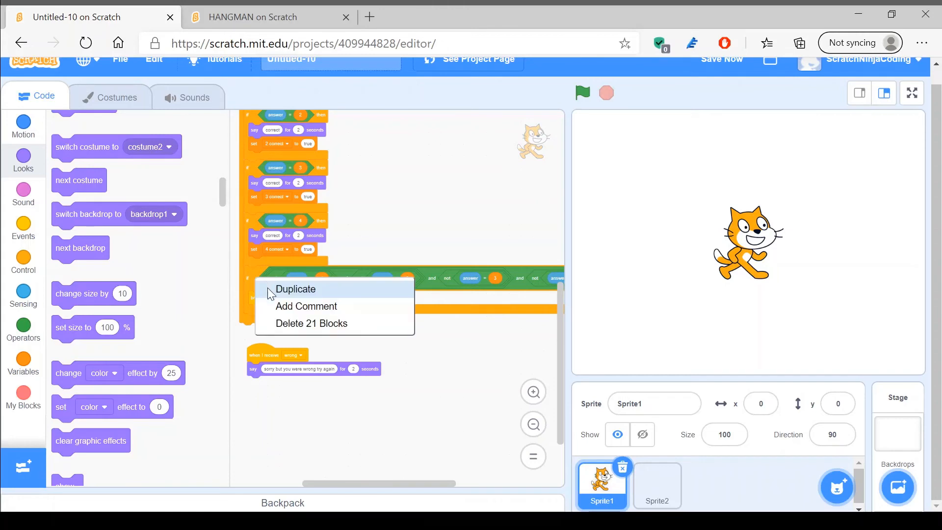
{"action": "left_click", "coordinate": [295, 289]}
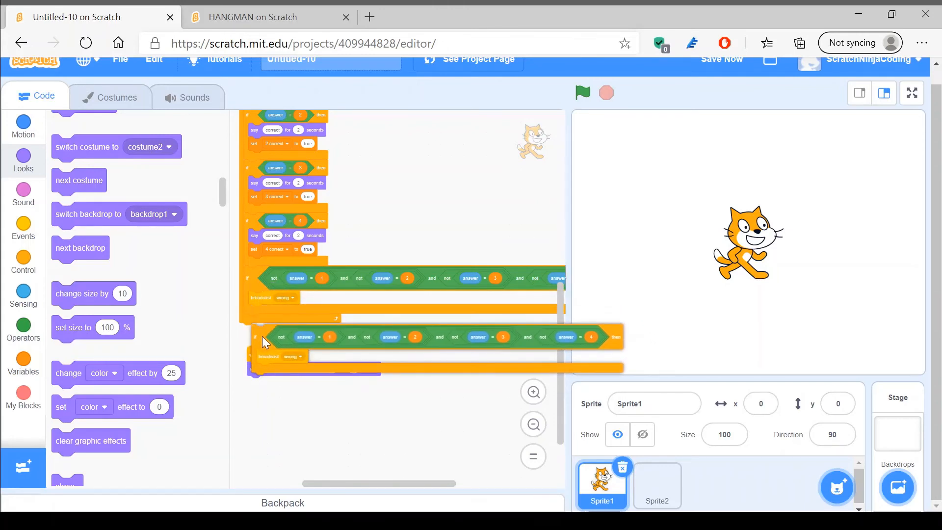
{"action": "left_click", "coordinate": [581, 93]}
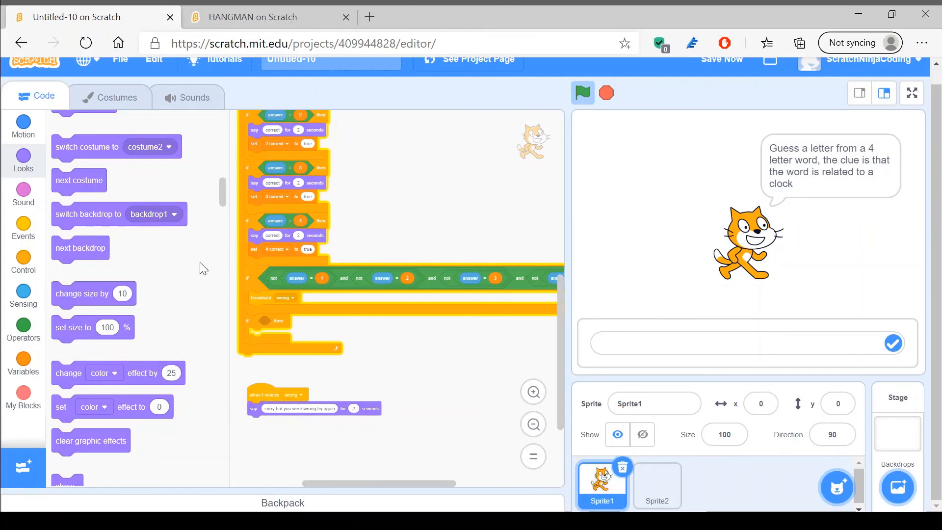
Step: Build the new if condition: 1 correct, 2 correct, 3 correct and 4 correct all equal true
{"action": "left_click", "coordinate": [23, 330]}
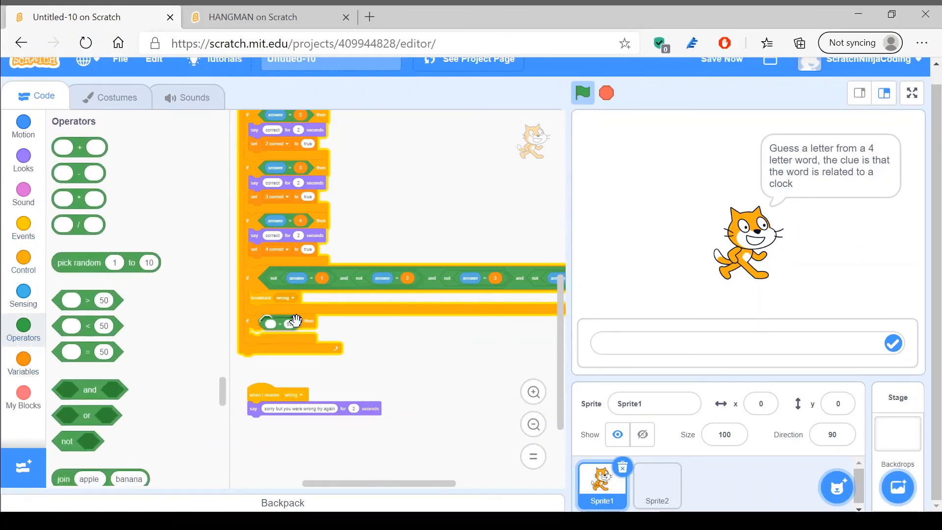
{"action": "left_click", "coordinate": [23, 364]}
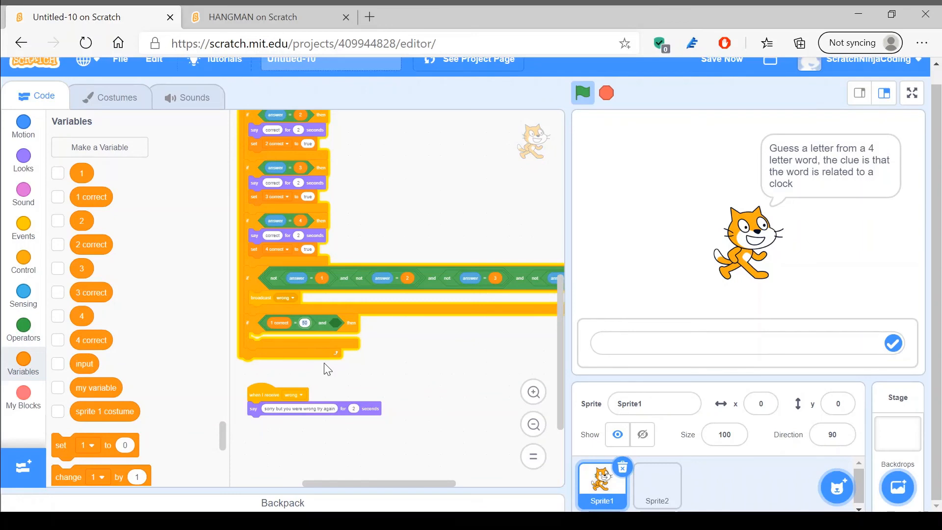
{"action": "left_click", "coordinate": [305, 323]}
{"action": "type", "text": "true"}
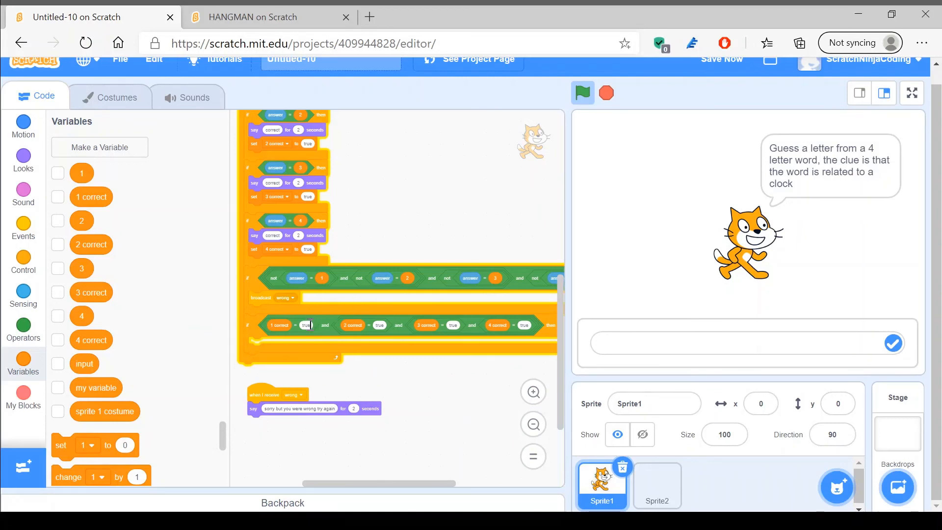
{"action": "left_click", "coordinate": [23, 228]}
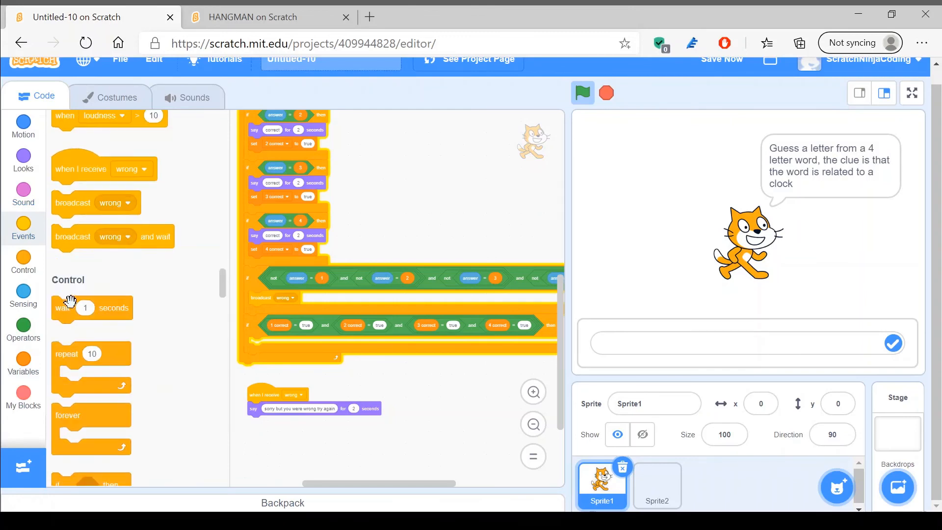
Step: Add say blocks: 'you win' for 2 seconds, then 'the word was TIME' for 10 seconds
{"action": "left_click", "coordinate": [23, 161]}
{"action": "type", "text": "you win"}
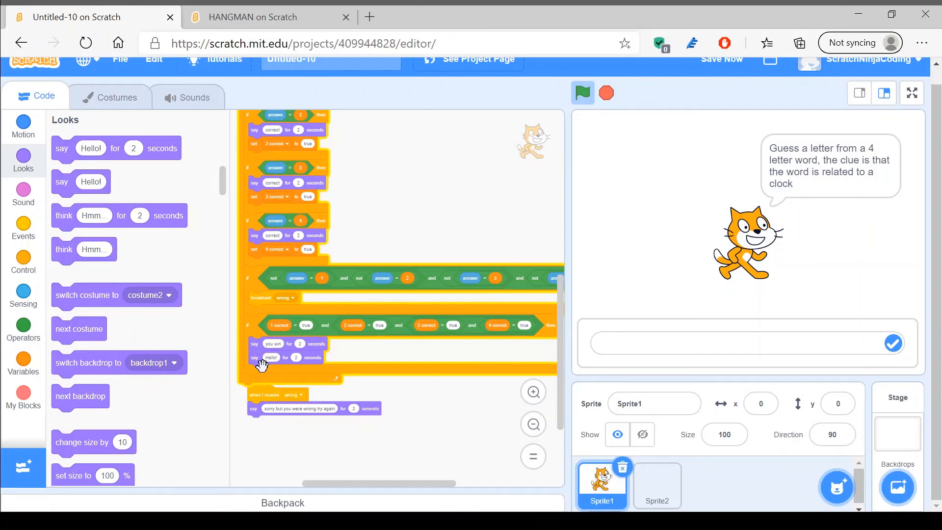
{"action": "left_click", "coordinate": [271, 357]}
{"action": "type", "text": "the word you were trying to make was TIME"}
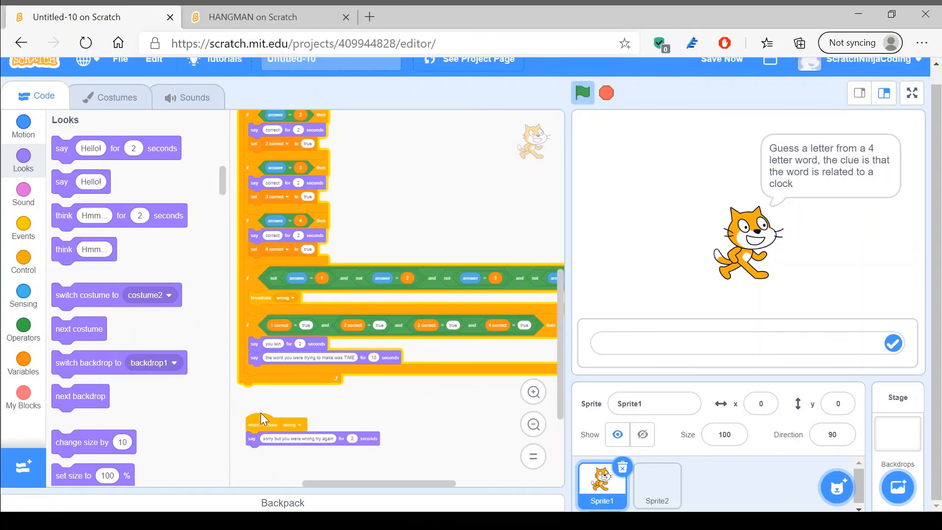
{"action": "mouse_move", "coordinate": [262, 416]}
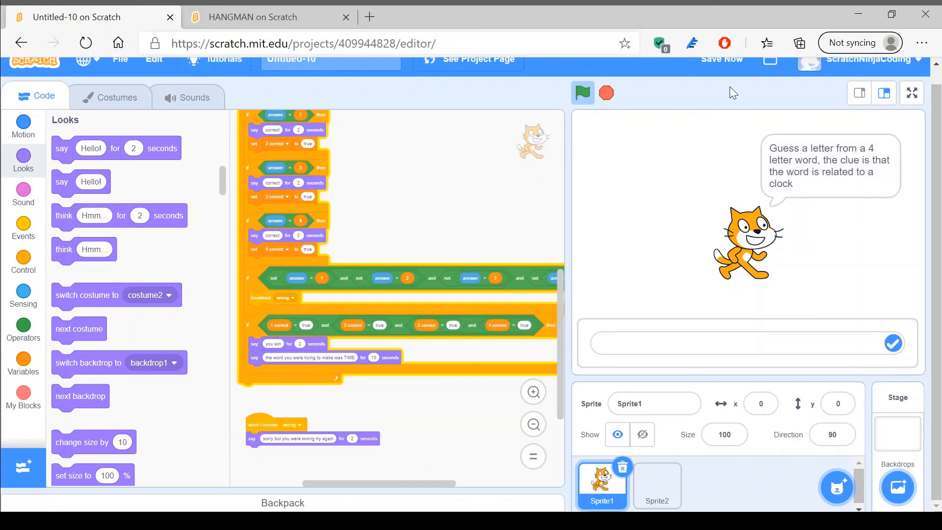
Step: Play the game full screen, guess 'm' to see 'correct' and the TIME reveal, then return to the editor
{"action": "left_click", "coordinate": [911, 93]}
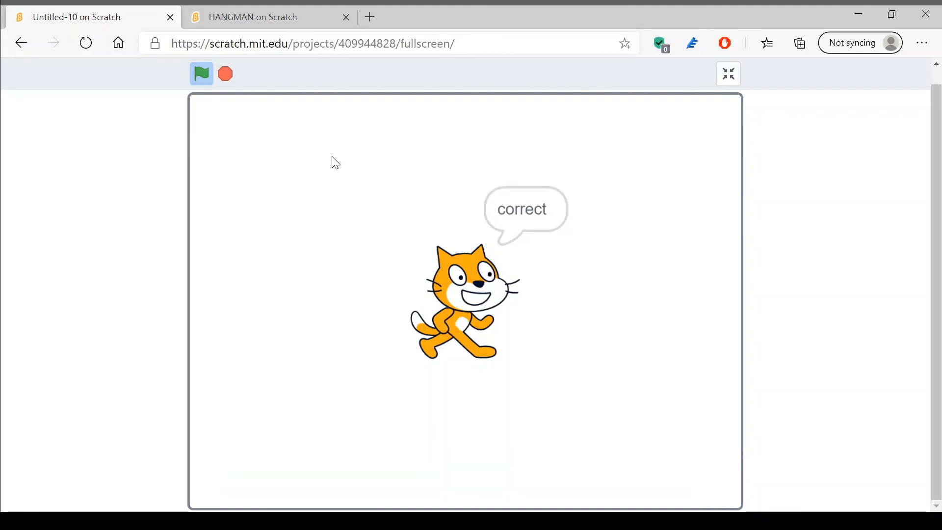
{"action": "type", "text": "m"}
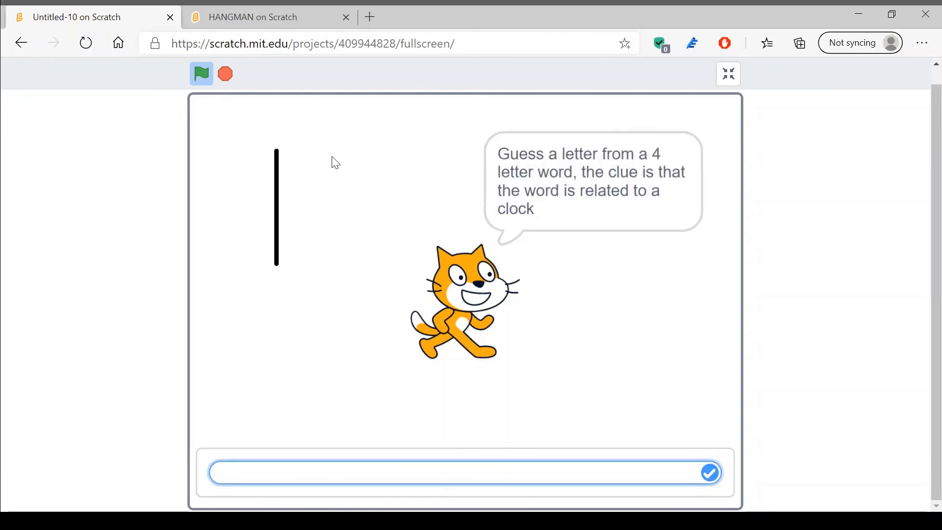
{"action": "left_click", "coordinate": [710, 474]}
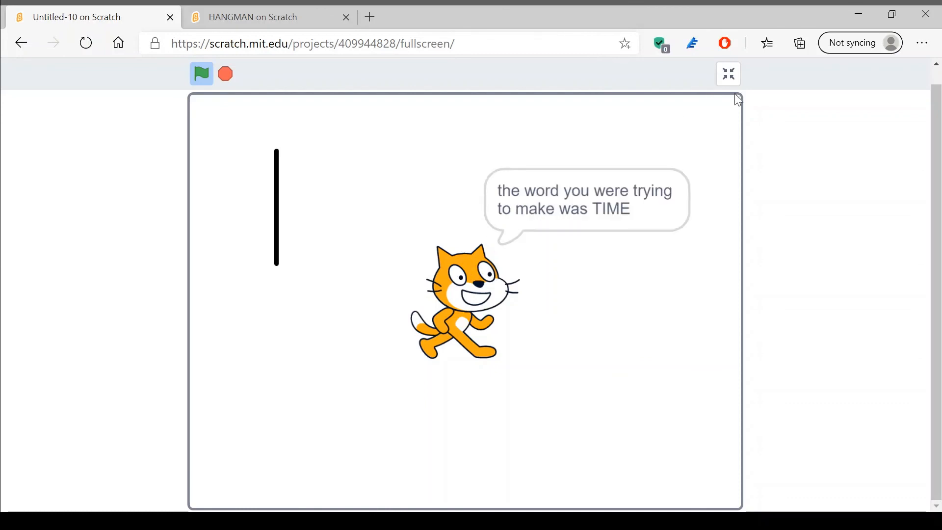
{"action": "left_click", "coordinate": [728, 73]}
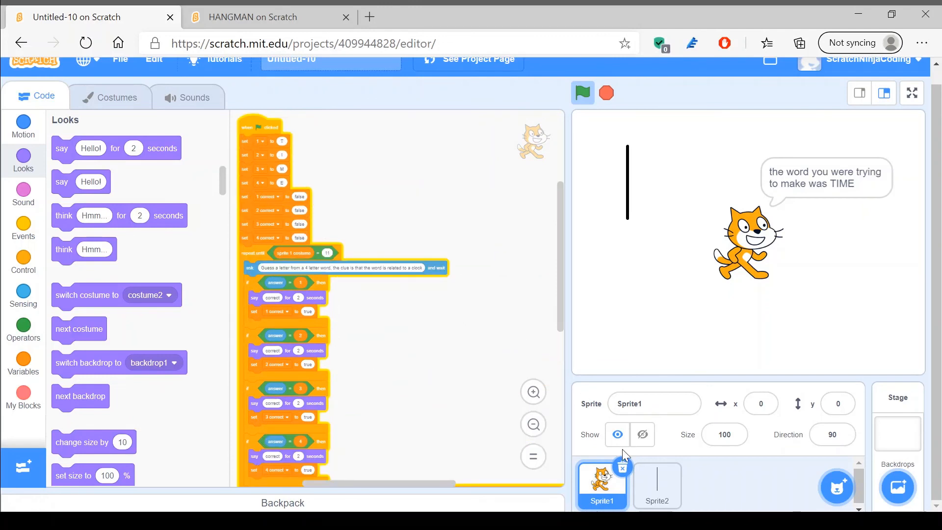
{"action": "mouse_move", "coordinate": [624, 455]}
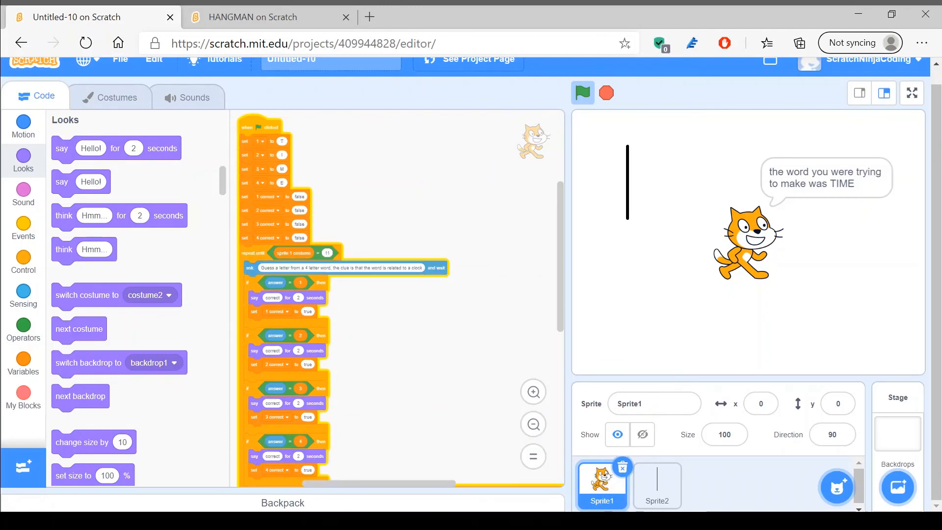
{"action": "mouse_move", "coordinate": [824, 455]}
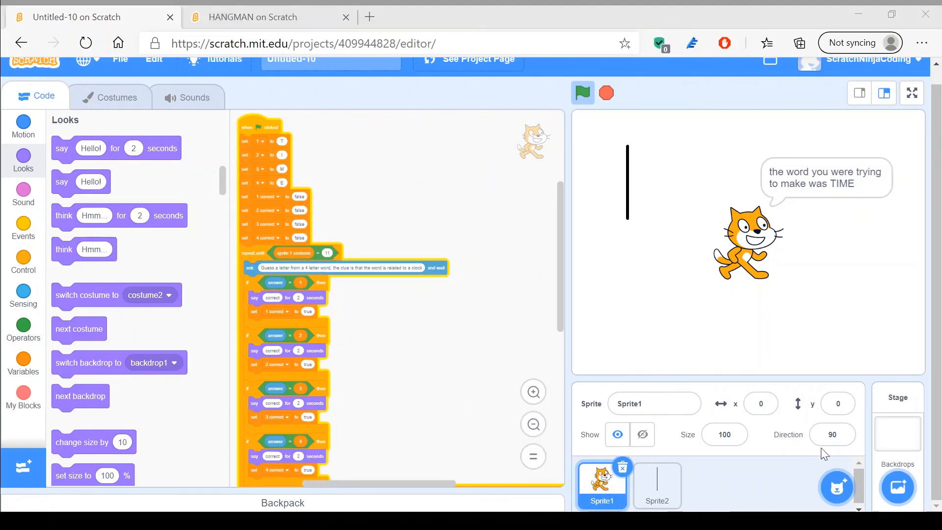
Step: Restart the game with the green flag so the cat asks for a letter again
{"action": "left_click", "coordinate": [582, 93]}
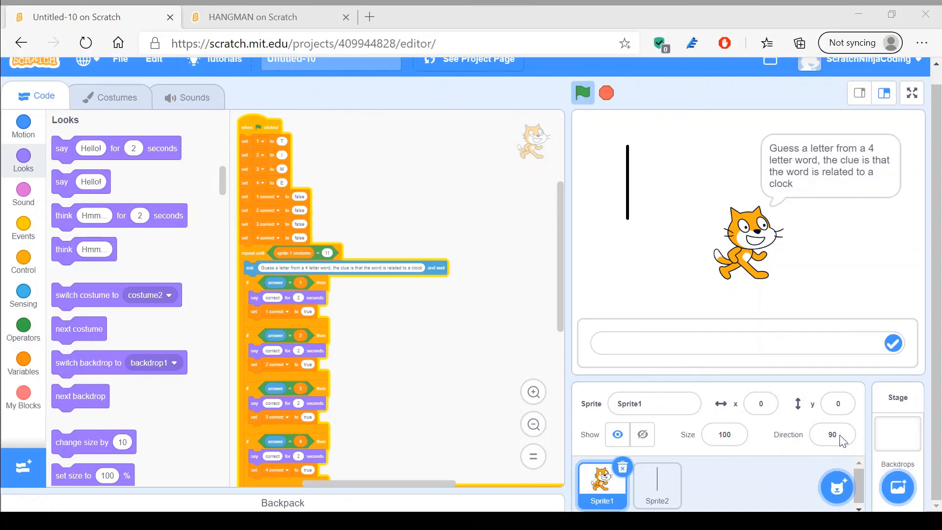